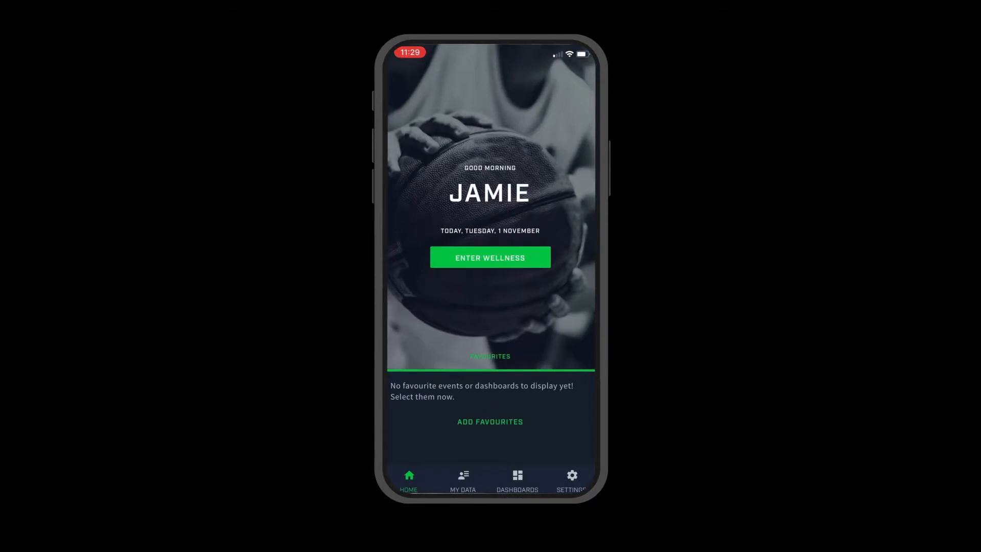
Step: Open the wellness questionnaire from the ENTER WELLNESS button on the mobile home screen
{"action": "left_click", "coordinate": [490, 257]}
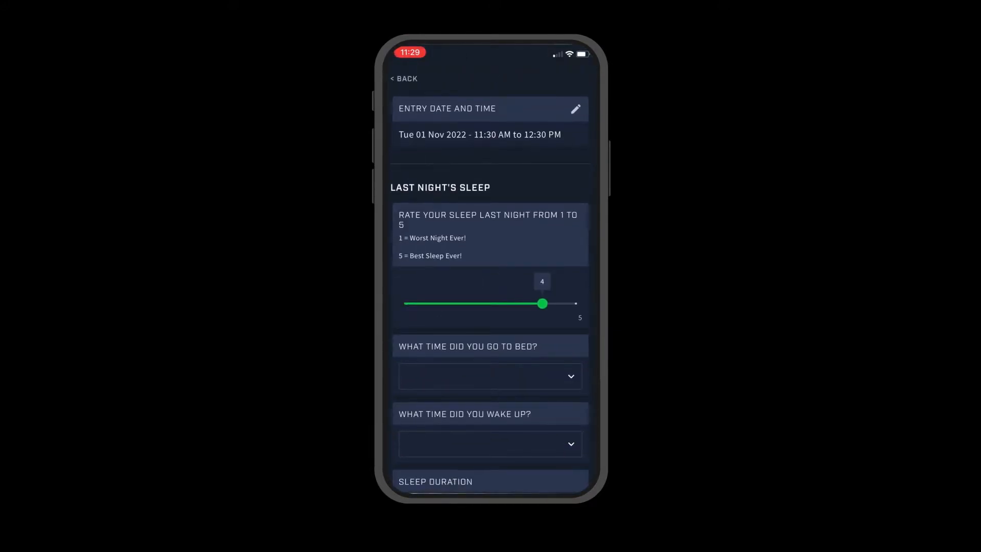
{"action": "left_click", "coordinate": [489, 376]}
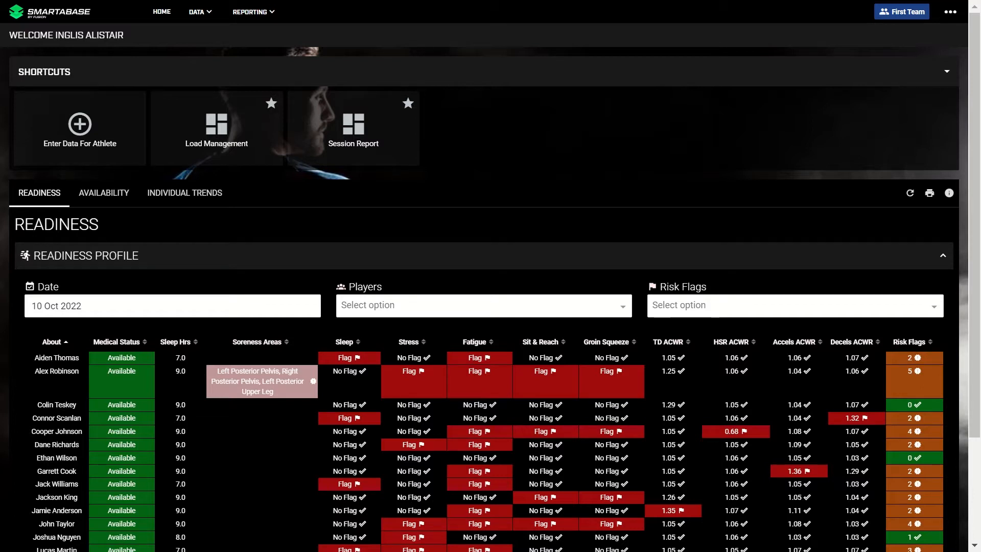
{"action": "mouse_move", "coordinate": [165, 248]}
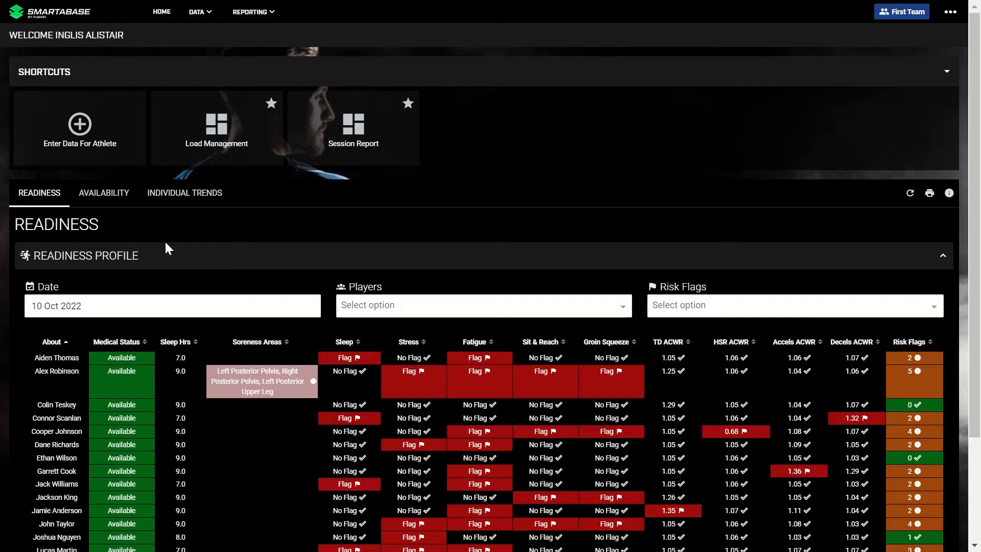
{"action": "scroll", "scroll_direction": "down", "scroll_amount": 3}
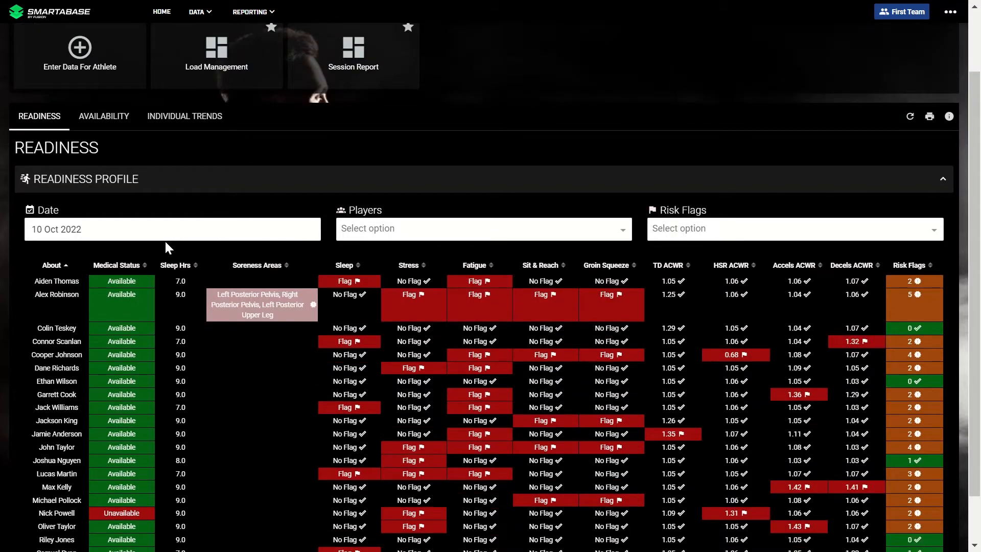
{"action": "scroll", "scroll_direction": "down", "scroll_amount": 3}
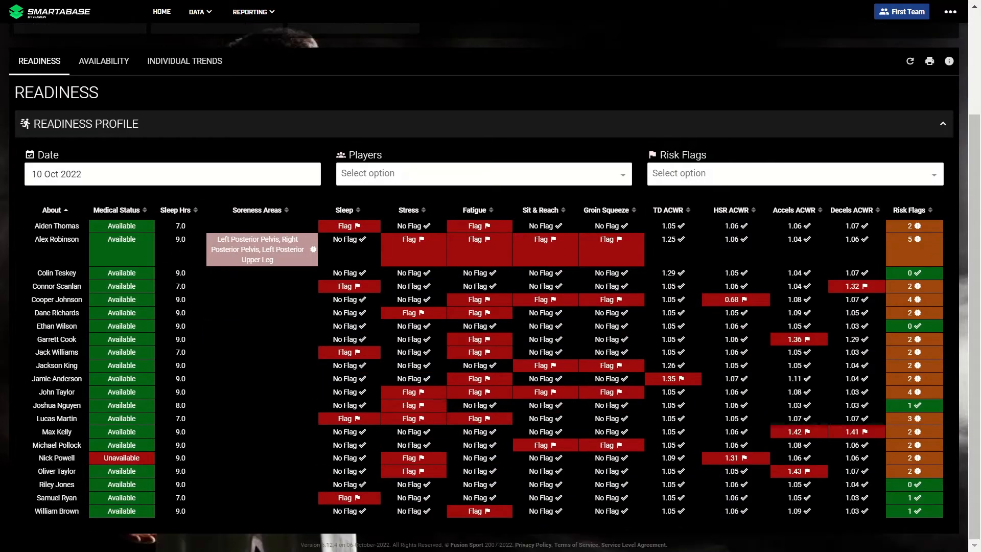
{"action": "mouse_move", "coordinate": [315, 301]}
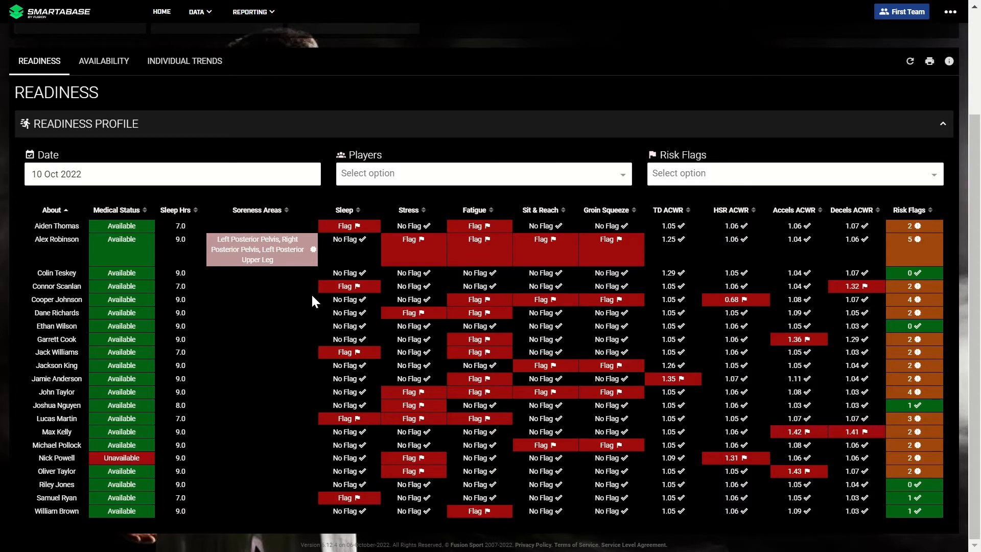
{"action": "mouse_move", "coordinate": [307, 302]}
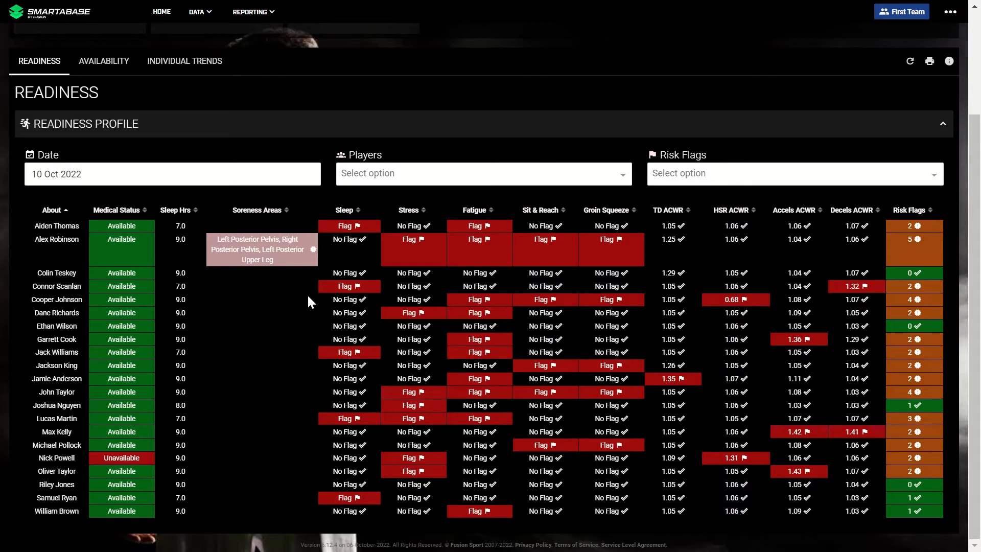
{"action": "mouse_move", "coordinate": [128, 326]}
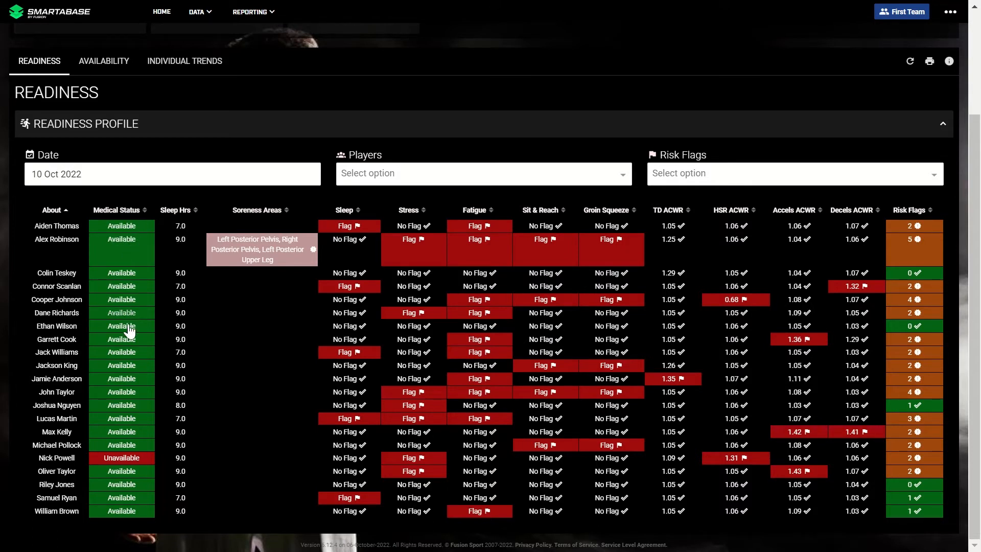
{"action": "mouse_move", "coordinate": [122, 458]}
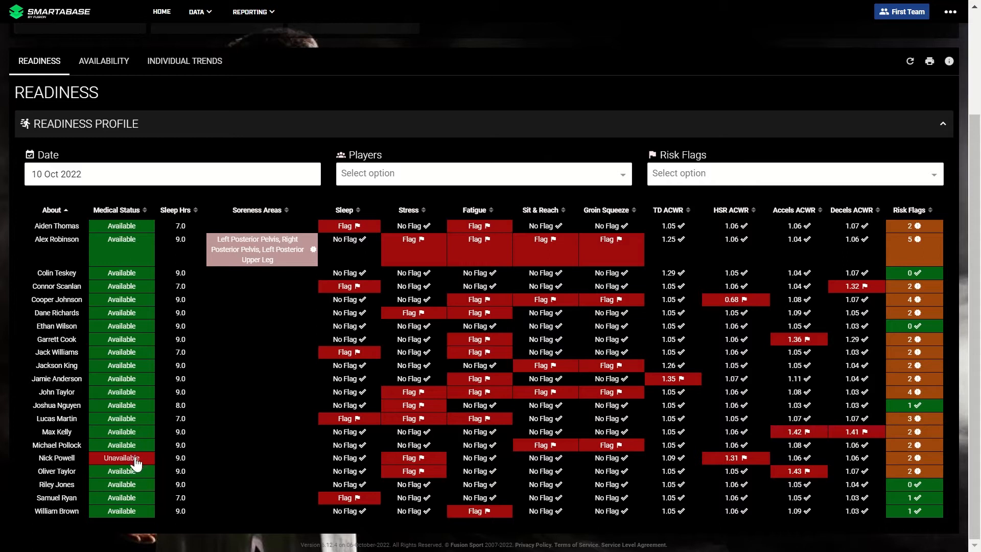
{"action": "mouse_move", "coordinate": [194, 280]}
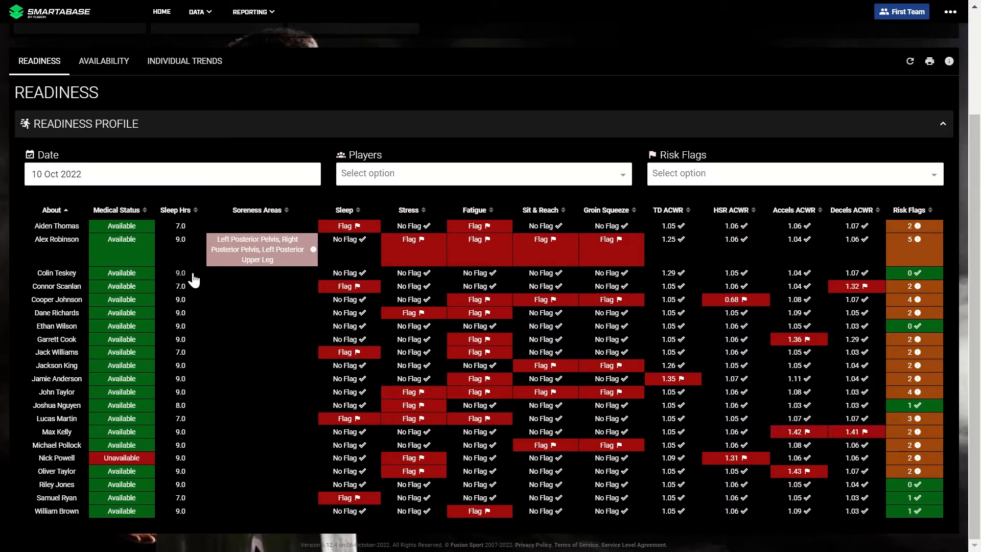
{"action": "mouse_move", "coordinate": [436, 265]}
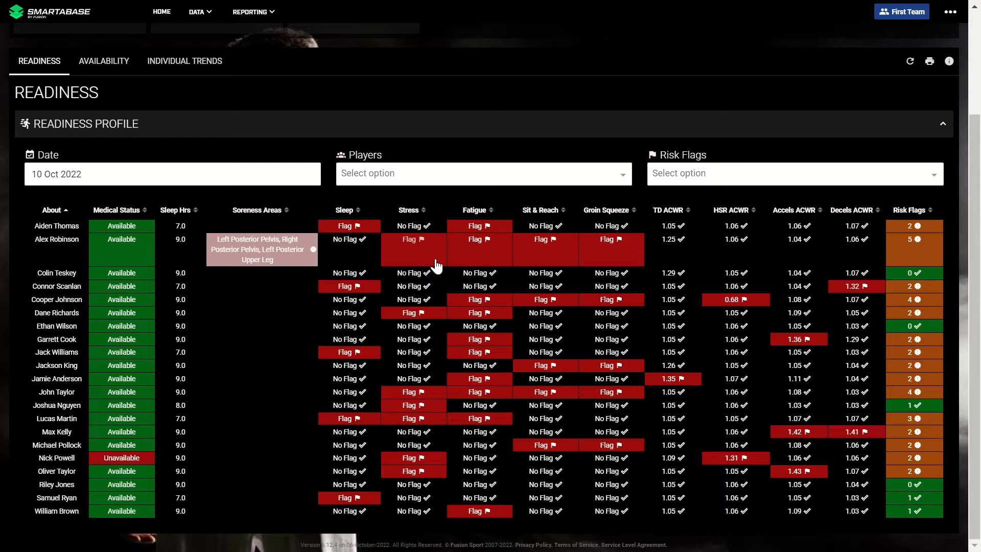
{"action": "mouse_move", "coordinate": [518, 291]}
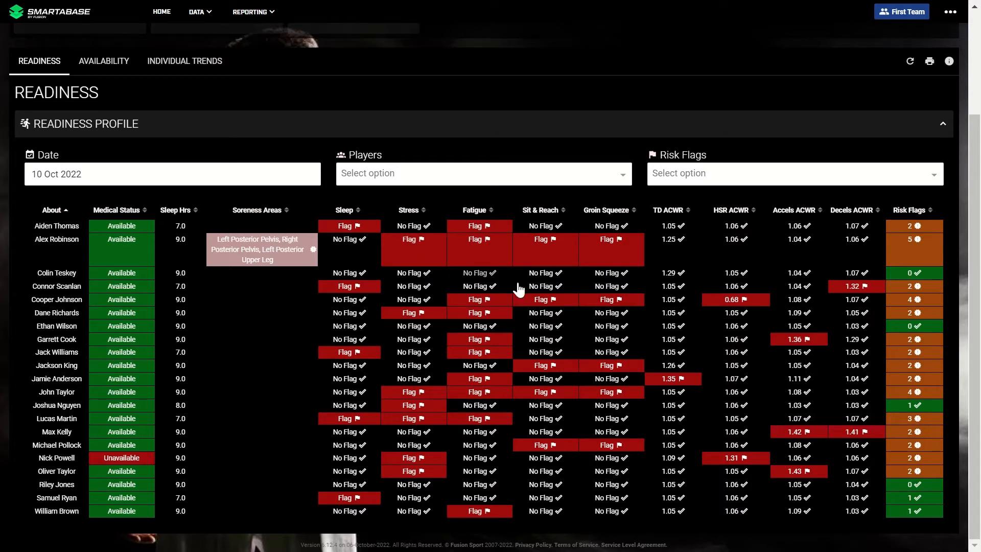
{"action": "mouse_move", "coordinate": [591, 285]}
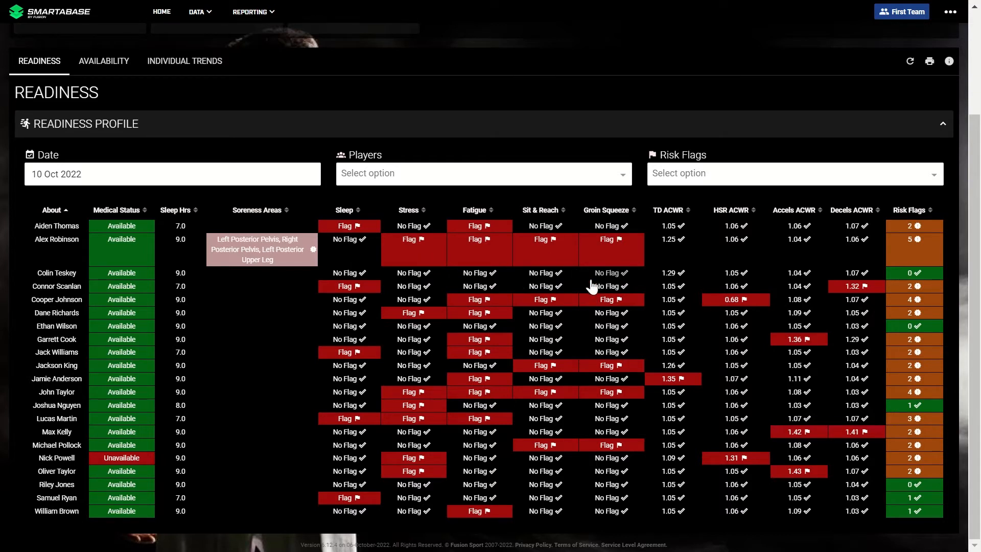
{"action": "mouse_move", "coordinate": [703, 269]}
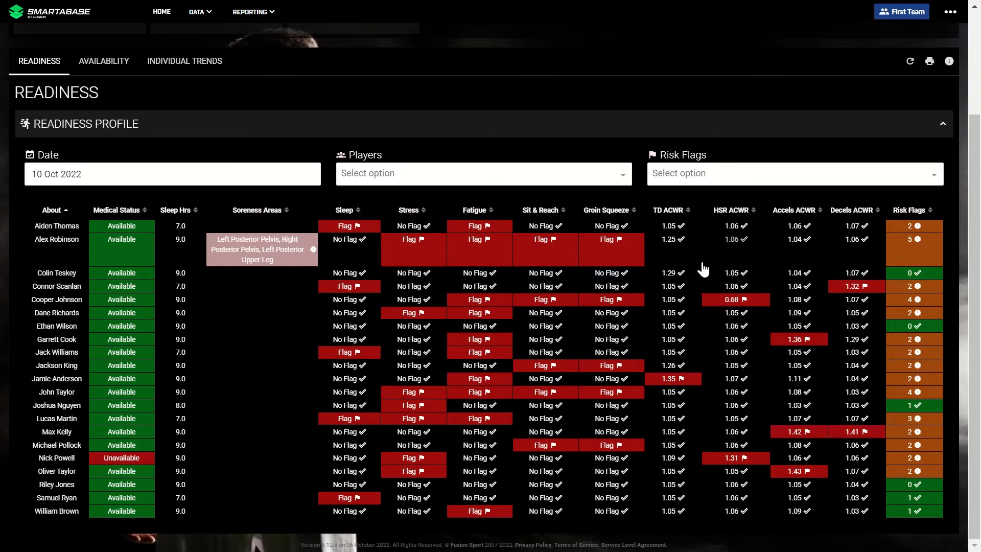
{"action": "mouse_move", "coordinate": [412, 317]}
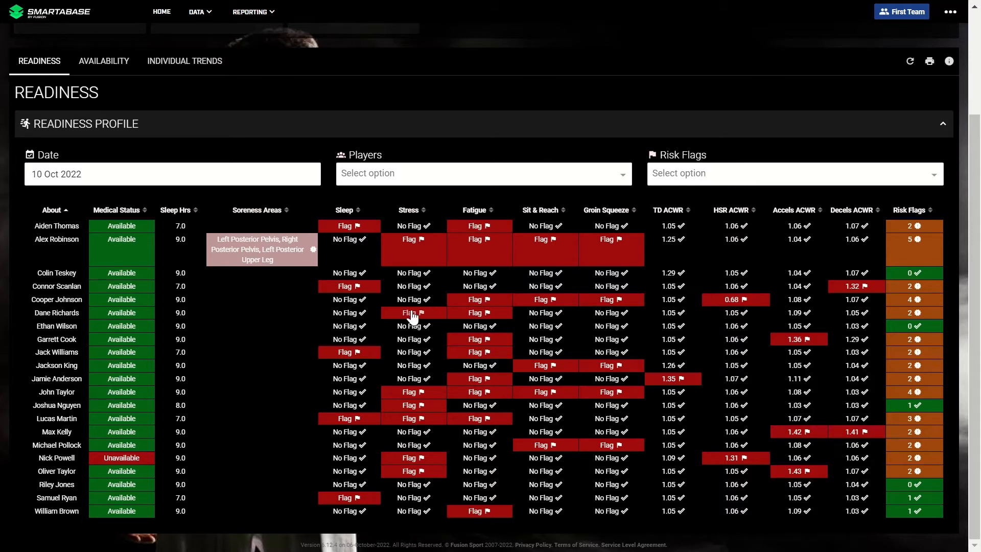
{"action": "mouse_move", "coordinate": [430, 385]}
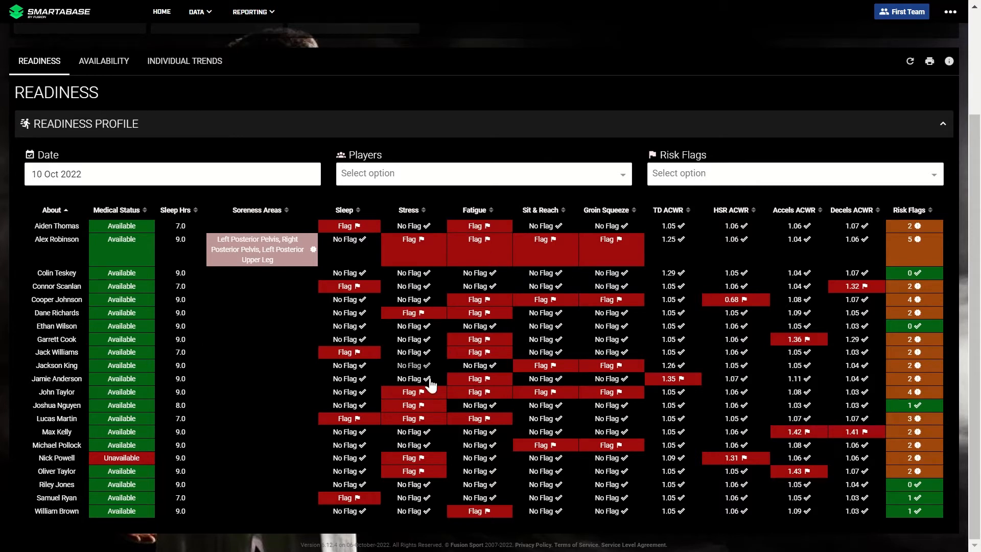
{"action": "mouse_move", "coordinate": [487, 378]}
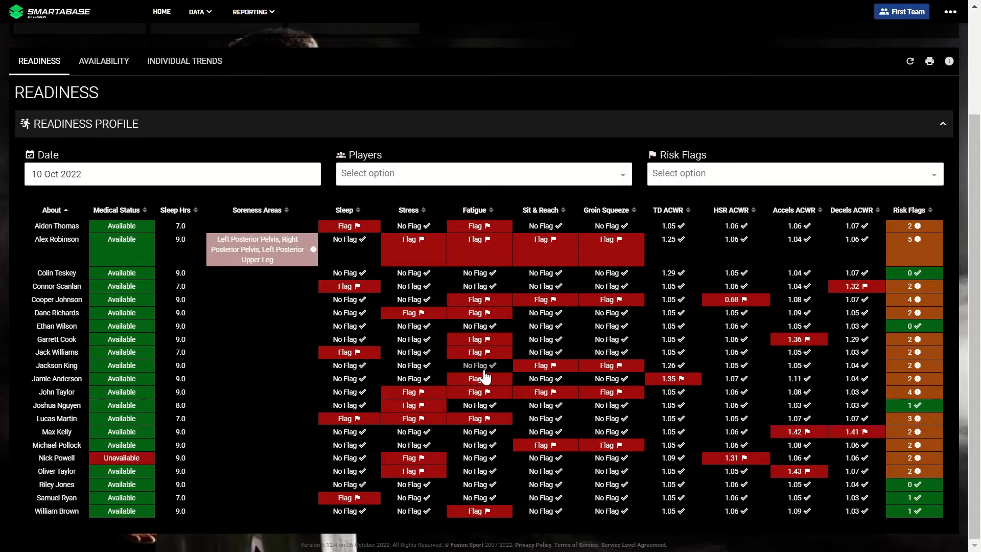
{"action": "mouse_move", "coordinate": [435, 295]}
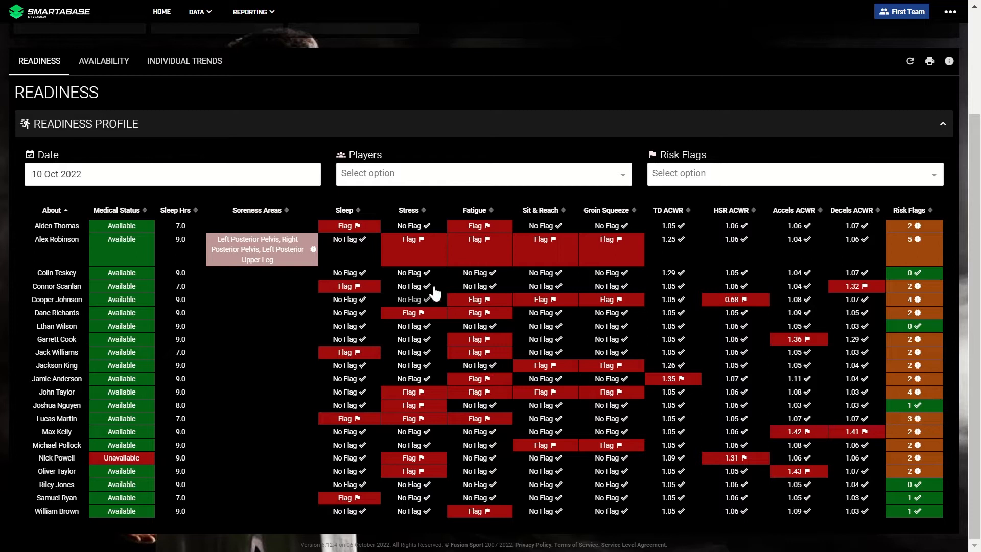
{"action": "mouse_move", "coordinate": [428, 253]}
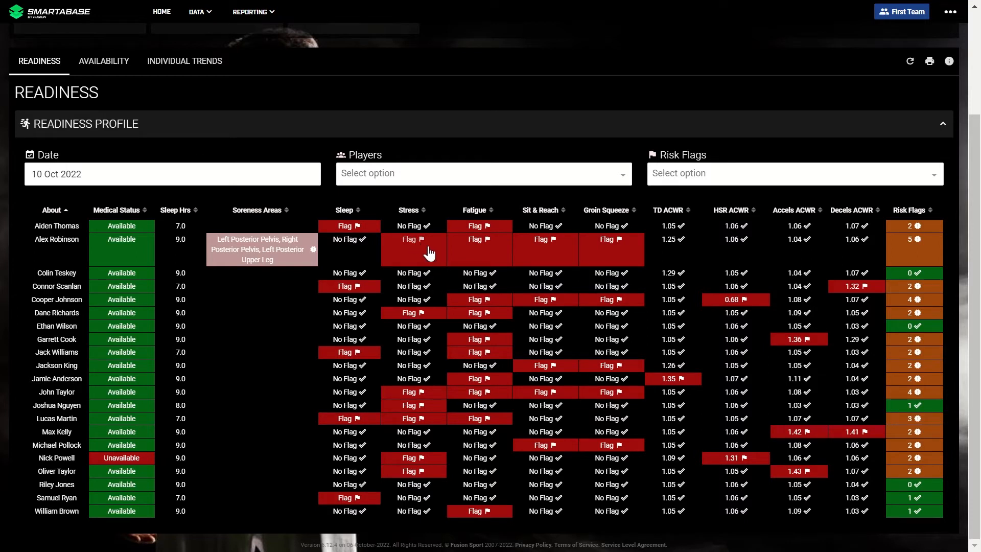
{"action": "mouse_move", "coordinate": [720, 304]}
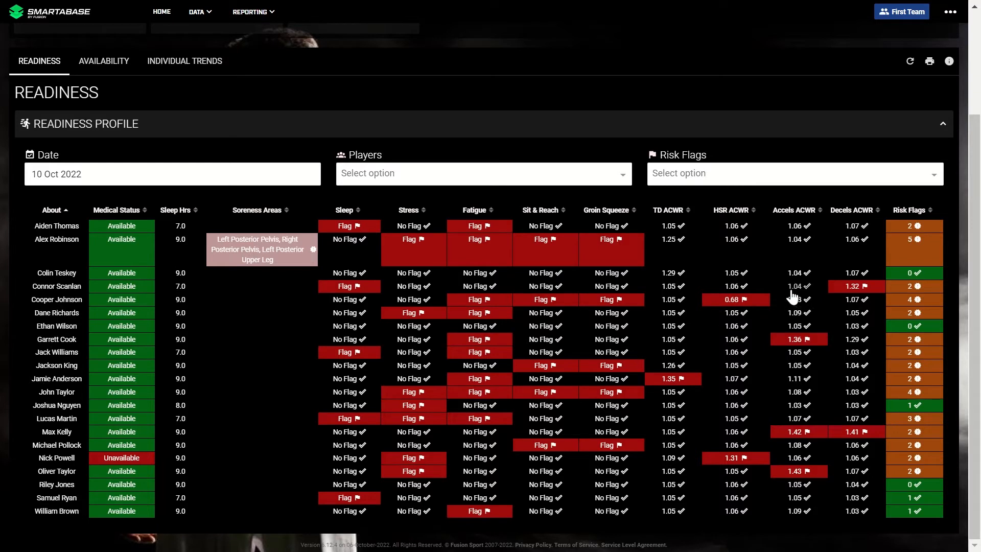
{"action": "mouse_move", "coordinate": [794, 343]}
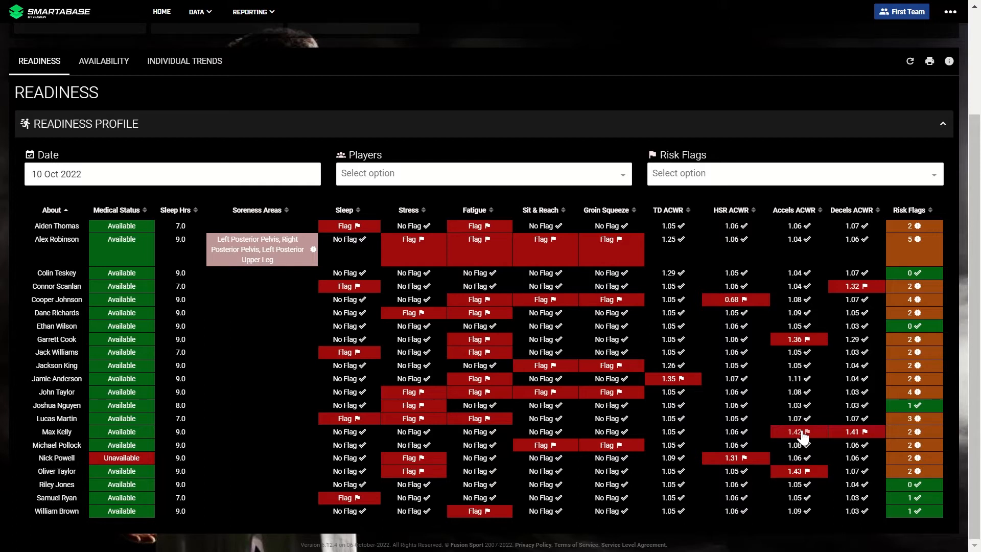
{"action": "mouse_move", "coordinate": [915, 303]}
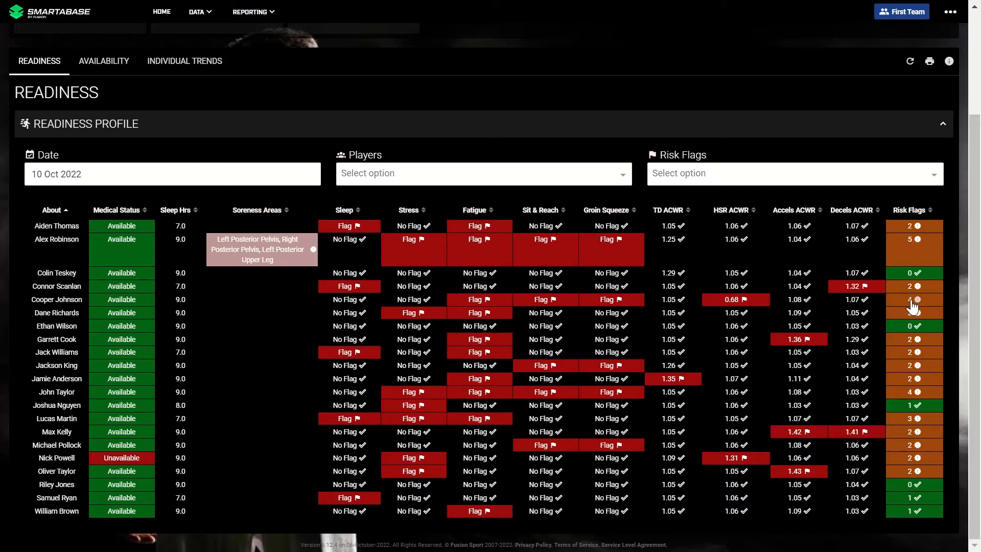
{"action": "left_click", "coordinate": [911, 209]}
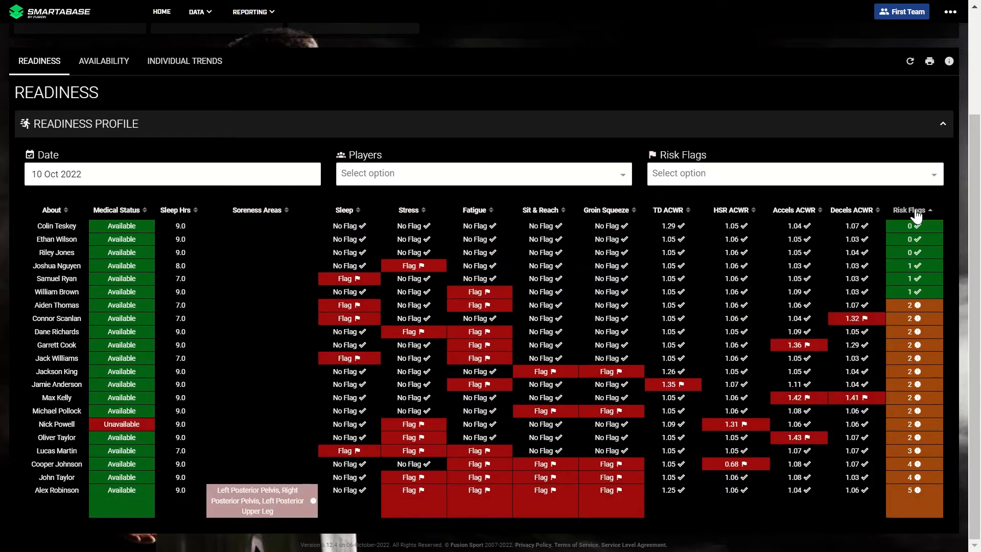
{"action": "left_click", "coordinate": [931, 210]}
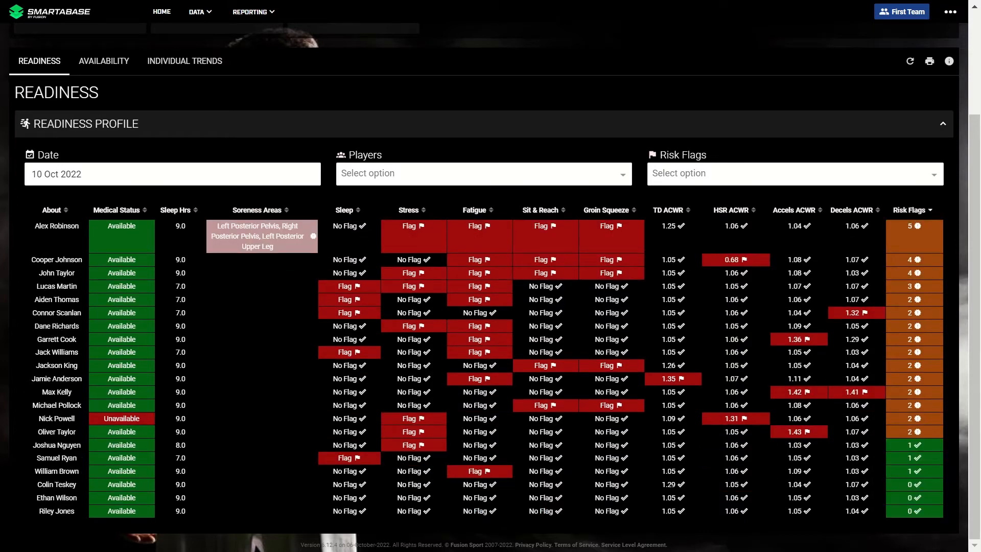
Step: Switch to the Availability dashboard and scroll through its player availability tables
{"action": "left_click", "coordinate": [103, 61]}
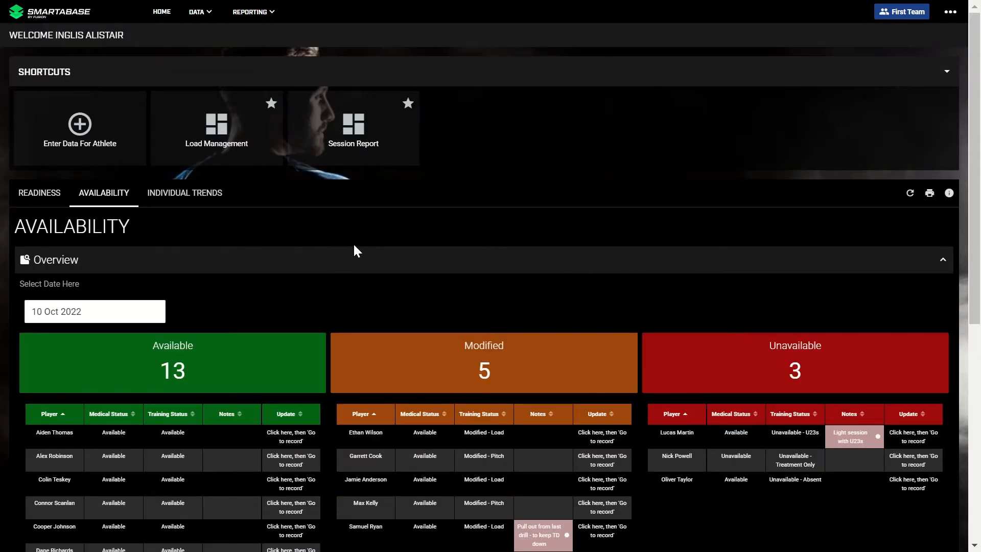
{"action": "scroll", "scroll_direction": "down", "scroll_amount": 3}
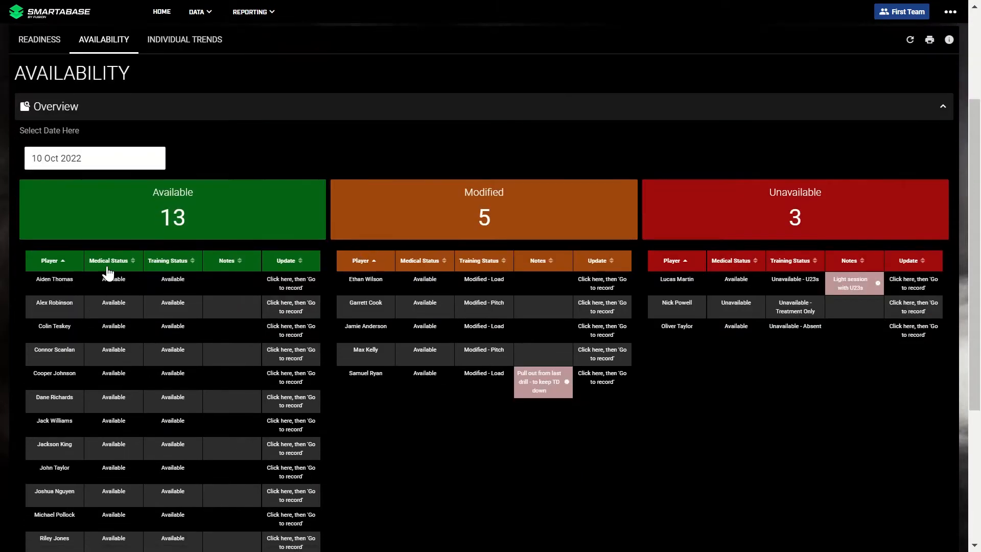
{"action": "mouse_move", "coordinate": [685, 303]}
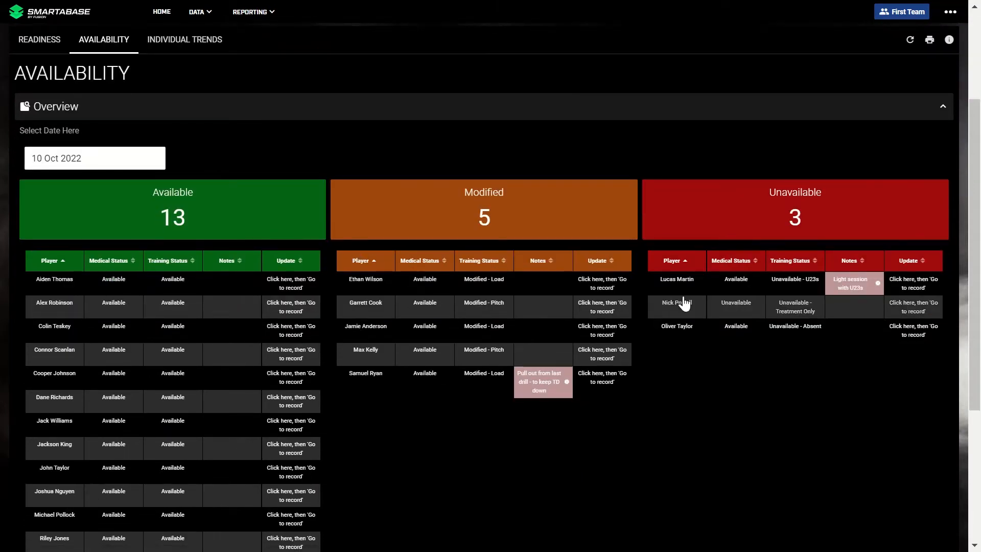
{"action": "mouse_move", "coordinate": [213, 299]}
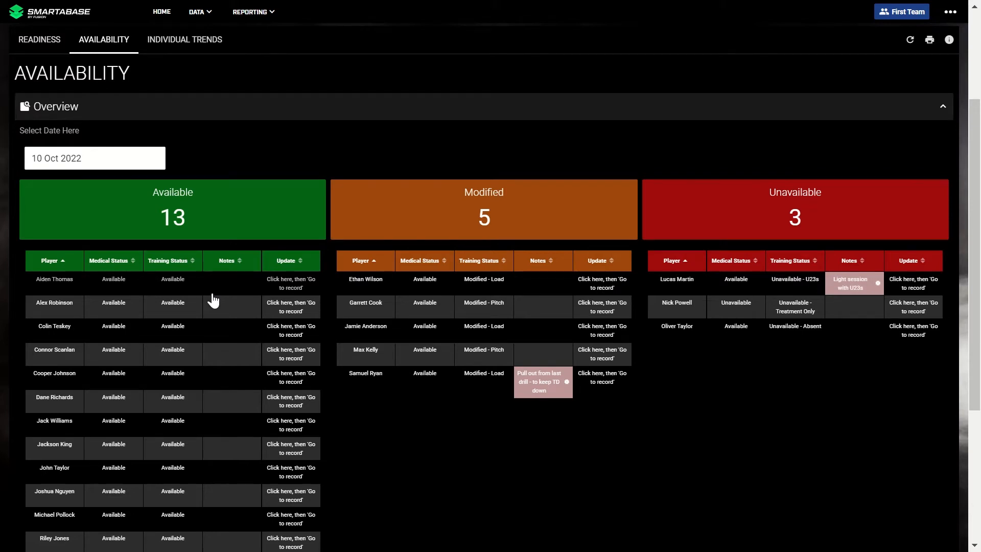
{"action": "scroll", "scroll_direction": "down", "scroll_amount": 3}
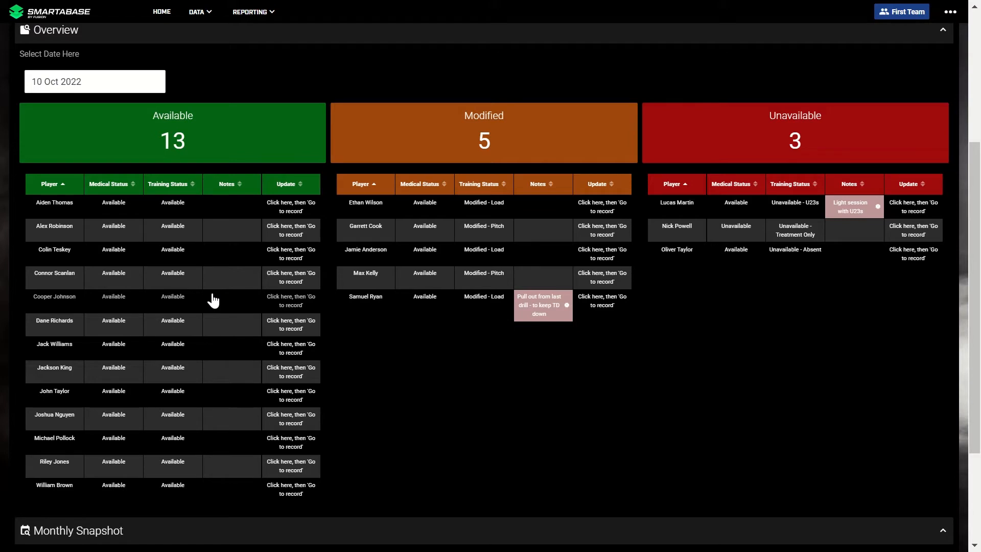
{"action": "mouse_move", "coordinate": [190, 302]}
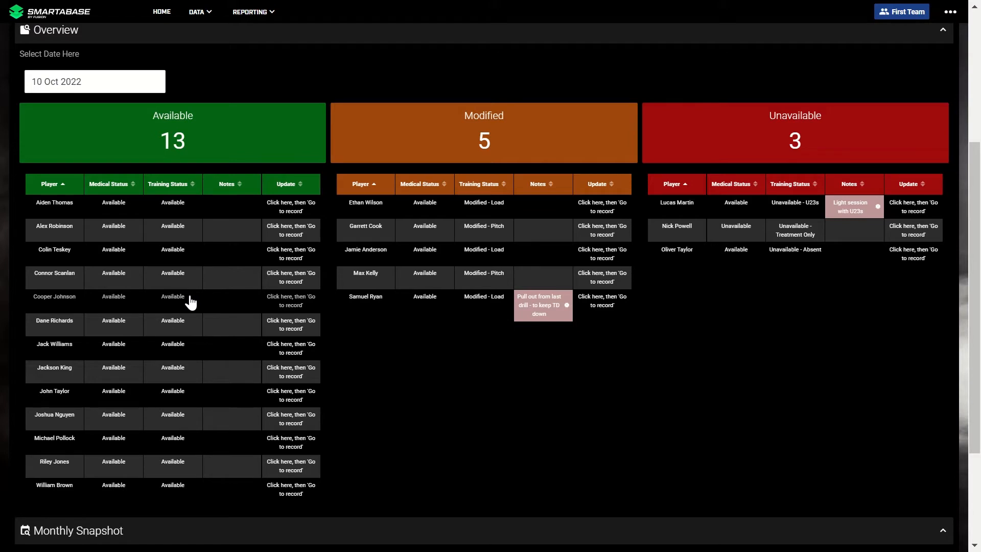
{"action": "mouse_move", "coordinate": [183, 233]}
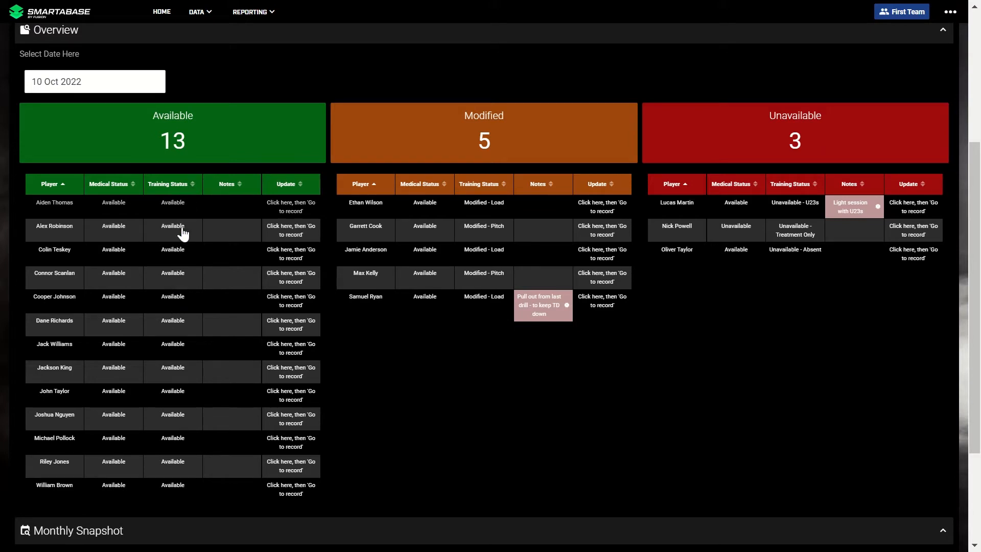
{"action": "mouse_move", "coordinate": [597, 294]}
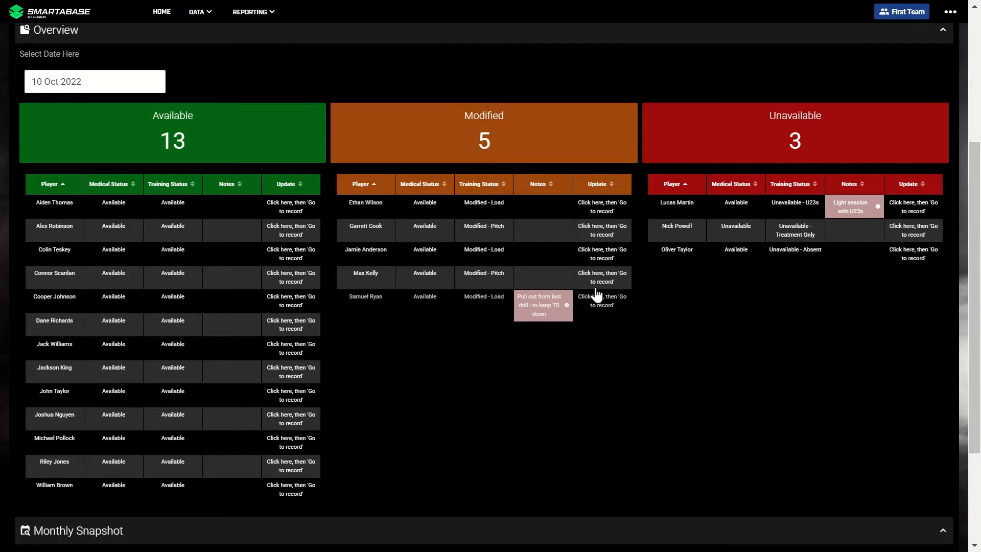
{"action": "mouse_move", "coordinate": [407, 243]}
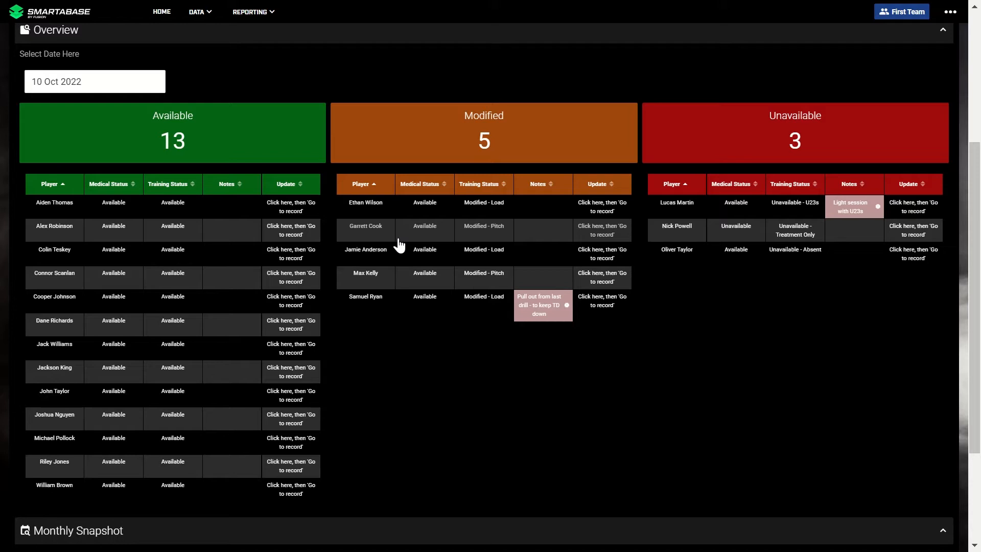
{"action": "mouse_move", "coordinate": [297, 301]}
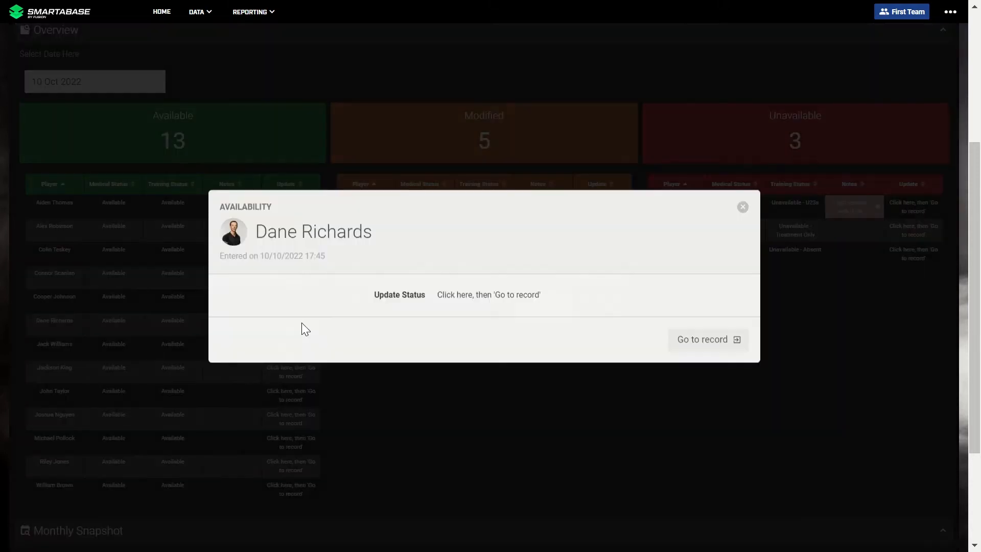
{"action": "mouse_move", "coordinate": [708, 339]}
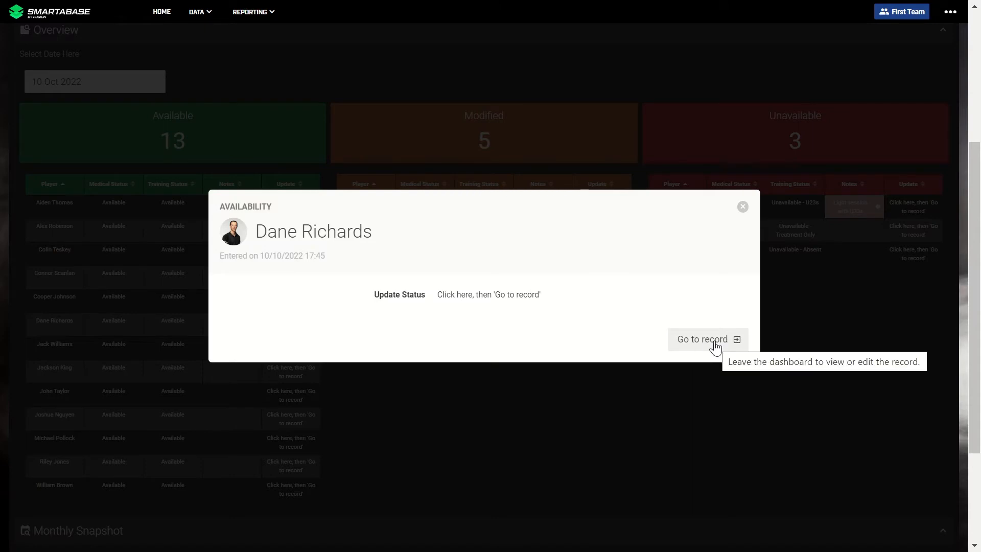
Step: Open the top-flagged player's record from the Availability dashboard to change his status
{"action": "left_click", "coordinate": [701, 339]}
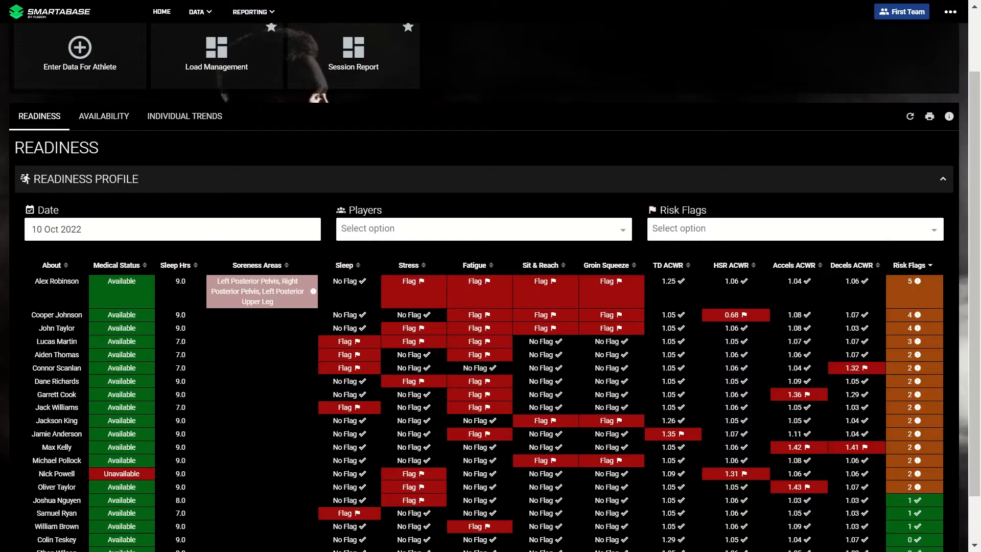
{"action": "mouse_move", "coordinate": [923, 302]}
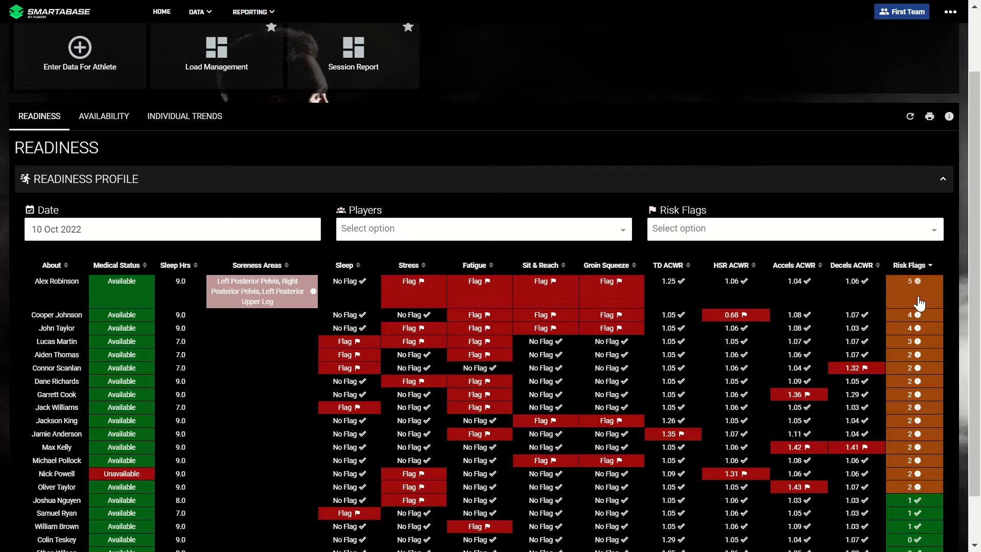
{"action": "mouse_move", "coordinate": [109, 125]}
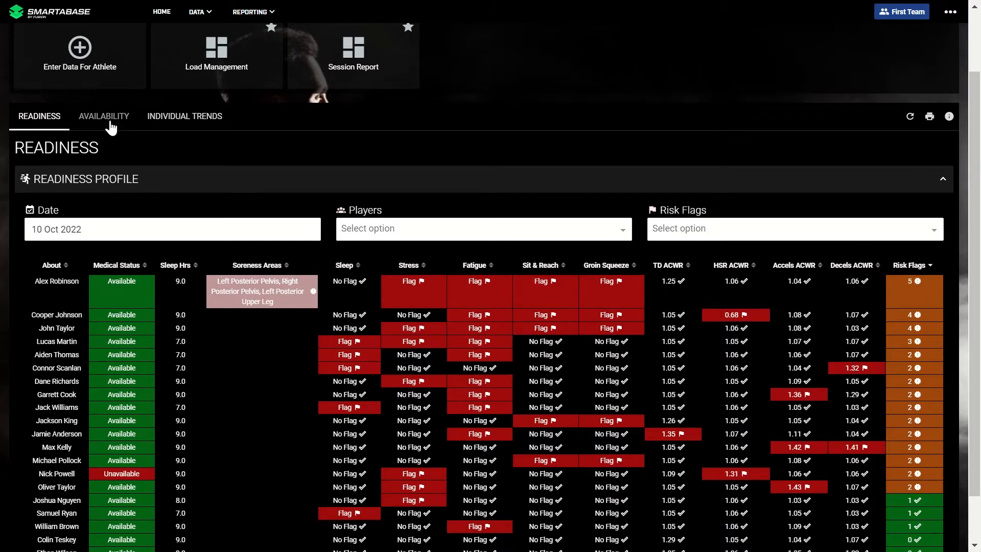
{"action": "left_click", "coordinate": [104, 116]}
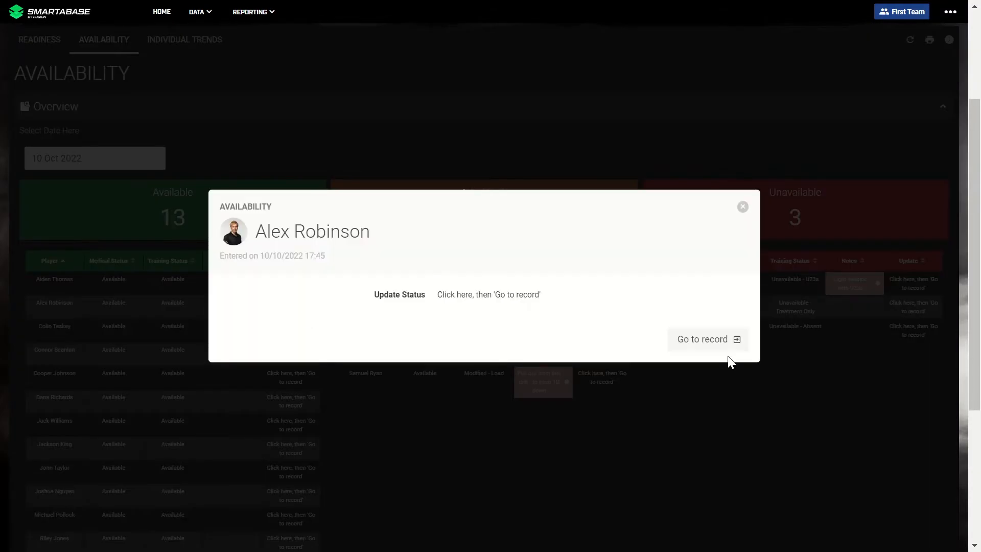
{"action": "left_click", "coordinate": [702, 338]}
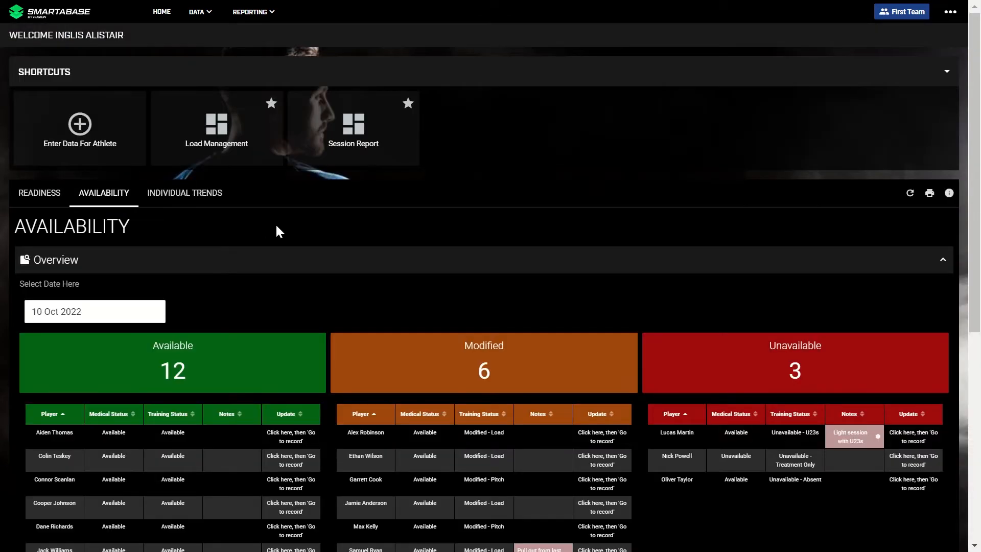
{"action": "scroll", "scroll_direction": "down", "scroll_amount": 3}
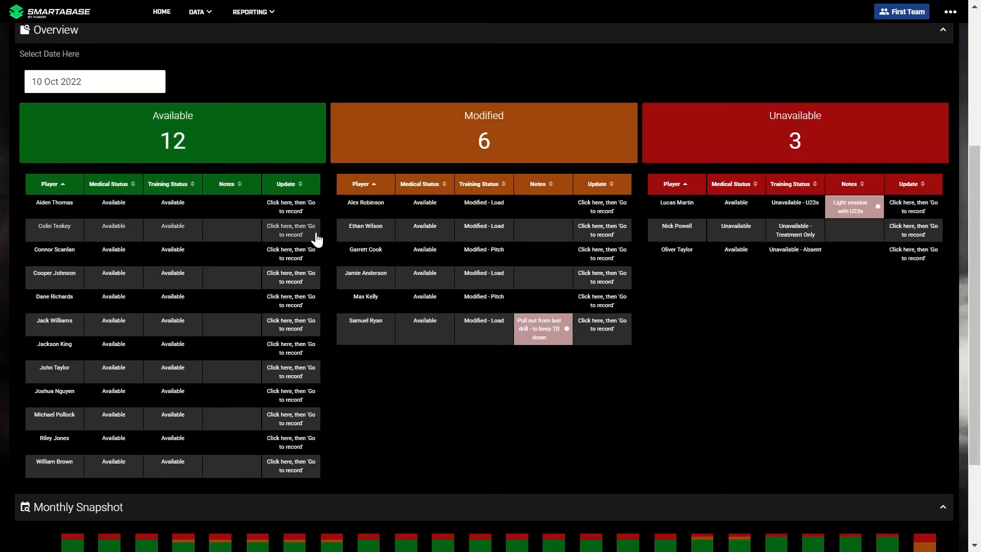
{"action": "mouse_move", "coordinate": [487, 213]}
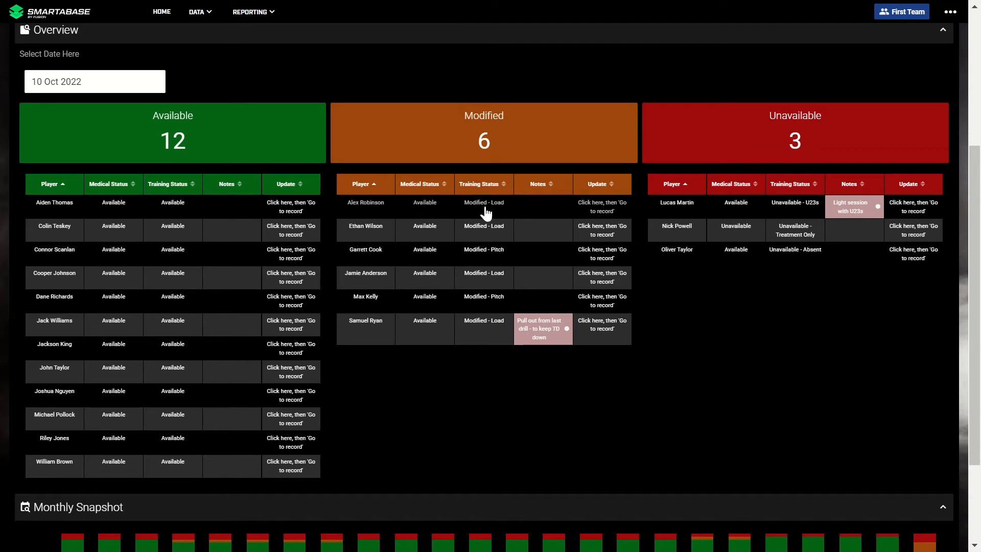
{"action": "mouse_move", "coordinate": [527, 212]}
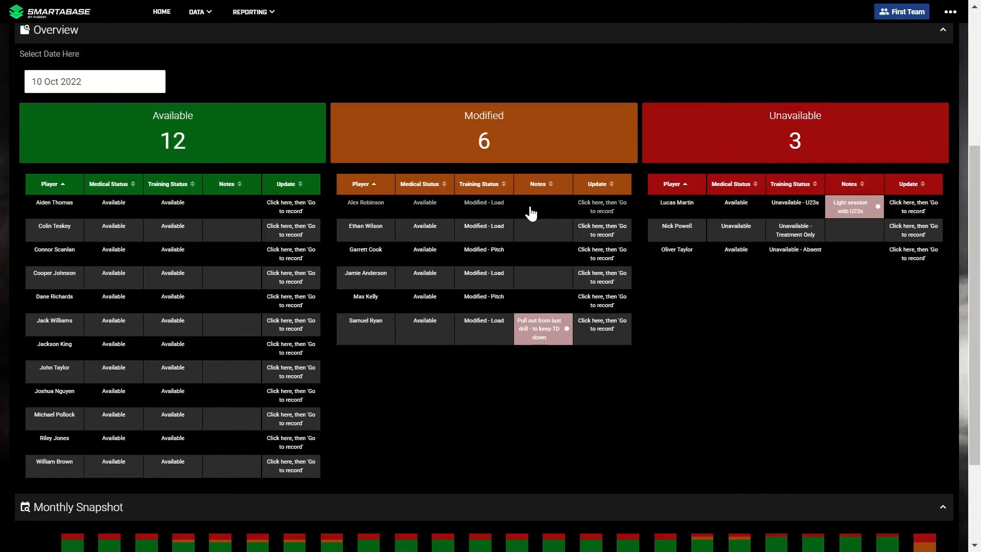
{"action": "scroll", "scroll_direction": "up", "scroll_amount": 3}
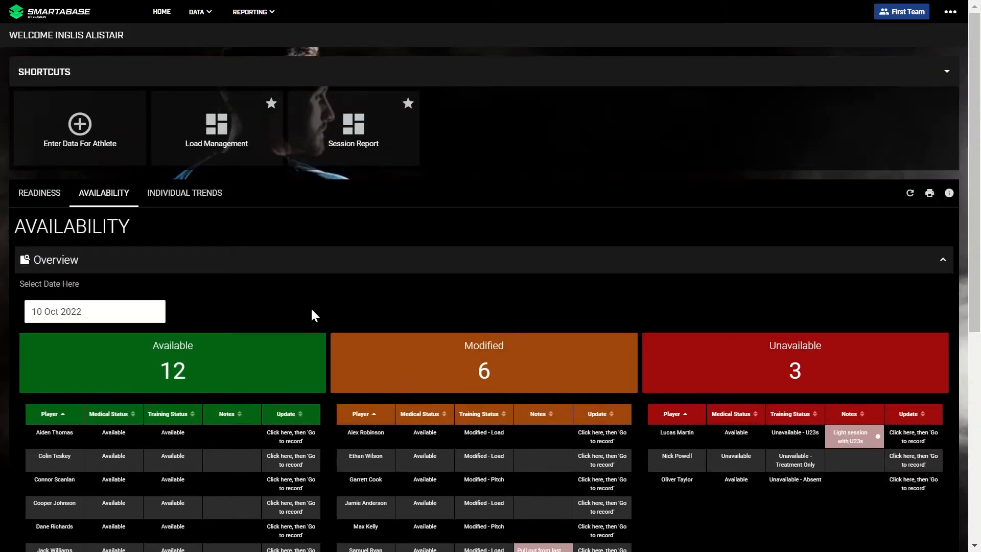
Step: View the Individual Trends charts and pick a different athlete from Select Player
{"action": "left_click", "coordinate": [185, 193]}
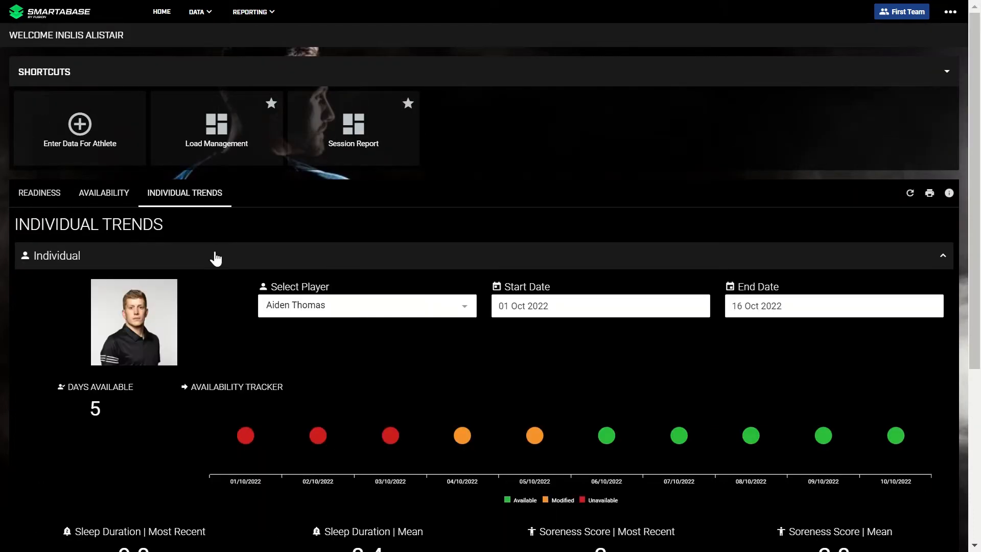
{"action": "scroll", "scroll_direction": "down", "scroll_amount": 3}
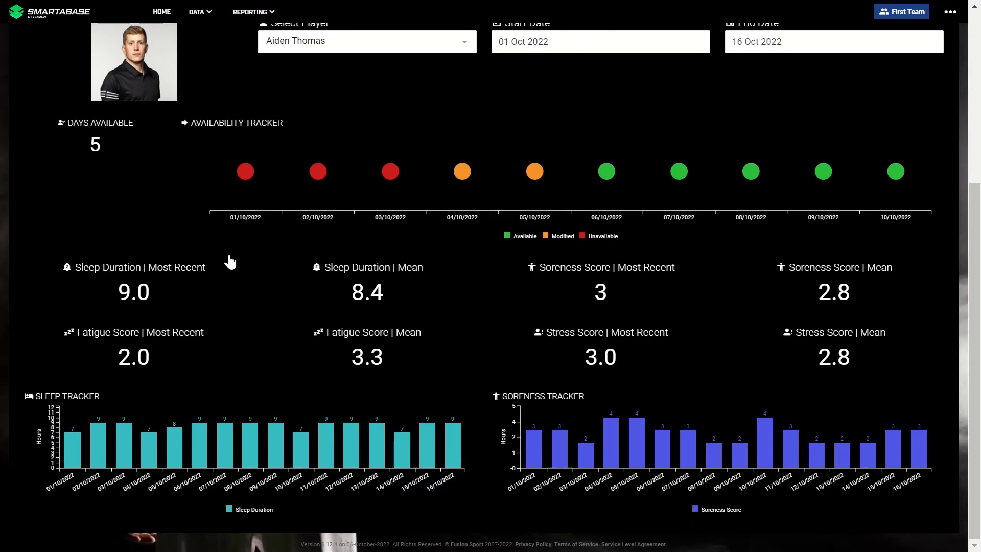
{"action": "left_click", "coordinate": [366, 41]}
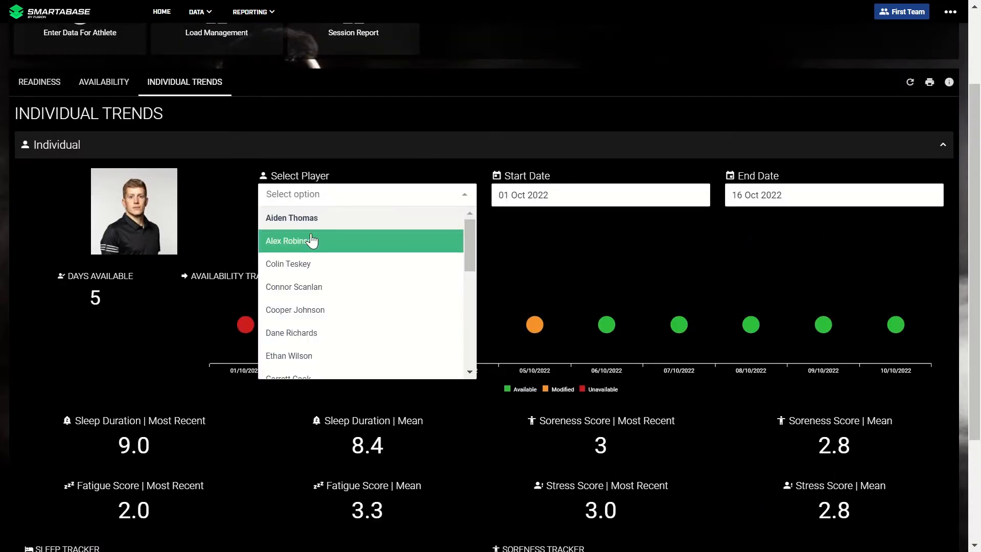
{"action": "left_click", "coordinate": [291, 240]}
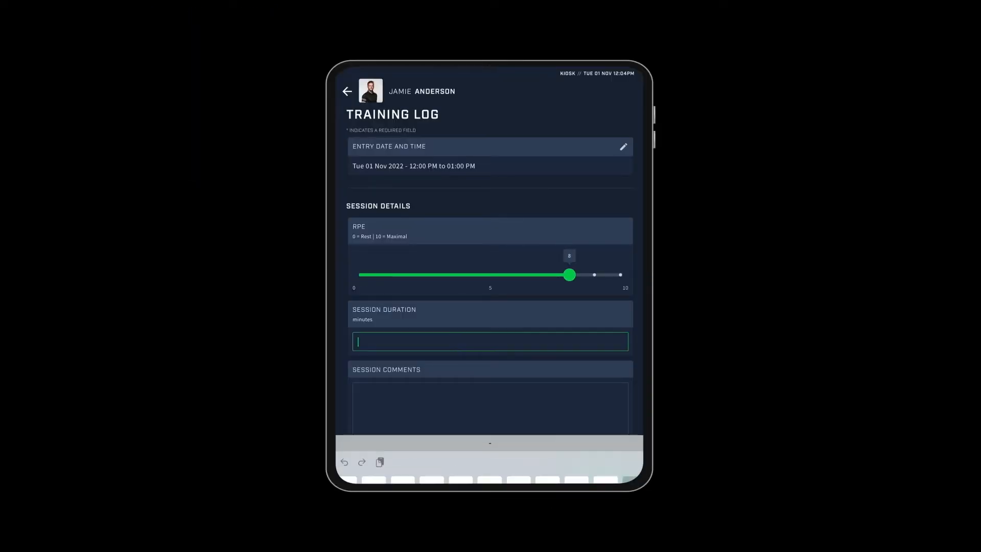
Step: Enter a 60-minute session duration and the comment 'Hard' in the Training Log
{"action": "type", "text": "60"}
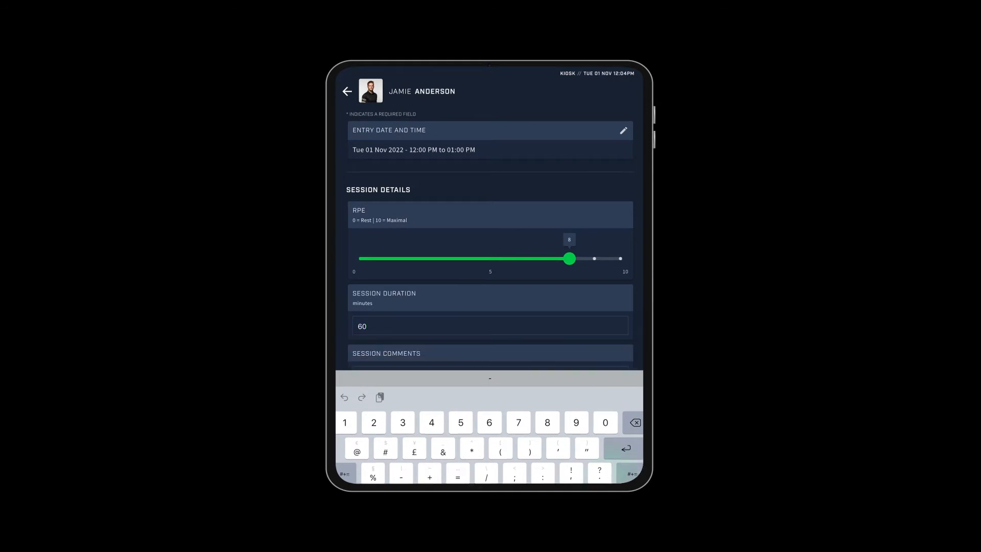
{"action": "type", "text": "Hard"}
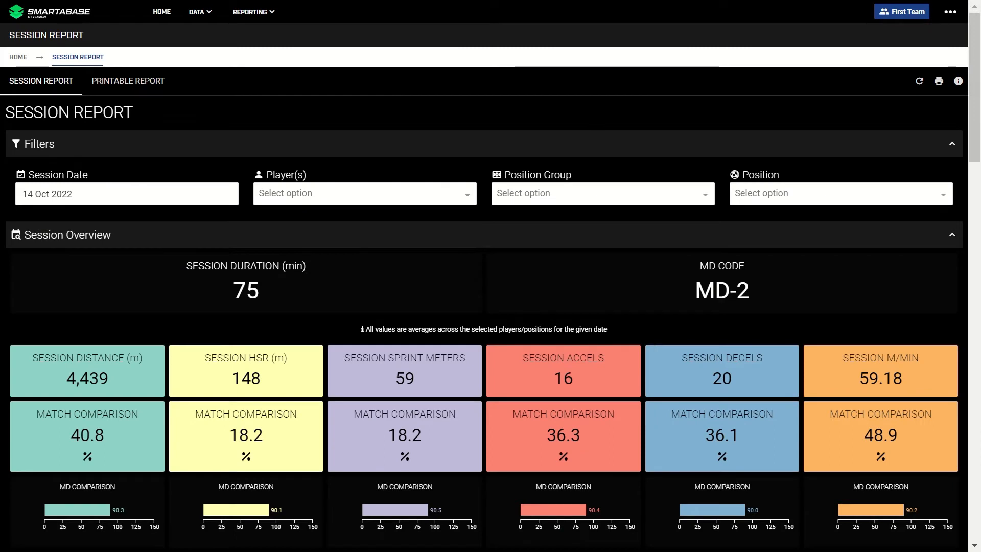
{"action": "mouse_move", "coordinate": [201, 340]}
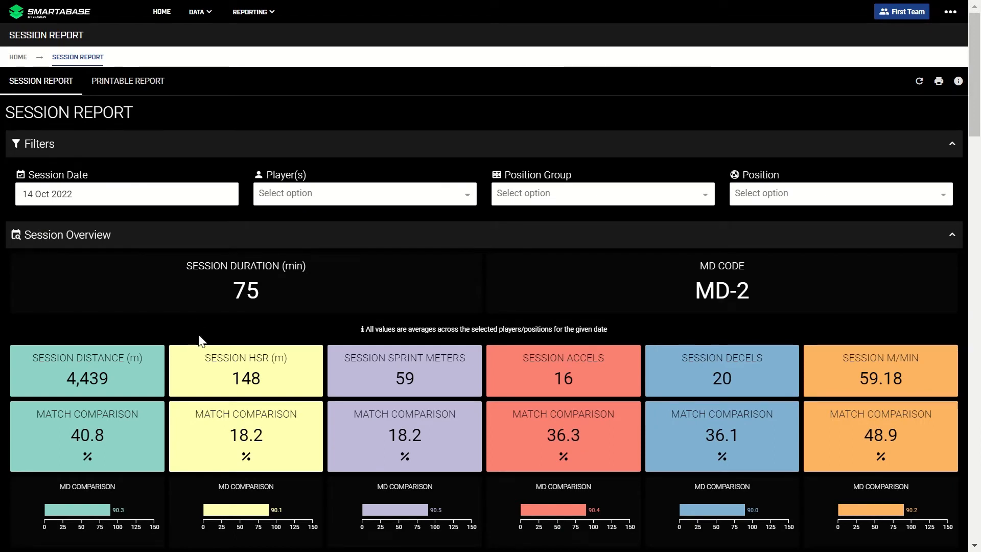
{"action": "mouse_move", "coordinate": [214, 311]}
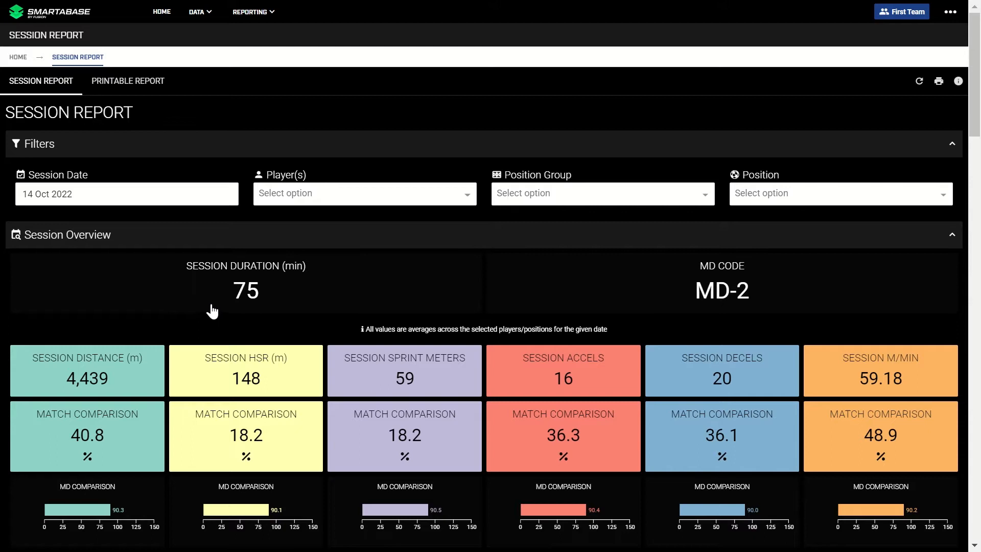
{"action": "mouse_move", "coordinate": [141, 291]}
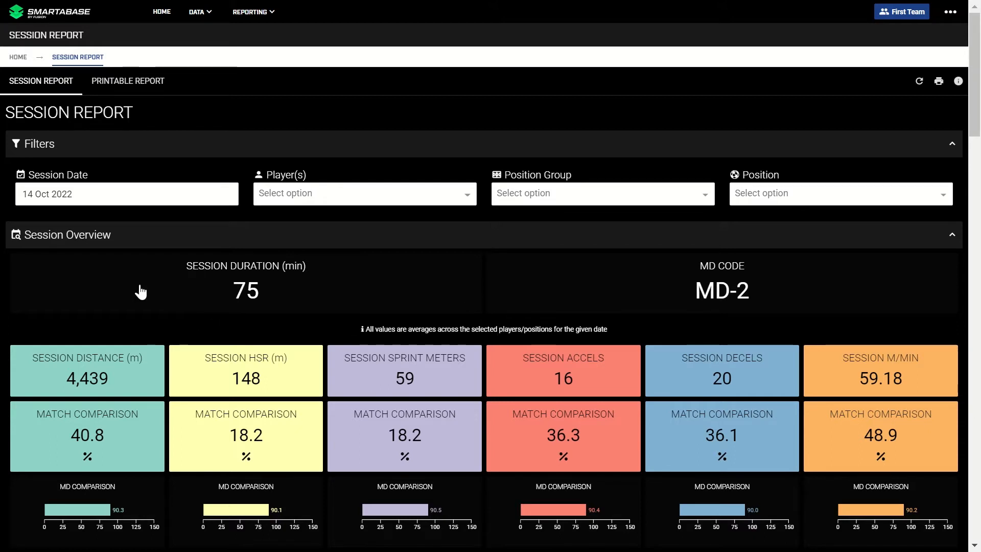
{"action": "mouse_move", "coordinate": [872, 368]}
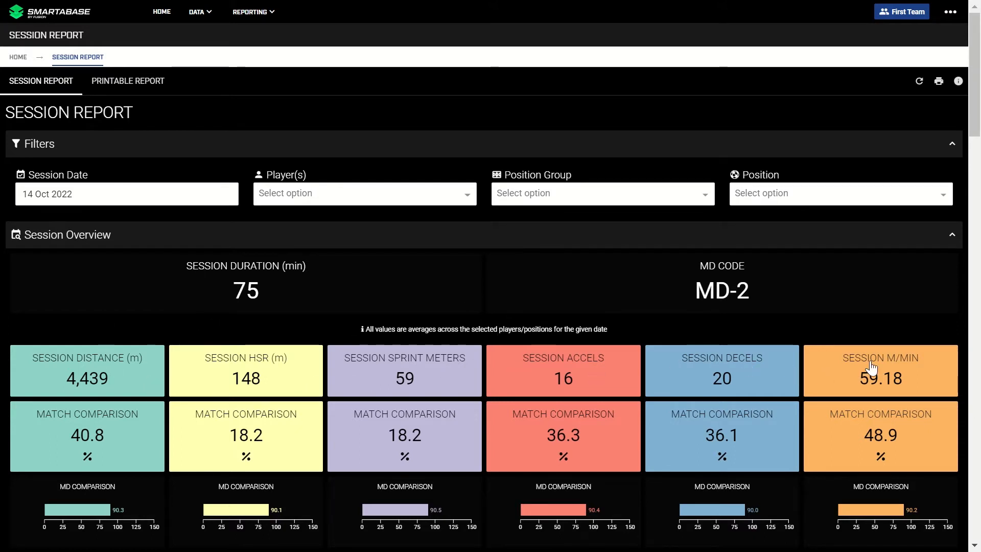
{"action": "mouse_move", "coordinate": [391, 320]}
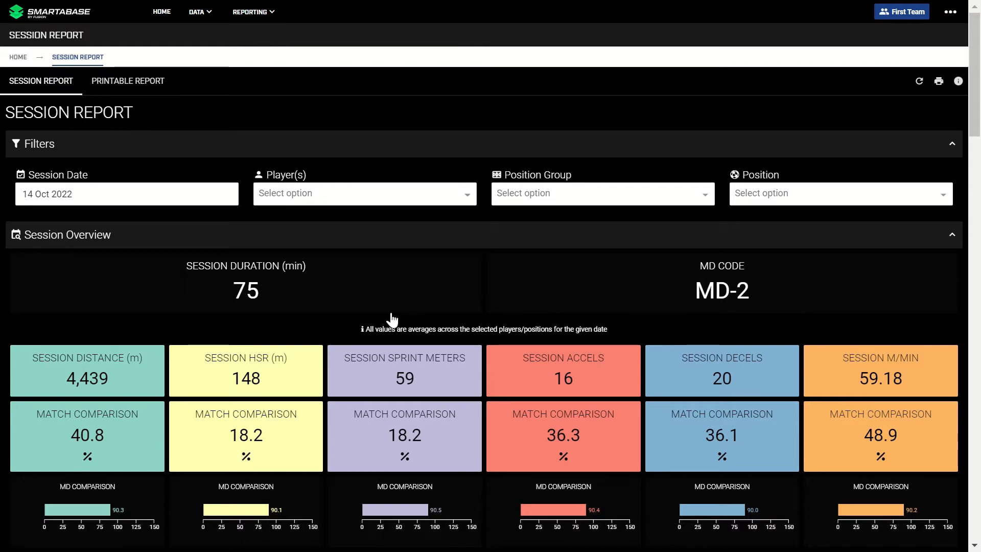
Step: Scroll the 14 Oct 2022 session report past the overview tiles to Player Breakdown
{"action": "scroll", "scroll_direction": "down", "scroll_amount": 3}
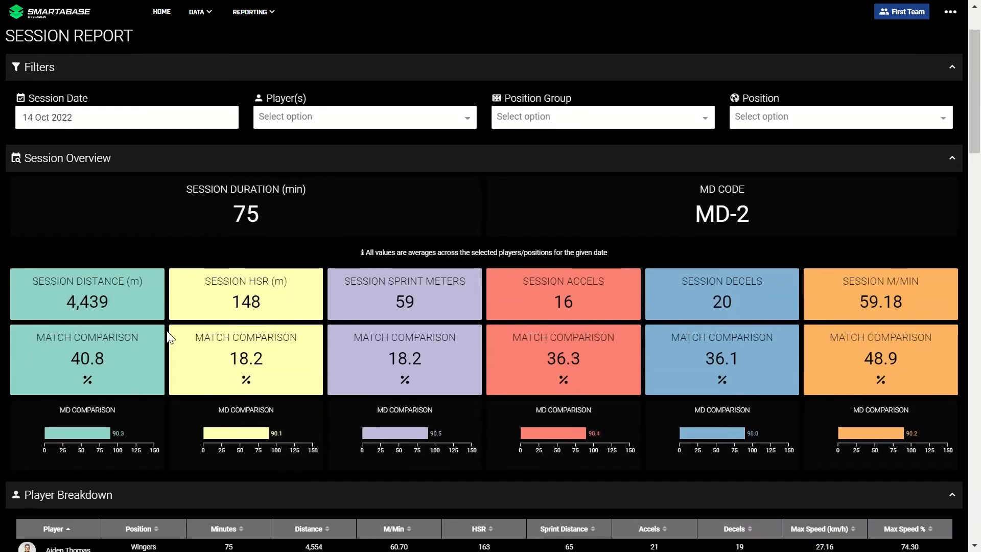
{"action": "mouse_move", "coordinate": [114, 379]}
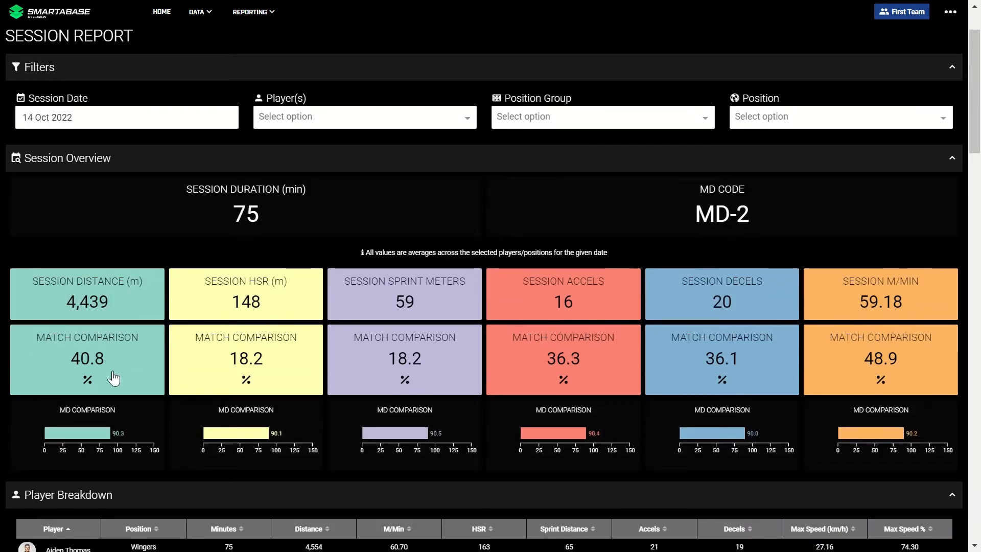
{"action": "mouse_move", "coordinate": [159, 419]}
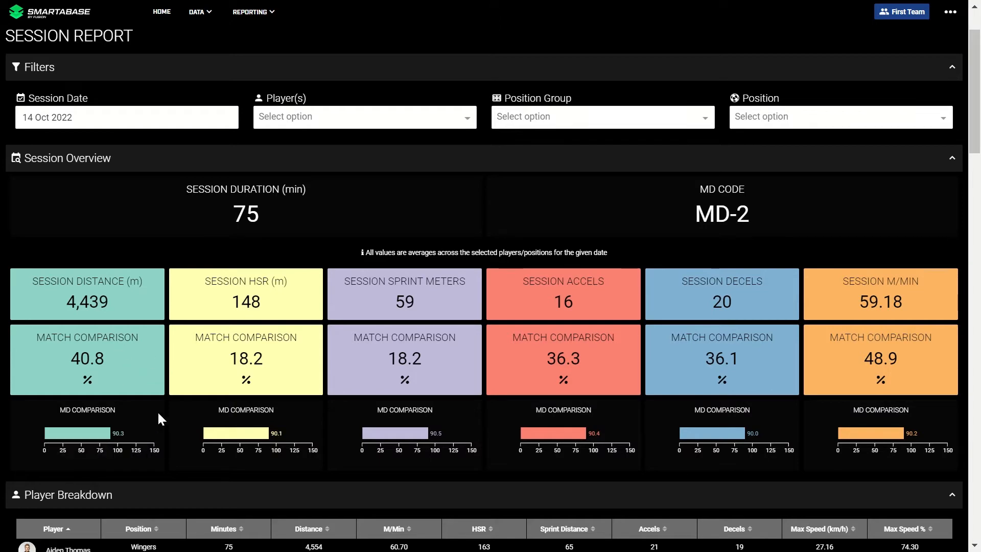
{"action": "mouse_move", "coordinate": [91, 433]}
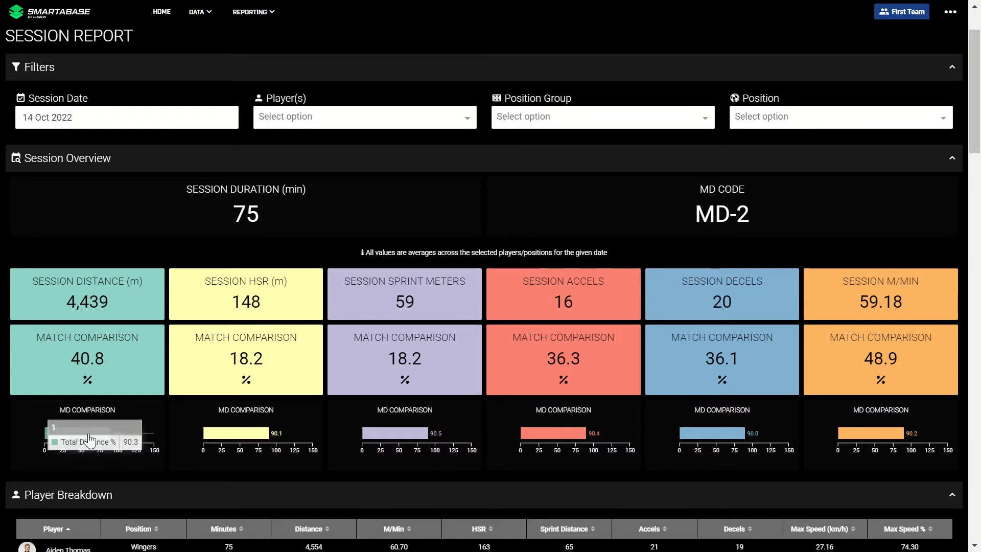
{"action": "scroll", "scroll_direction": "down", "scroll_amount": 3}
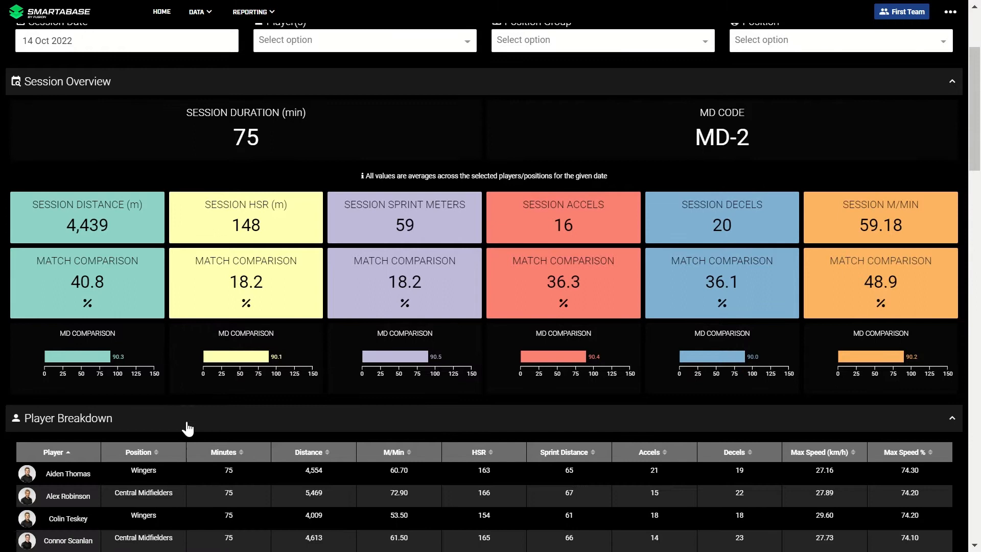
{"action": "mouse_move", "coordinate": [115, 432]}
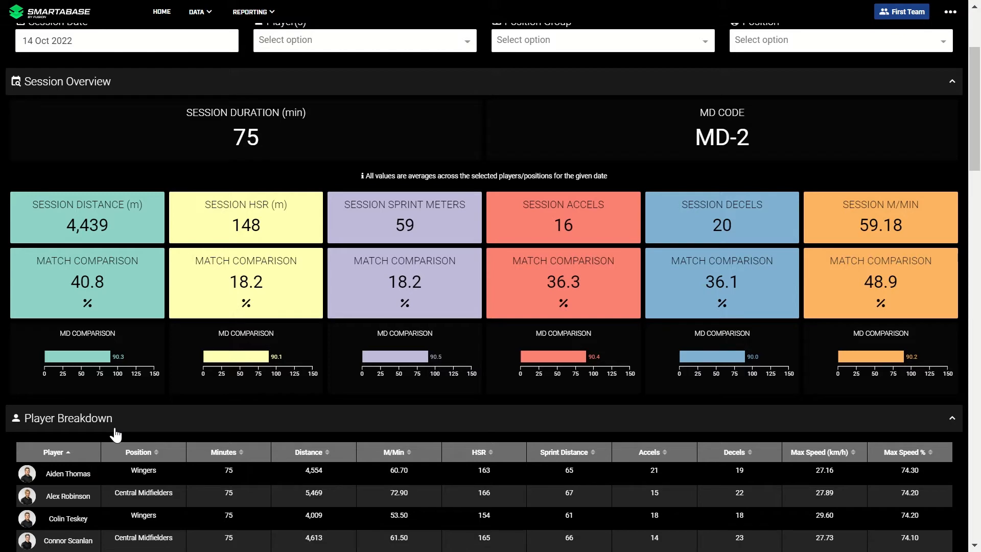
Step: Scroll the Player Breakdown table down to Nick Powell and Oliver Taylor
{"action": "scroll", "scroll_direction": "down", "scroll_amount": 3}
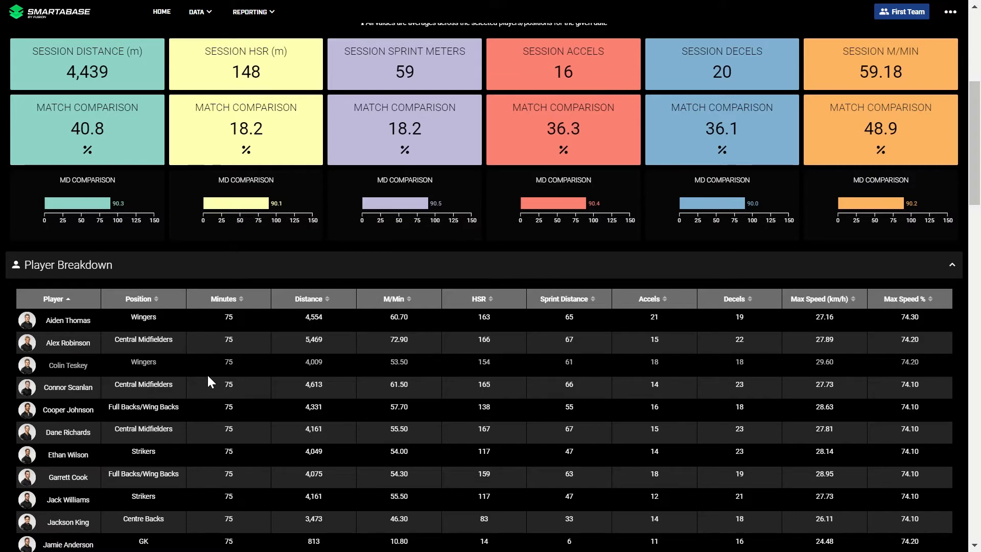
{"action": "scroll", "scroll_direction": "down", "scroll_amount": 3}
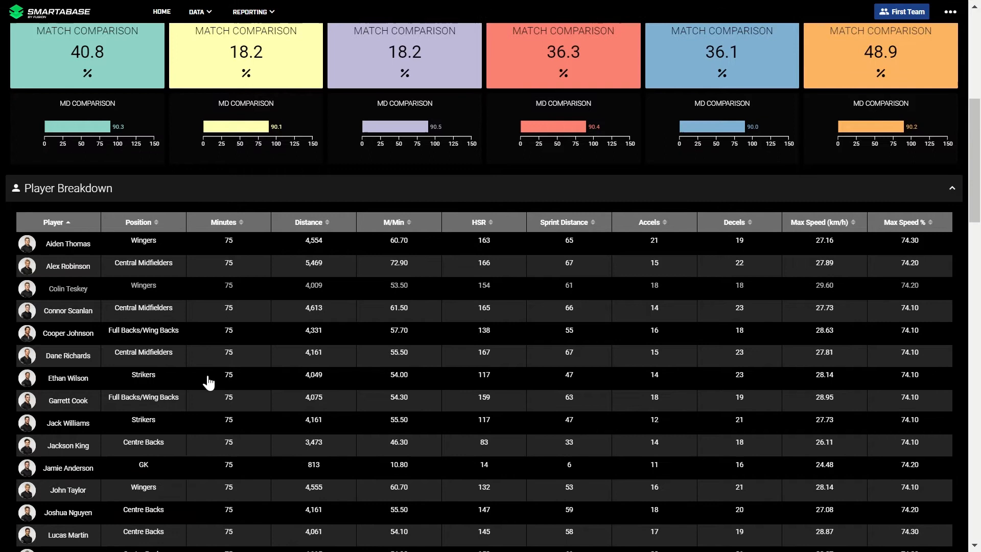
{"action": "mouse_move", "coordinate": [230, 373]}
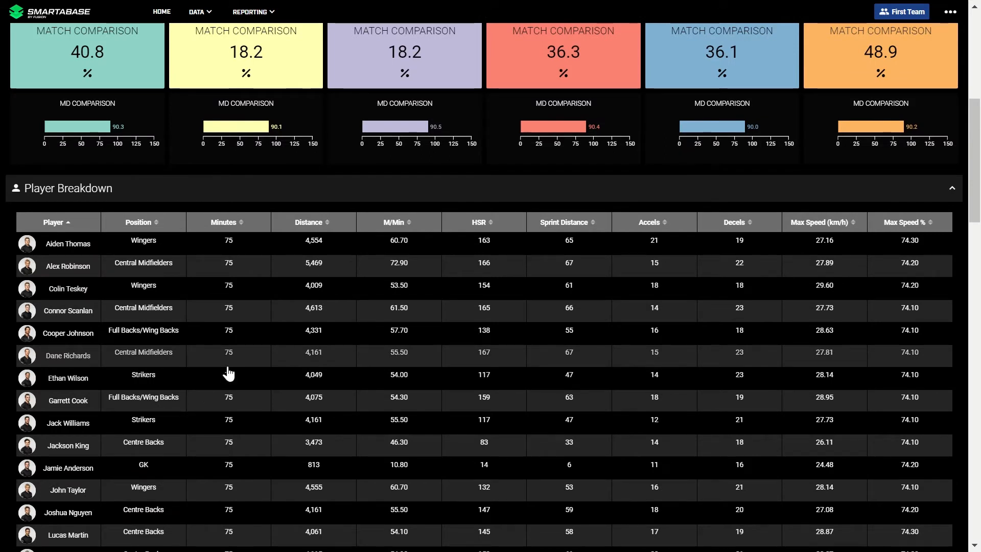
{"action": "mouse_move", "coordinate": [496, 226]}
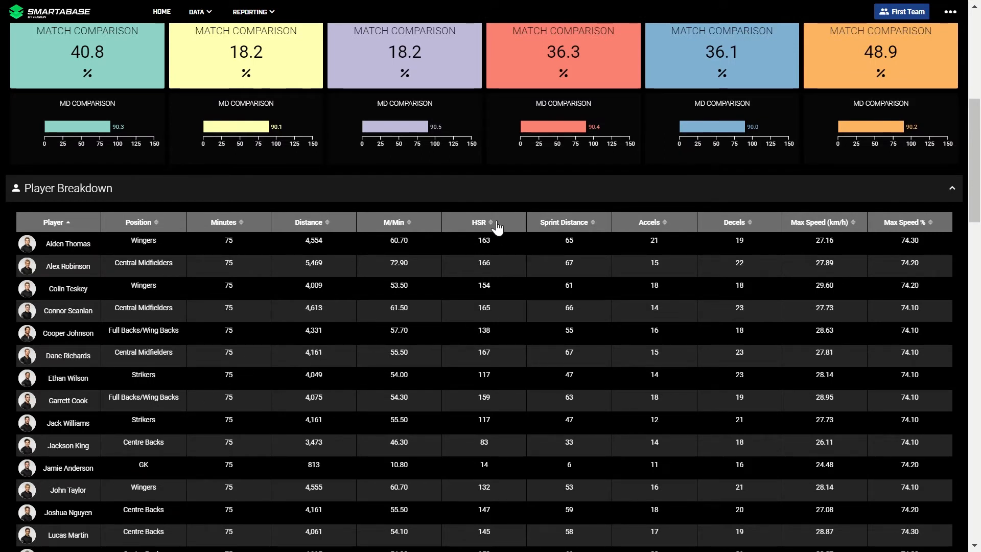
{"action": "left_click", "coordinate": [480, 222]}
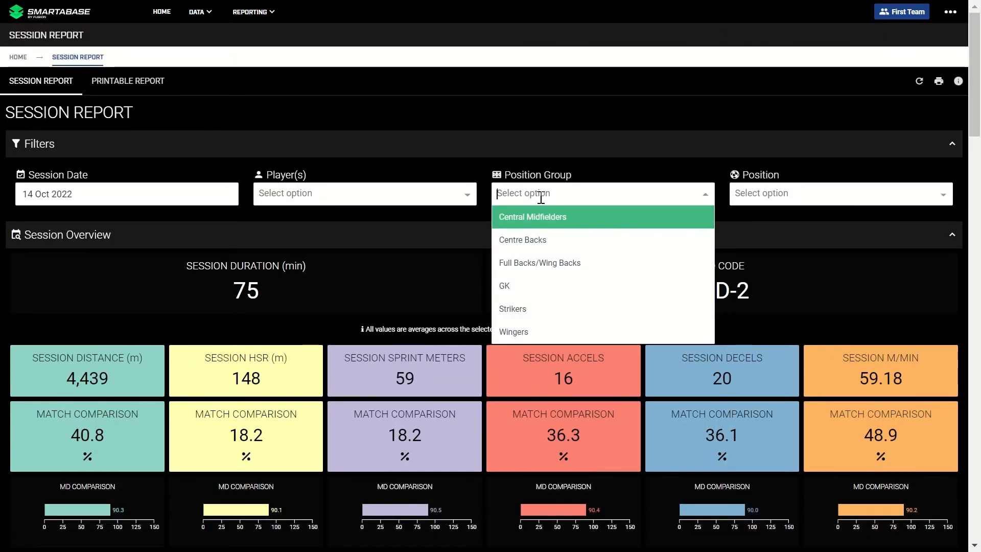
{"action": "scroll", "scroll_direction": "down", "scroll_amount": 3}
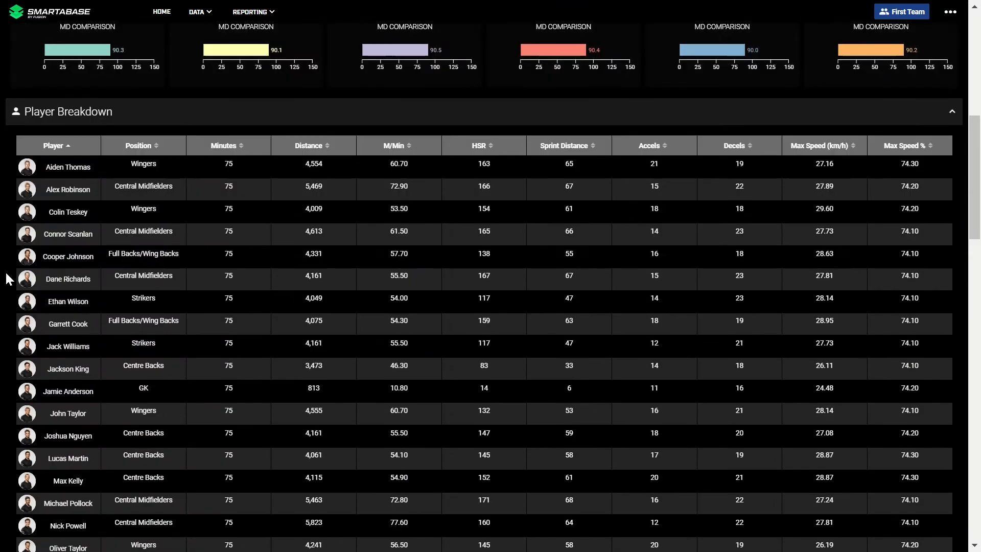
Step: Scroll through the Leaderboards charts to the session versus all-time max Velocity chart
{"action": "scroll", "scroll_direction": "down", "scroll_amount": 3}
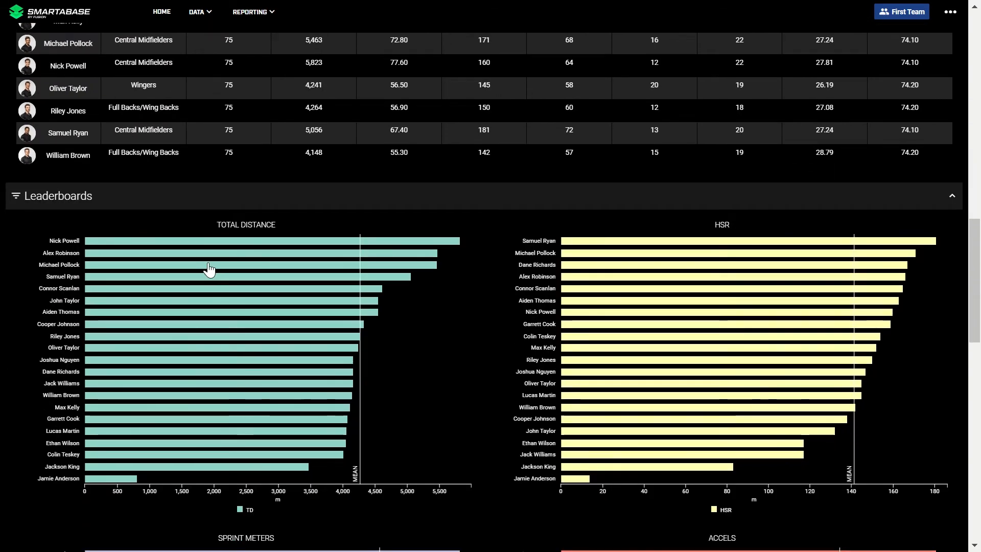
{"action": "mouse_move", "coordinate": [280, 282]}
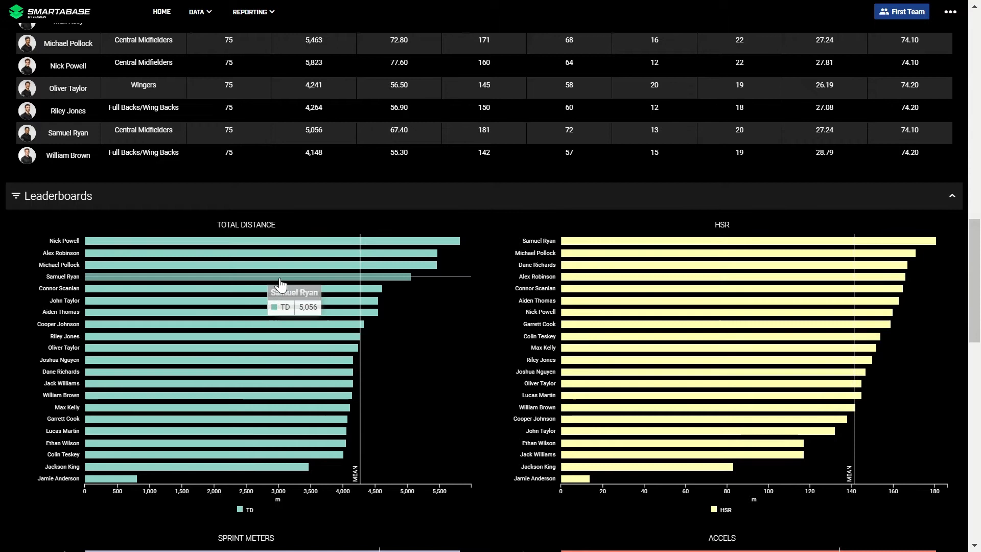
{"action": "scroll", "scroll_direction": "down", "scroll_amount": 3}
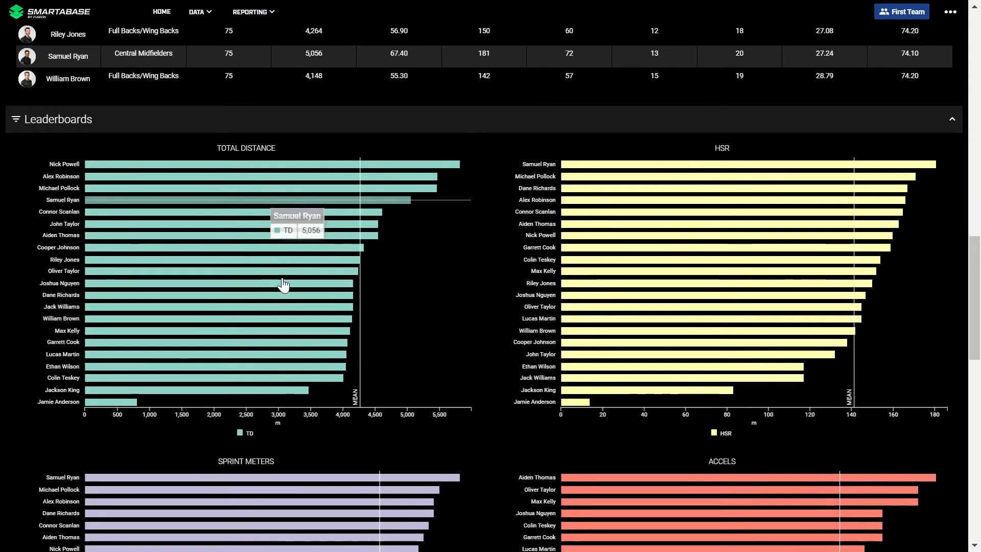
{"action": "mouse_move", "coordinate": [241, 233]}
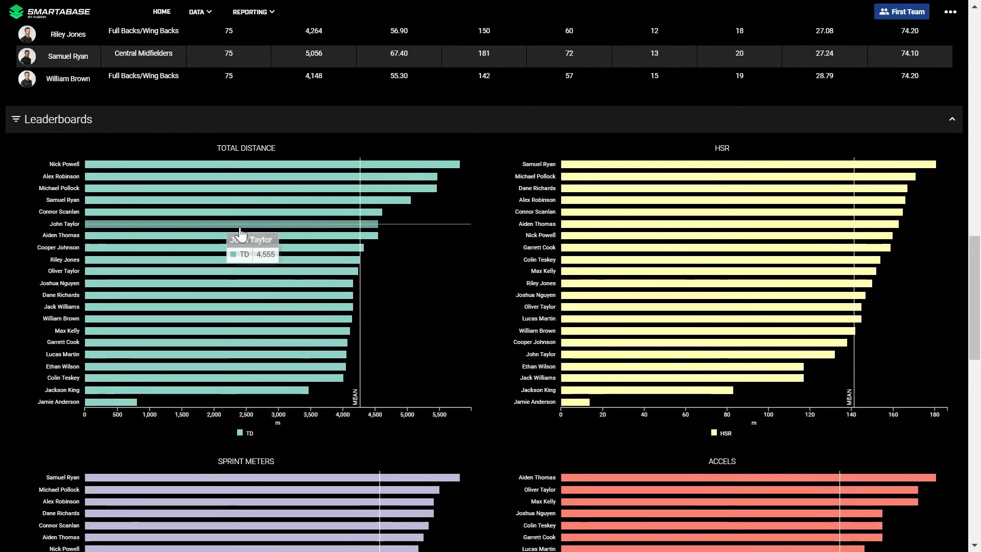
{"action": "scroll", "scroll_direction": "down", "scroll_amount": 3}
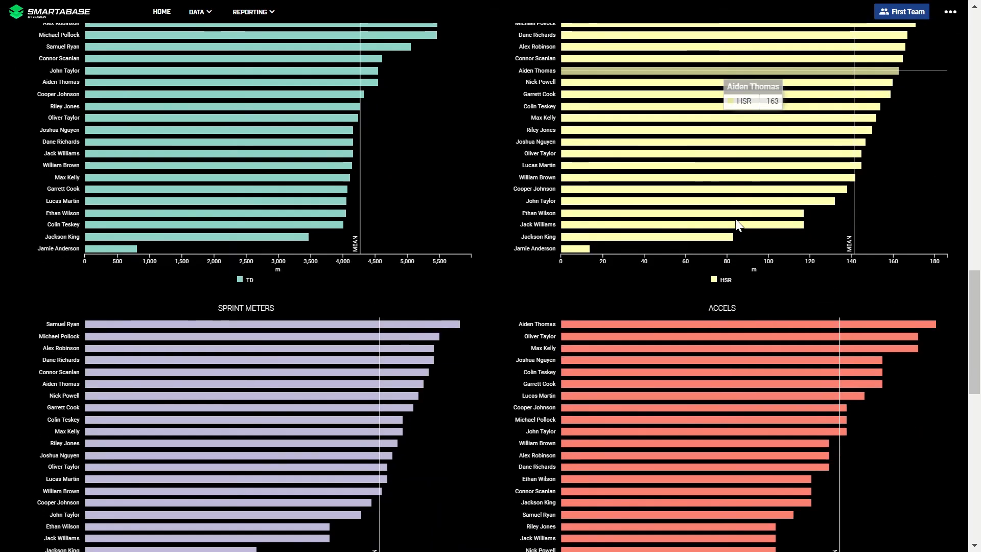
{"action": "scroll", "scroll_direction": "down", "scroll_amount": 3}
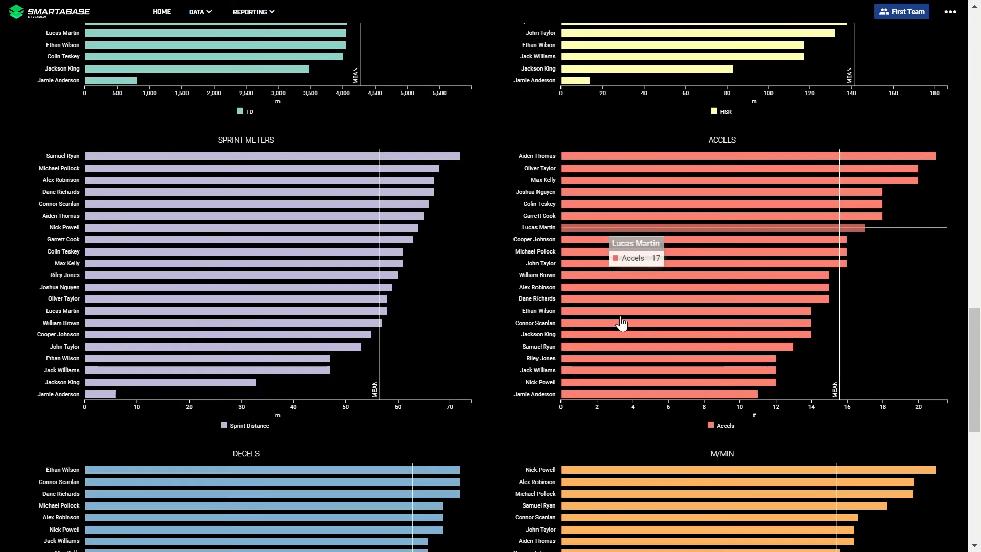
{"action": "scroll", "scroll_direction": "down", "scroll_amount": 3}
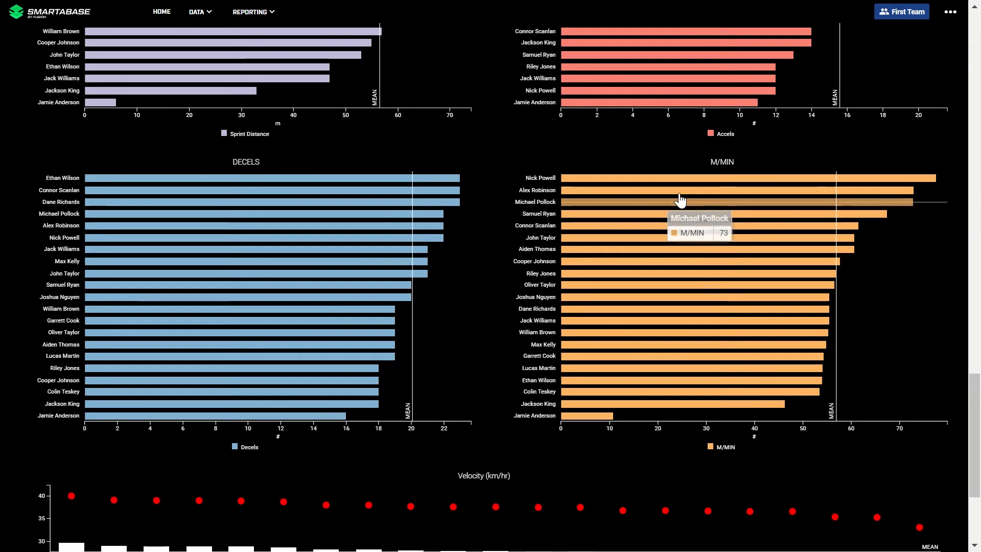
{"action": "scroll", "scroll_direction": "down", "scroll_amount": 3}
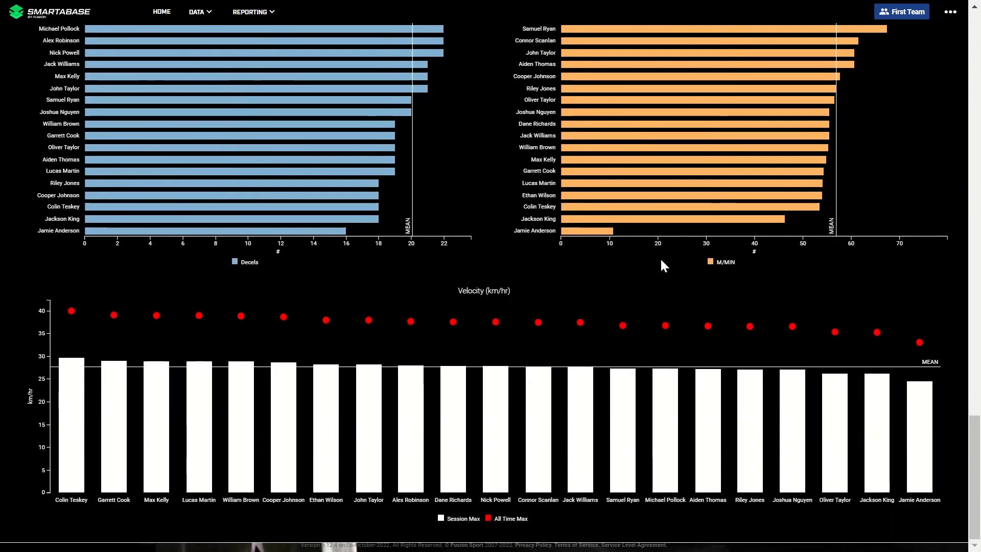
{"action": "mouse_move", "coordinate": [453, 322]}
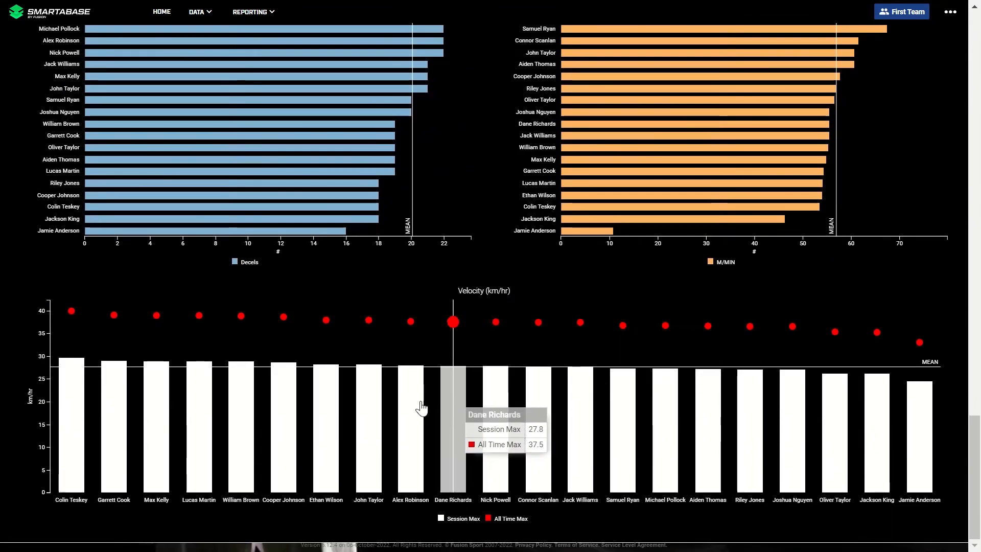
{"action": "mouse_move", "coordinate": [192, 420]}
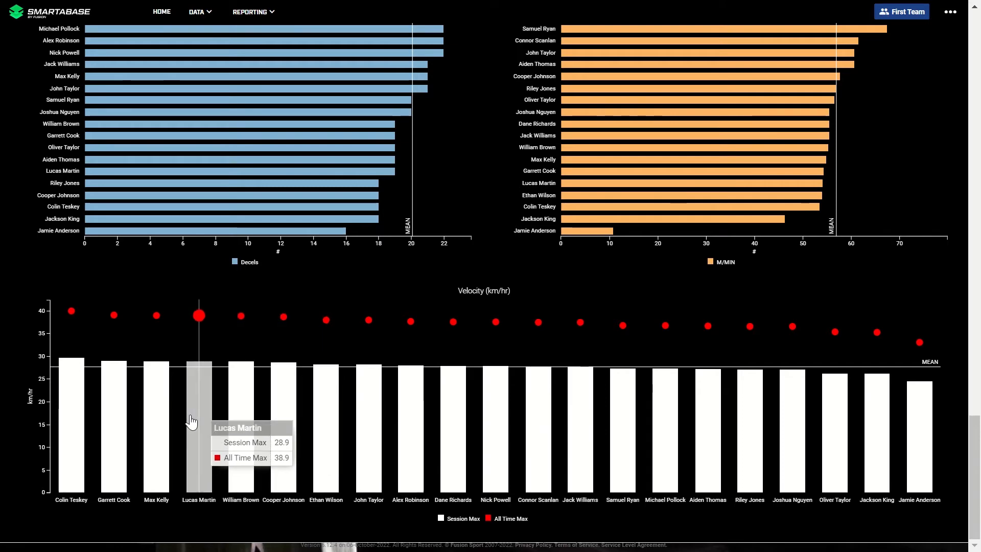
{"action": "mouse_move", "coordinate": [284, 347]}
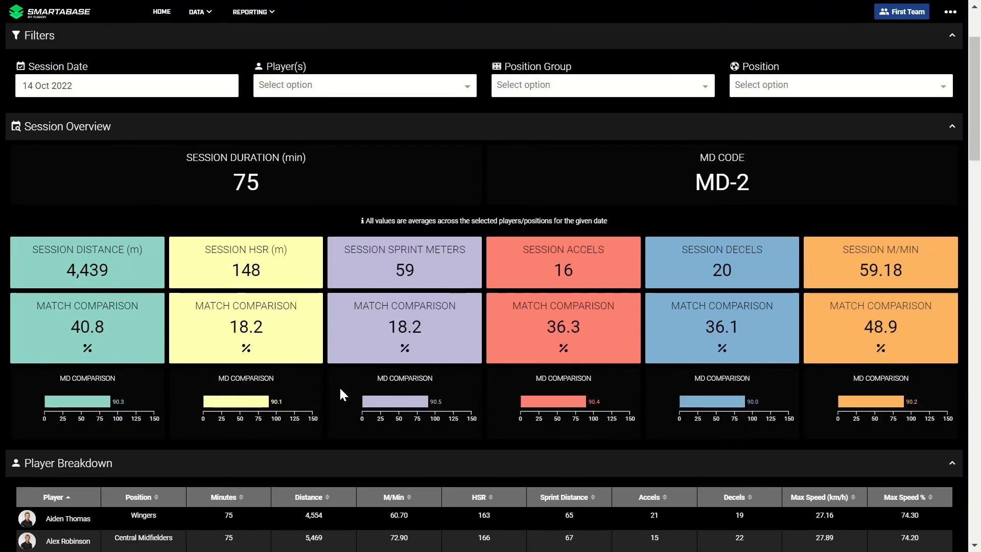
Step: Open the Printable Report, view its print settings, and close them without printing
{"action": "left_click", "coordinate": [128, 80]}
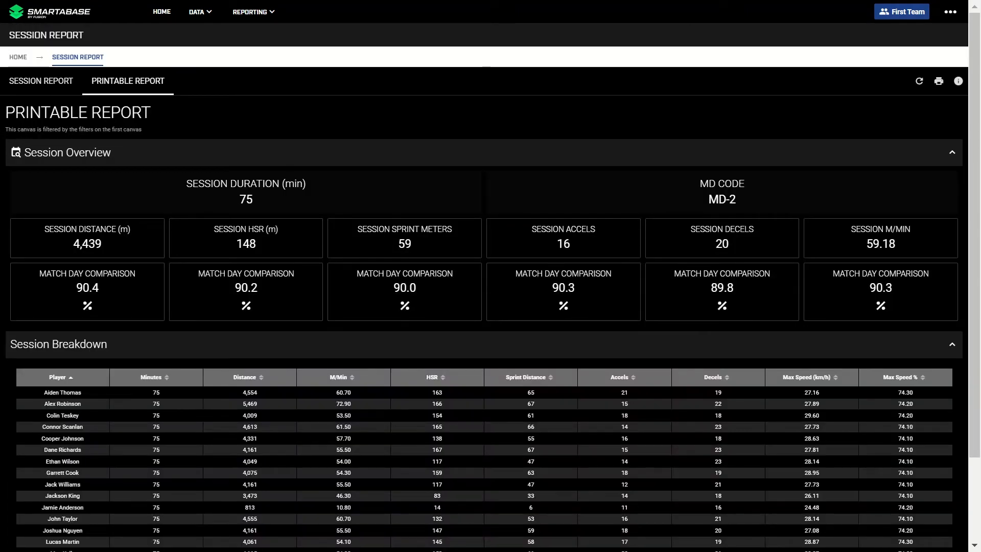
{"action": "mouse_move", "coordinate": [471, 354]}
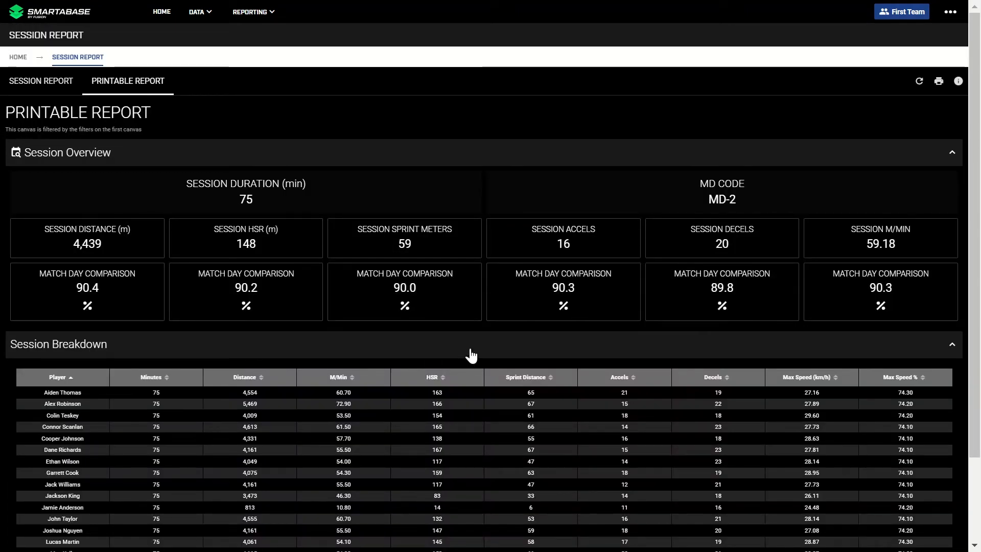
{"action": "left_click", "coordinate": [939, 81]}
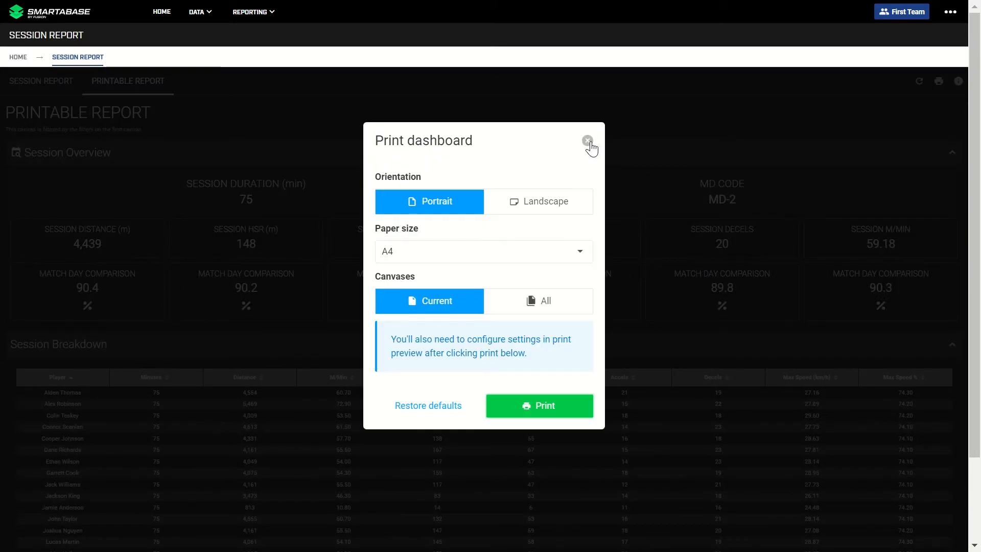
{"action": "left_click", "coordinate": [587, 140]}
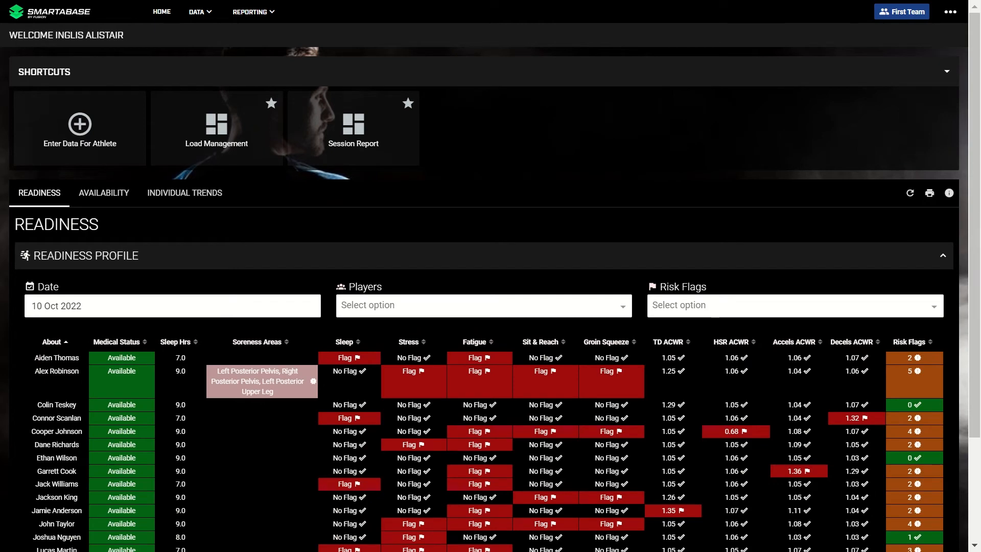
Step: Open Load Management and review ACWR flags, 7-day load, match minutes and season overview
{"action": "left_click", "coordinate": [216, 128]}
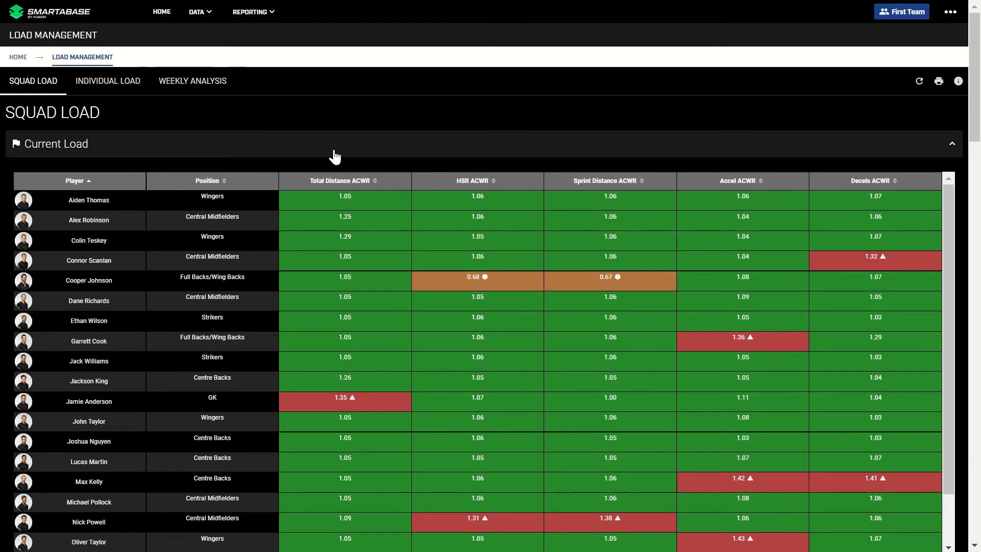
{"action": "mouse_move", "coordinate": [336, 279]}
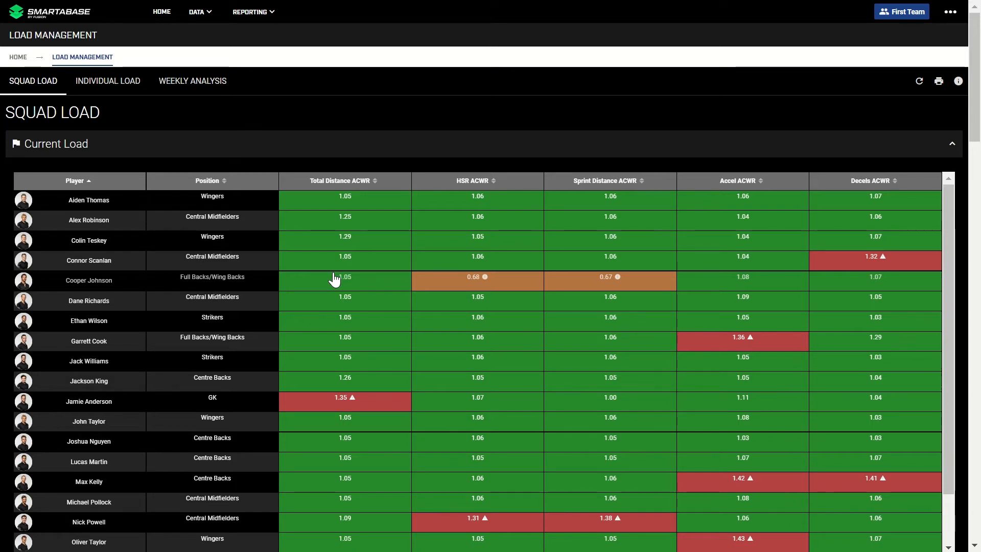
{"action": "mouse_move", "coordinate": [619, 284]}
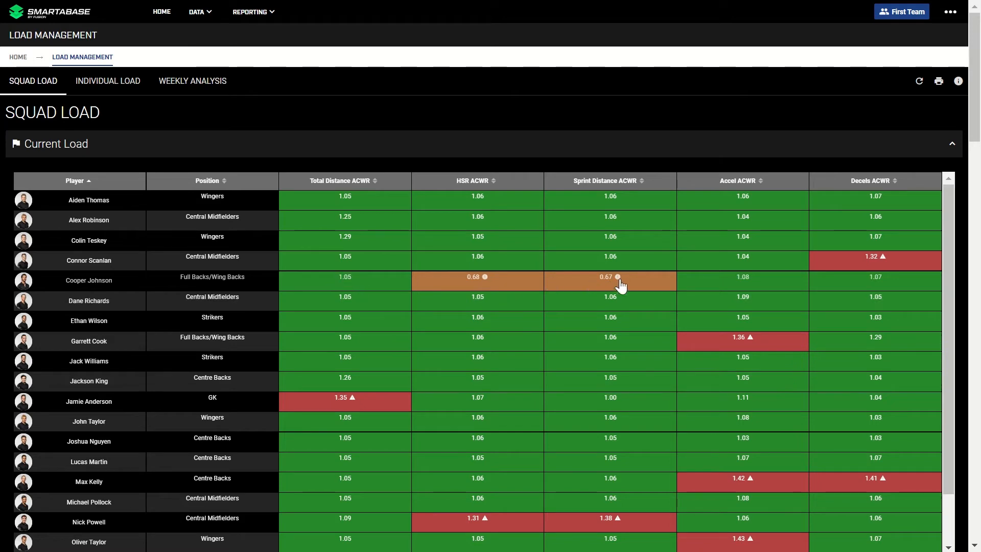
{"action": "mouse_move", "coordinate": [828, 273]}
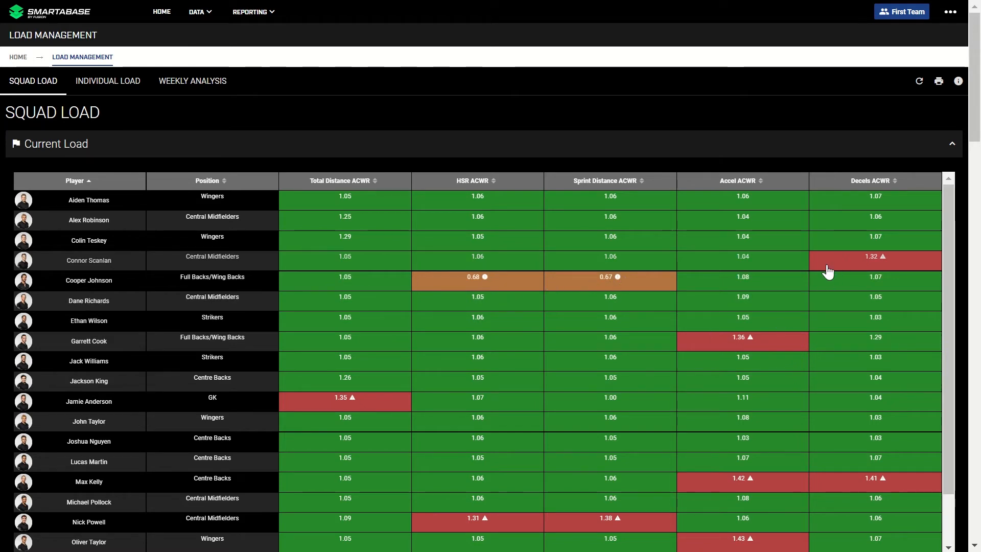
{"action": "scroll", "scroll_direction": "down", "scroll_amount": 3}
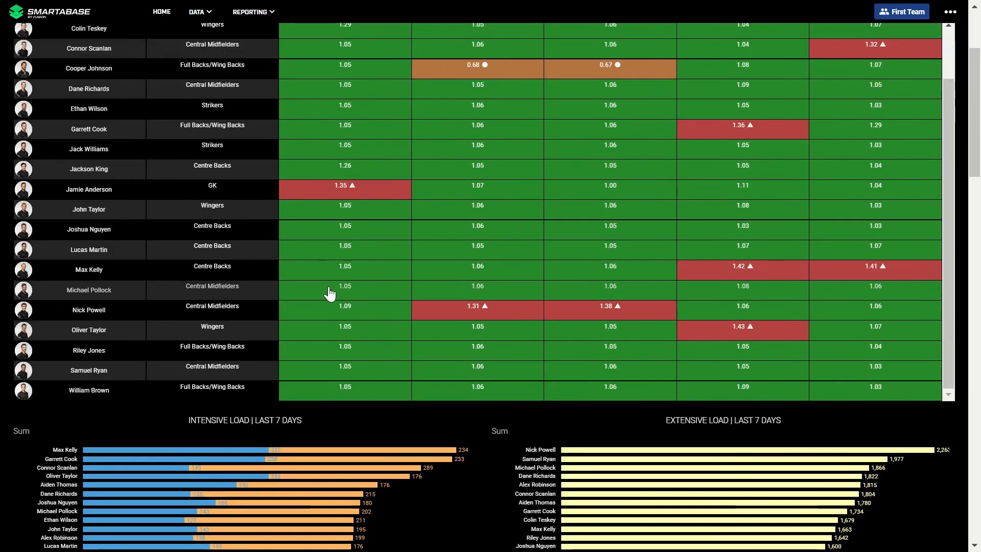
{"action": "mouse_move", "coordinate": [329, 271]}
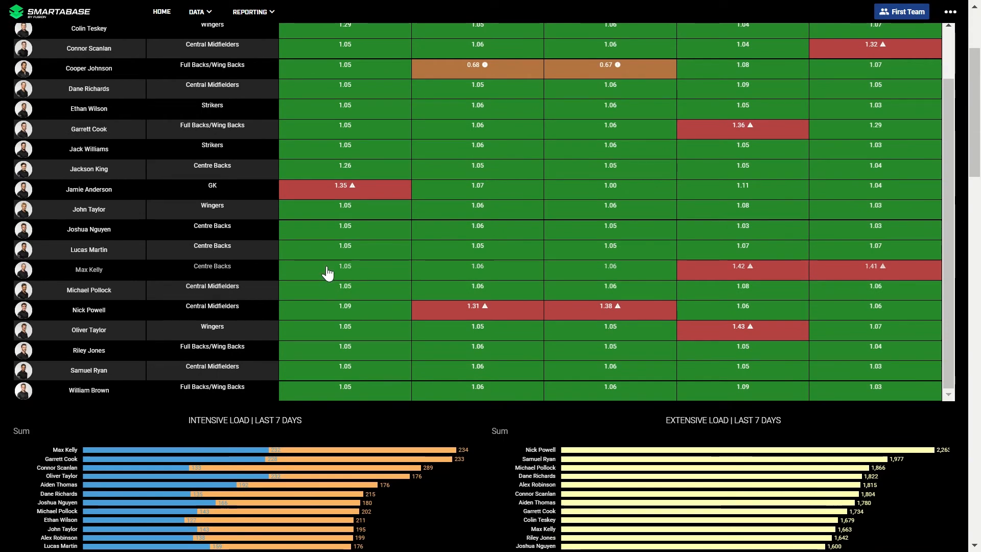
{"action": "scroll", "scroll_direction": "down", "scroll_amount": 3}
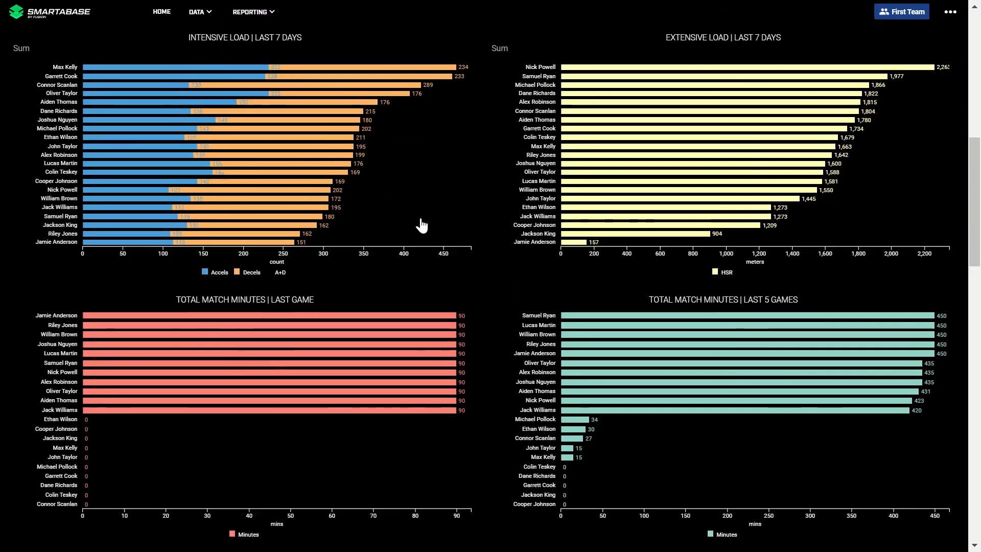
{"action": "scroll", "scroll_direction": "down", "scroll_amount": 3}
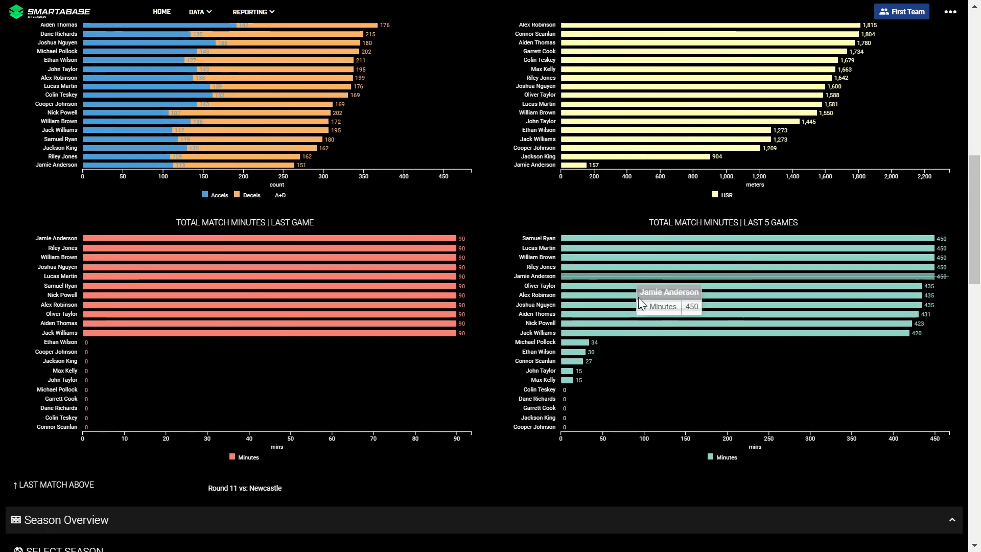
{"action": "scroll", "scroll_direction": "down", "scroll_amount": 3}
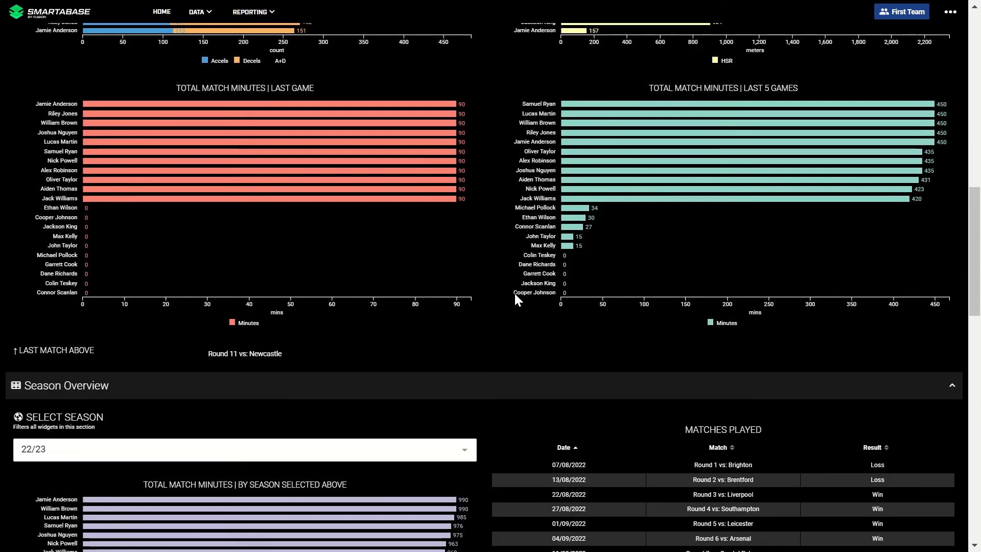
{"action": "scroll", "scroll_direction": "down", "scroll_amount": 3}
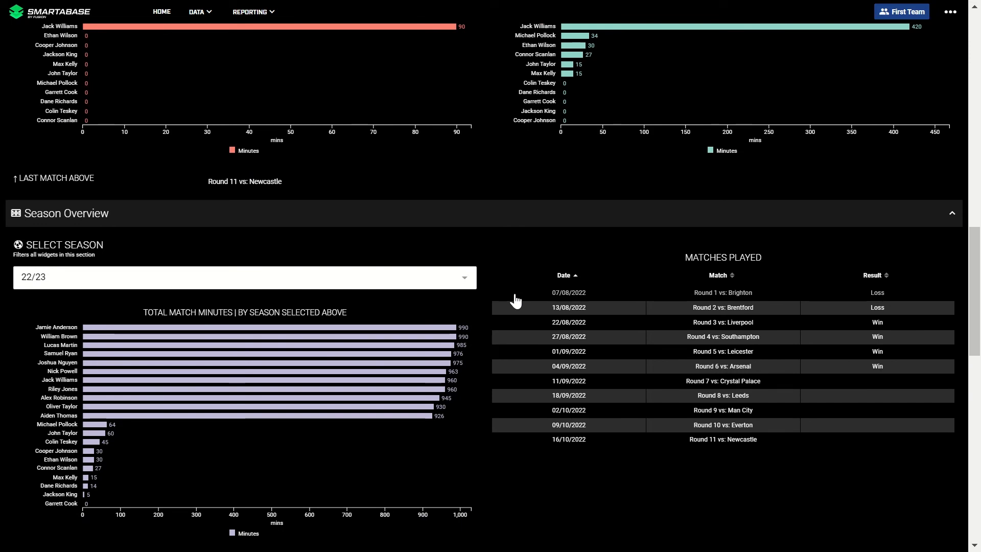
{"action": "scroll", "scroll_direction": "down", "scroll_amount": 3}
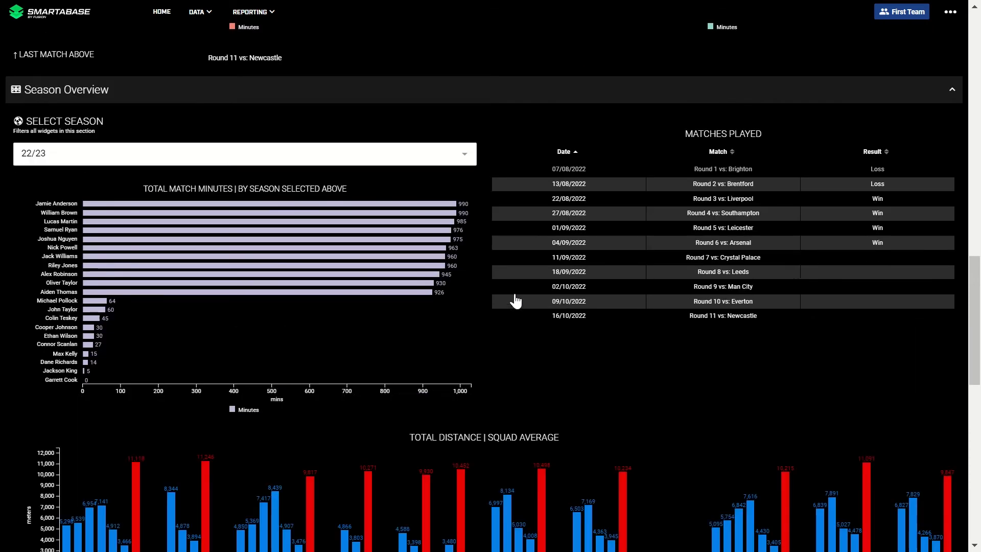
{"action": "scroll", "scroll_direction": "down", "scroll_amount": 3}
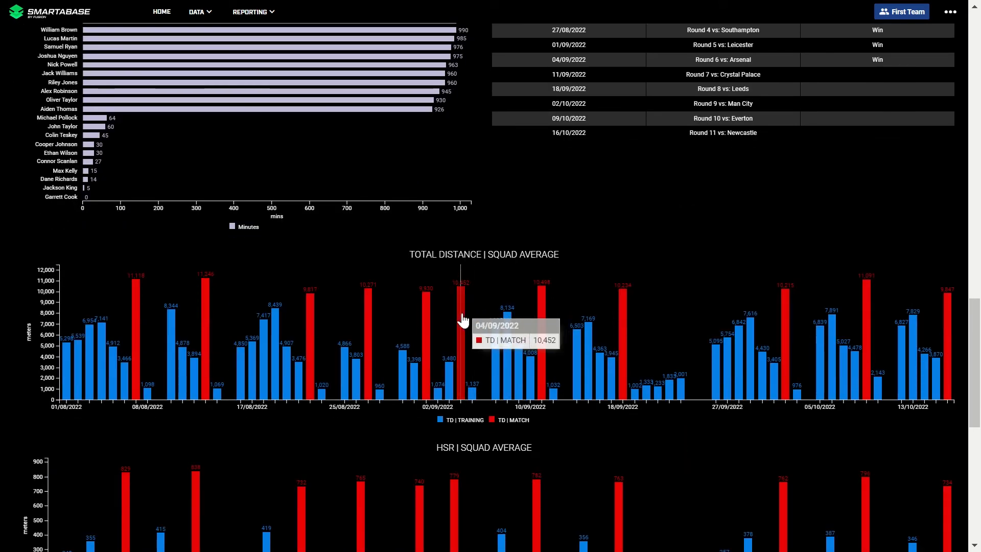
{"action": "mouse_move", "coordinate": [436, 325]}
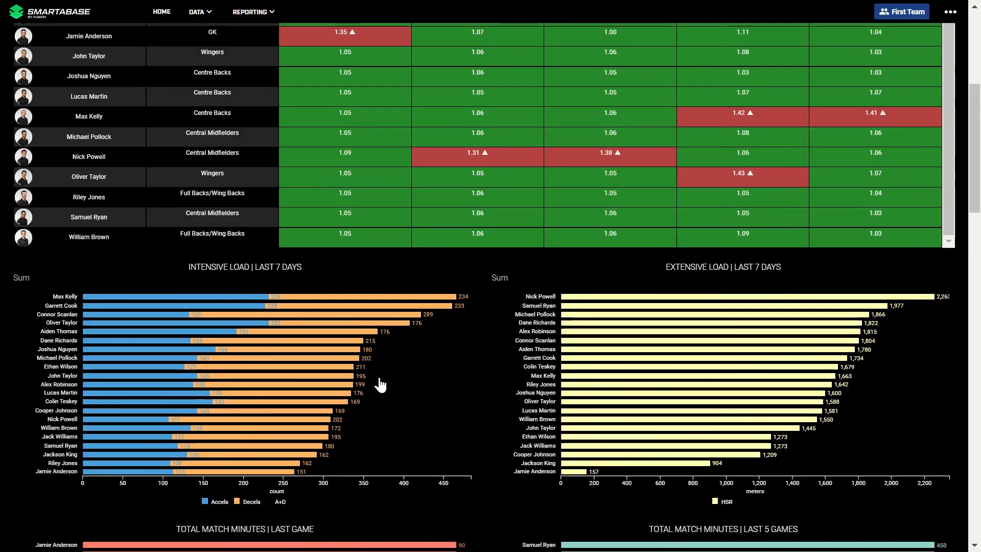
{"action": "left_click", "coordinate": [107, 80]}
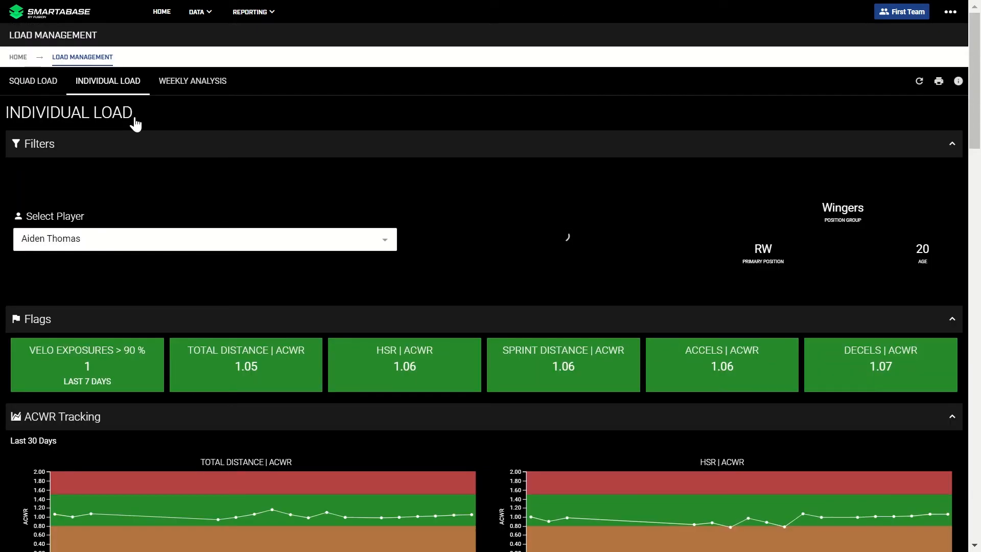
{"action": "left_click", "coordinate": [204, 239]}
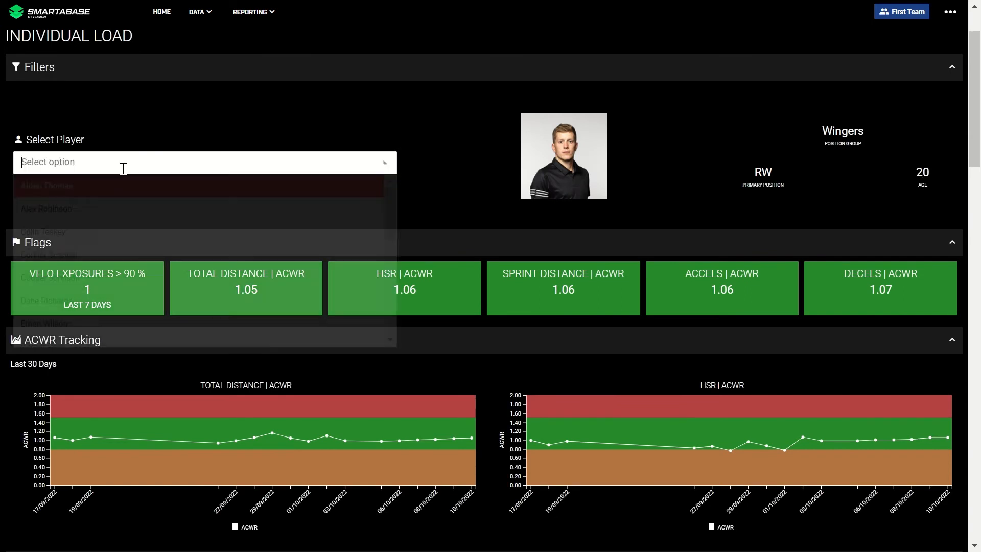
{"action": "left_click", "coordinate": [200, 162]}
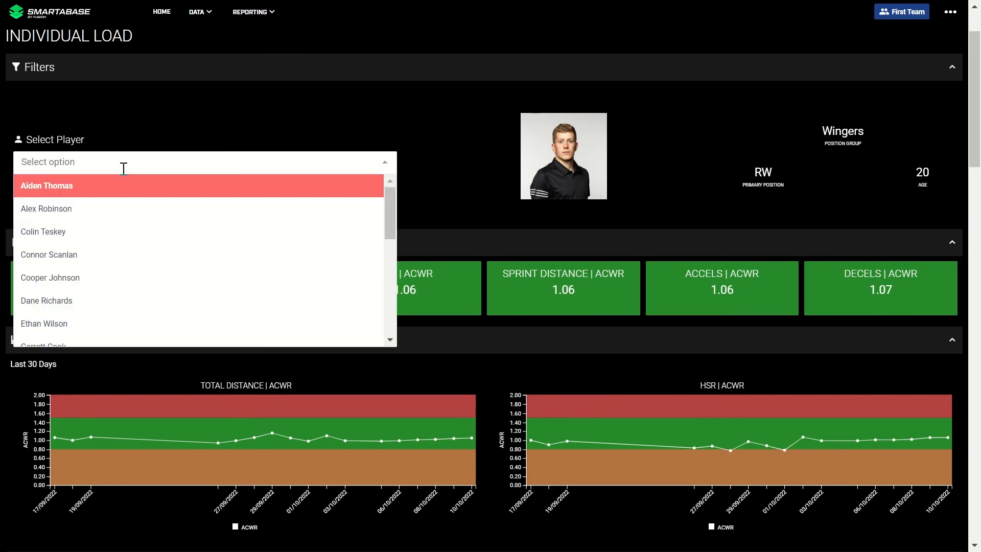
{"action": "left_click", "coordinate": [46, 209]}
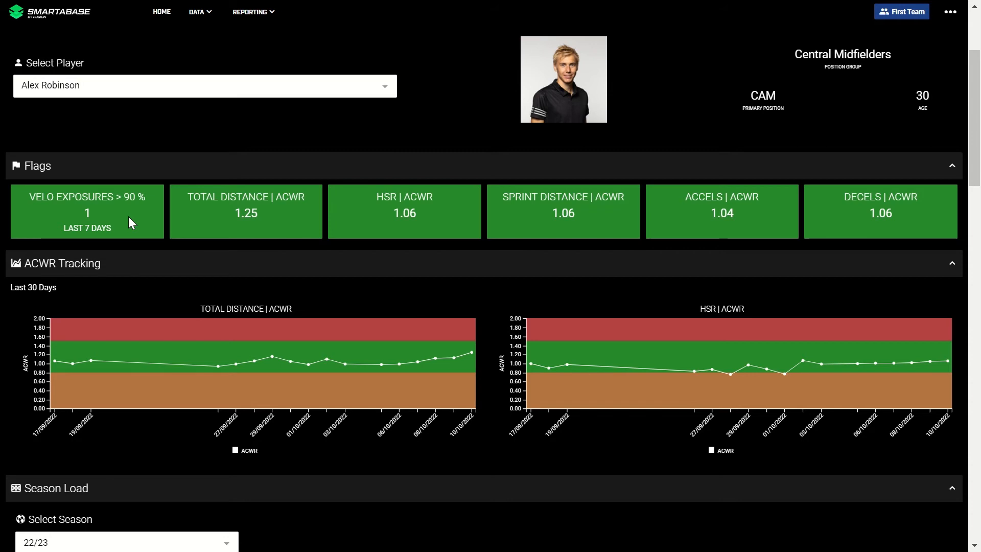
{"action": "mouse_move", "coordinate": [106, 217]}
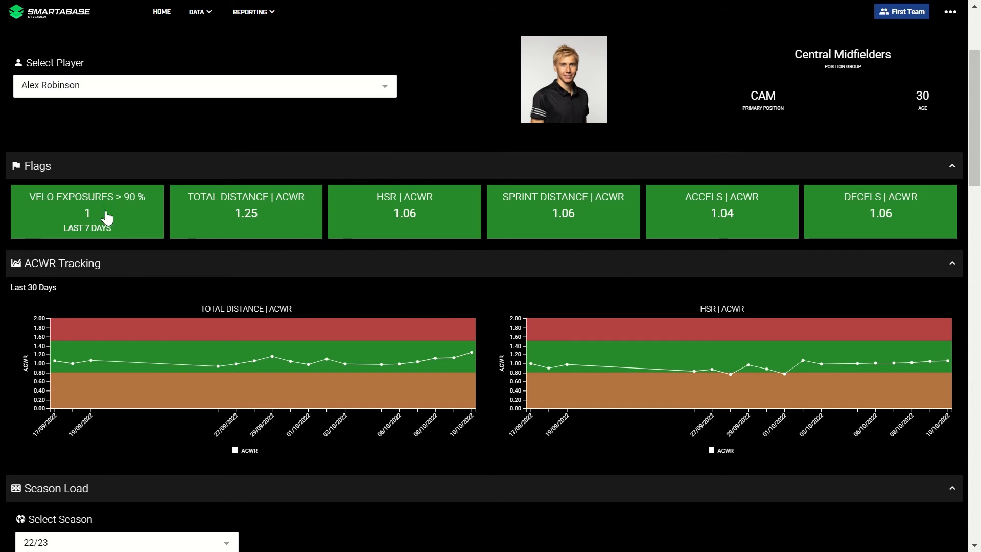
{"action": "mouse_move", "coordinate": [123, 208]}
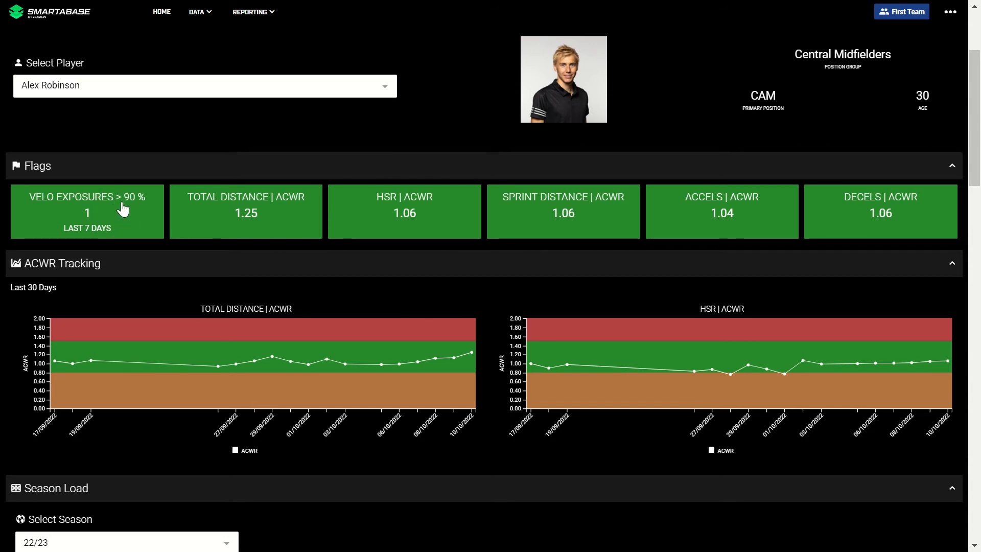
{"action": "mouse_move", "coordinate": [105, 217]}
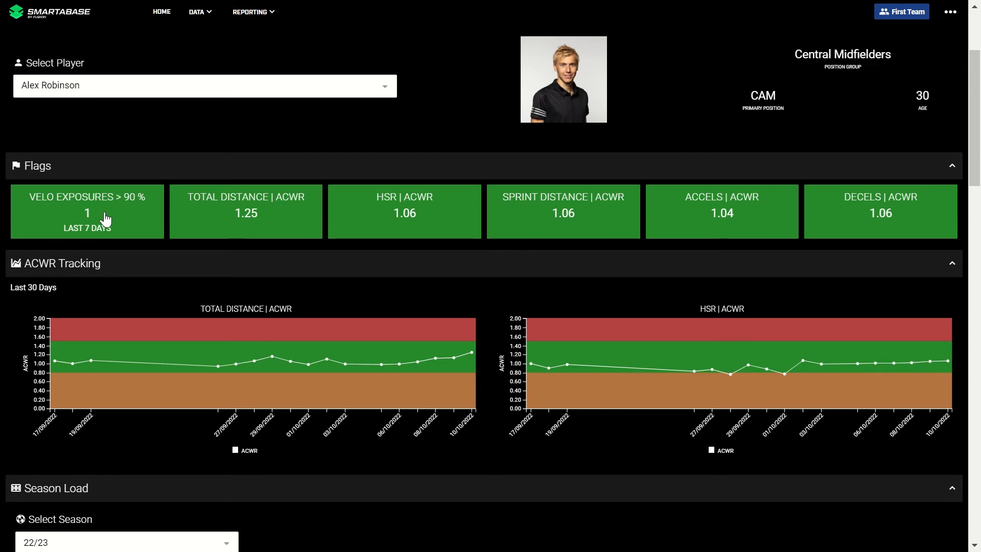
{"action": "mouse_move", "coordinate": [113, 218]}
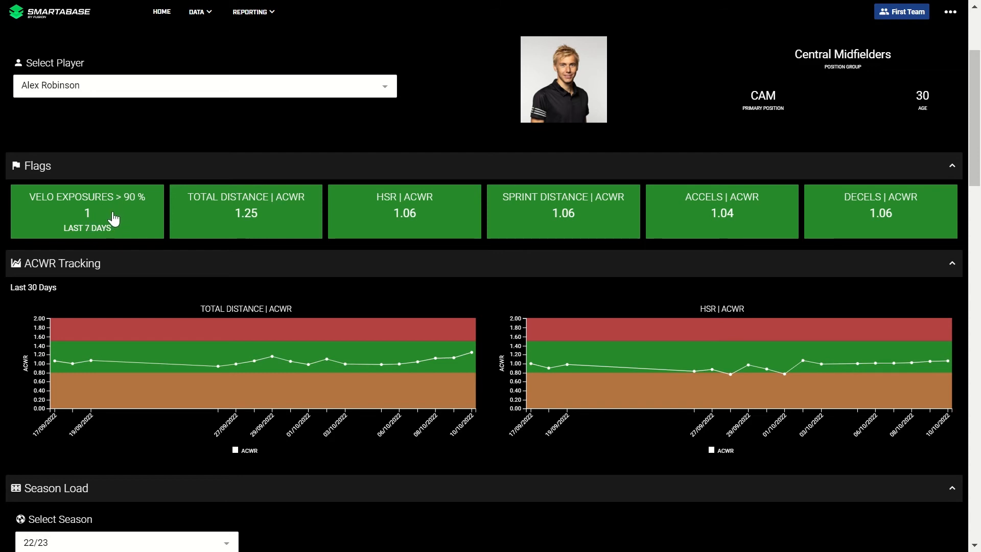
{"action": "scroll", "scroll_direction": "down", "scroll_amount": 3}
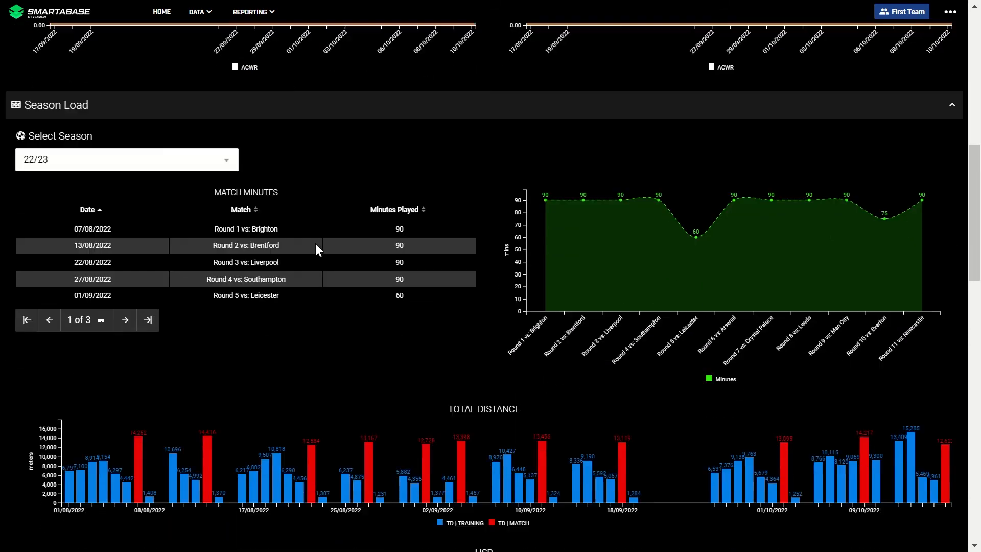
{"action": "scroll", "scroll_direction": "down", "scroll_amount": 3}
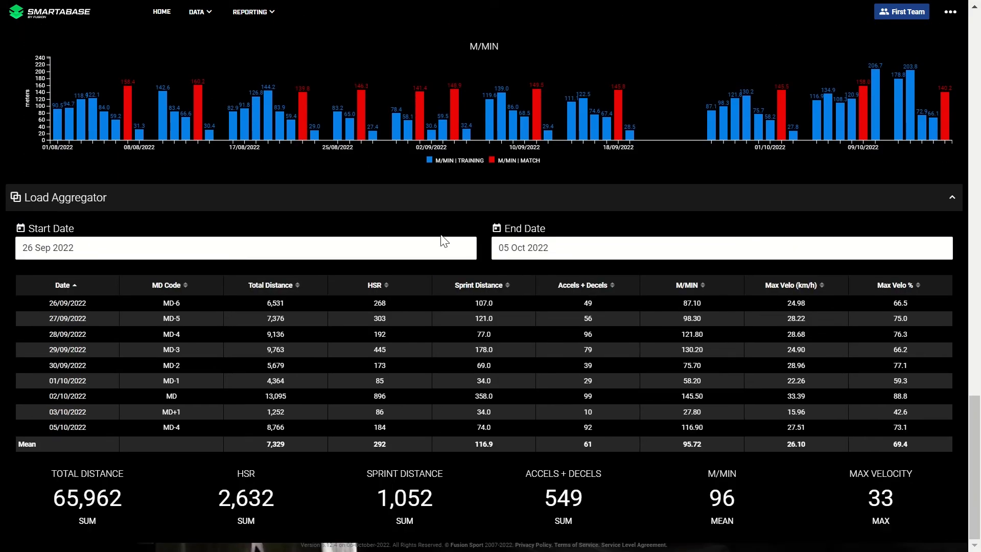
{"action": "mouse_move", "coordinate": [119, 510]}
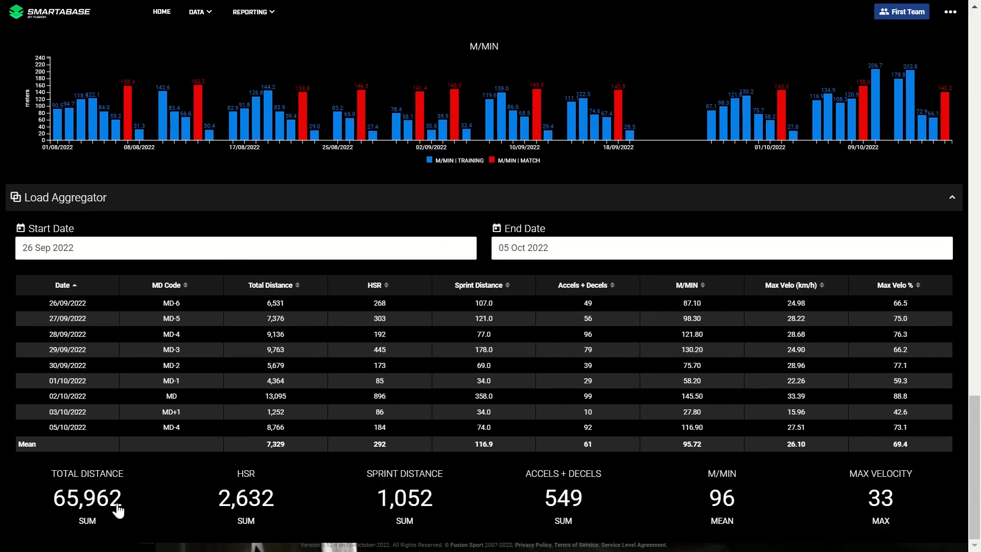
{"action": "mouse_move", "coordinate": [174, 504]}
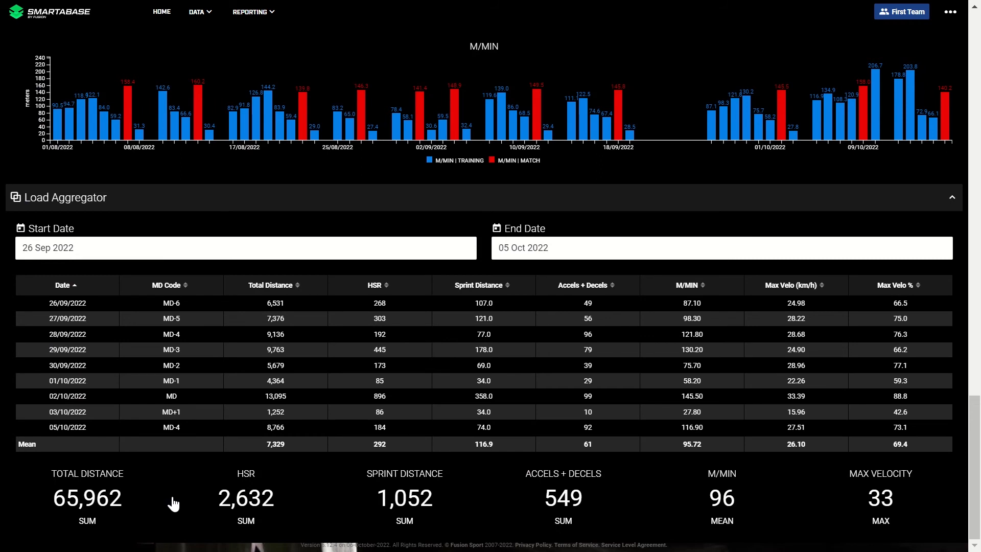
{"action": "mouse_move", "coordinate": [125, 524]}
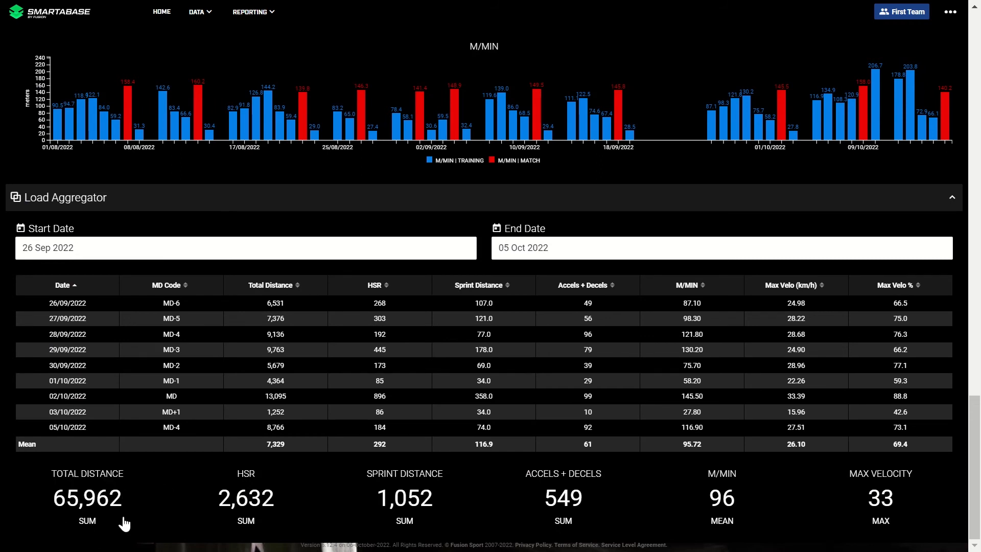
{"action": "mouse_move", "coordinate": [579, 480]}
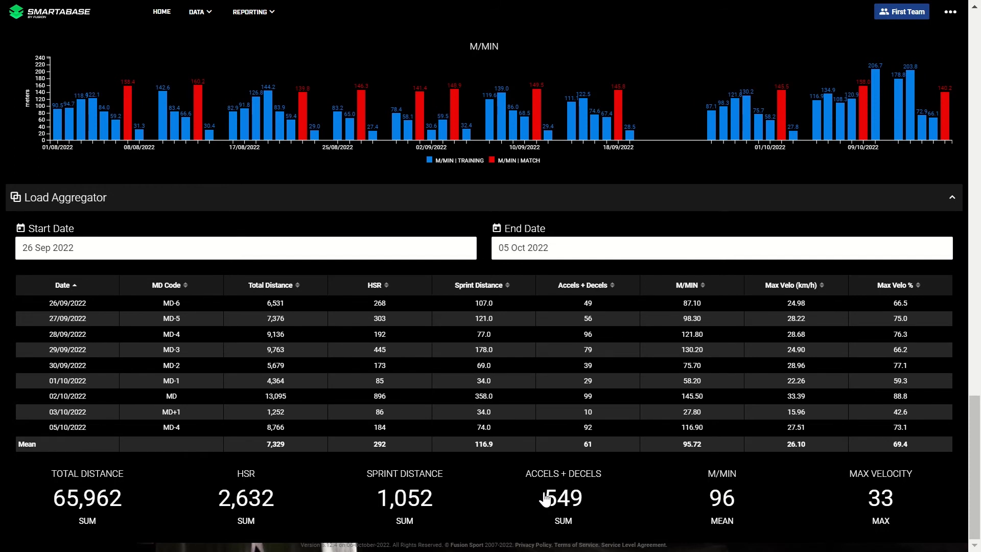
{"action": "mouse_move", "coordinate": [879, 485]}
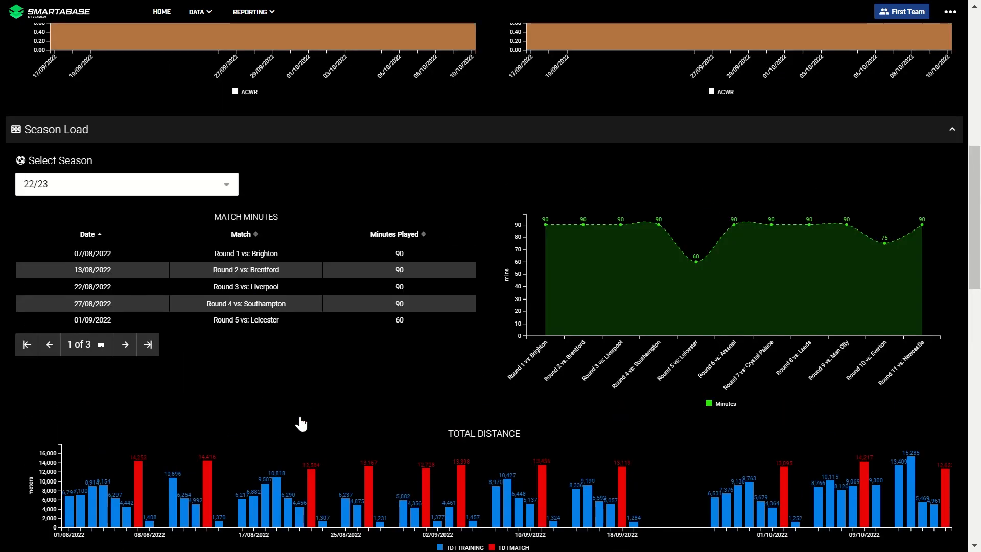
Step: Open Weekly Analysis and scroll to the week 41 Week View chart
{"action": "left_click", "coordinate": [193, 81]}
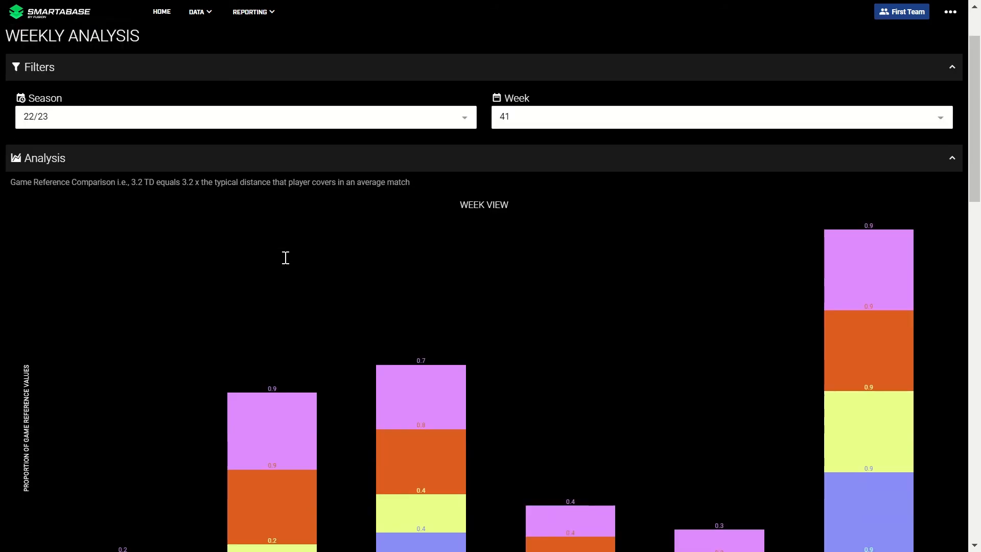
{"action": "scroll", "scroll_direction": "down", "scroll_amount": 3}
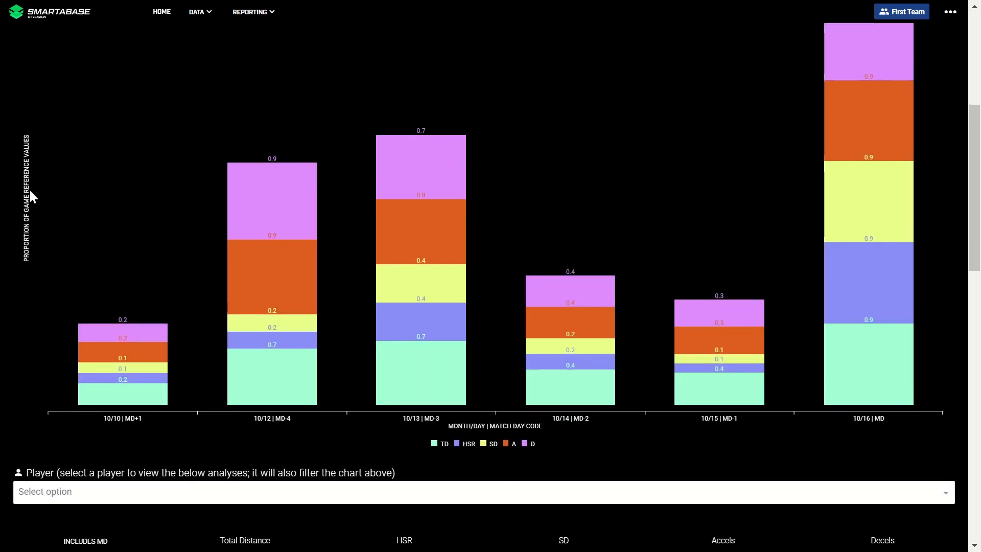
{"action": "mouse_move", "coordinate": [249, 241]}
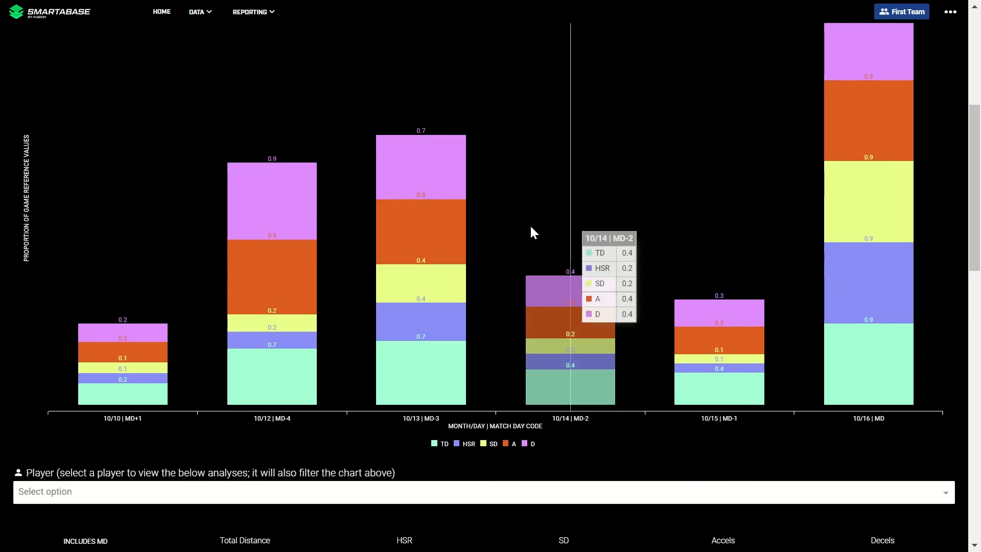
{"action": "mouse_move", "coordinate": [543, 248]}
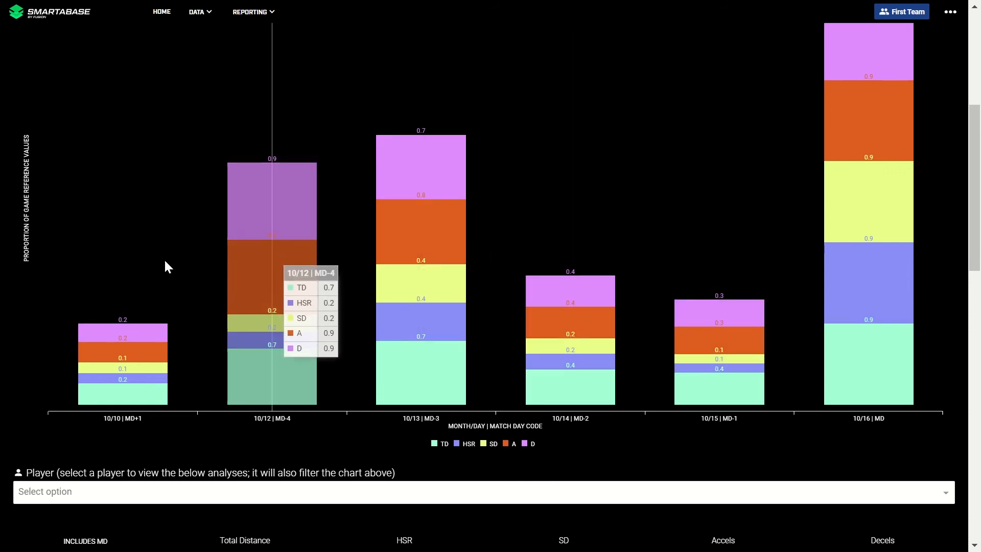
{"action": "mouse_move", "coordinate": [410, 250]}
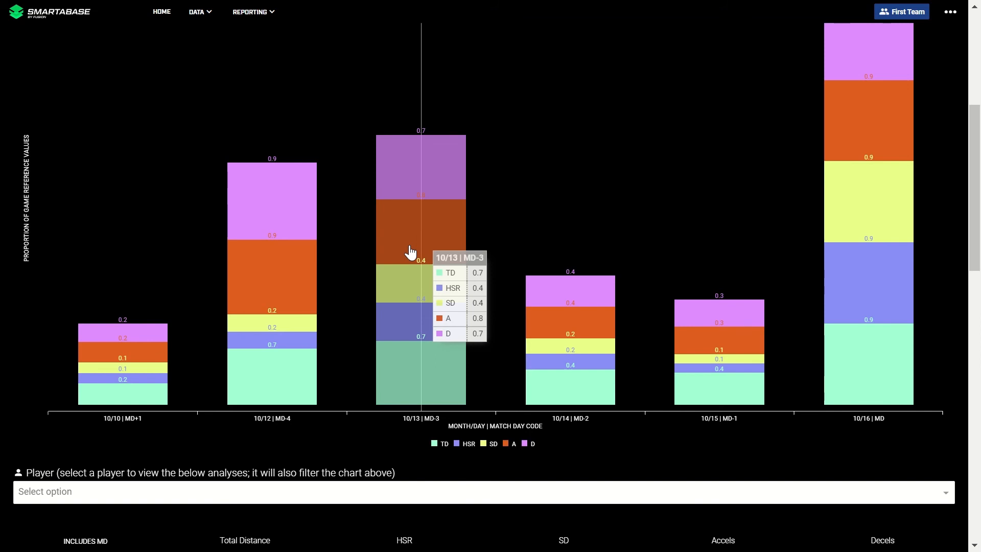
{"action": "scroll", "scroll_direction": "down", "scroll_amount": 3}
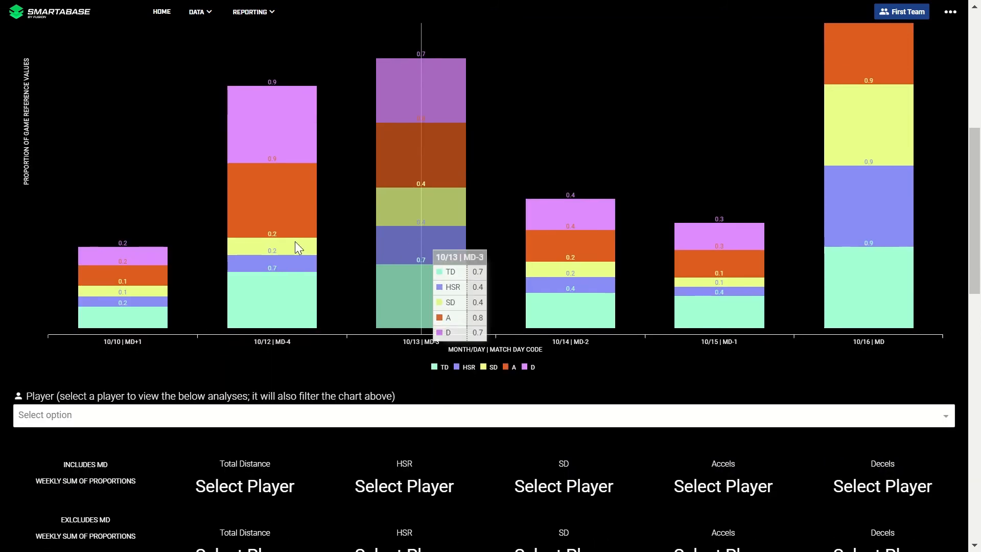
{"action": "mouse_move", "coordinate": [288, 206]}
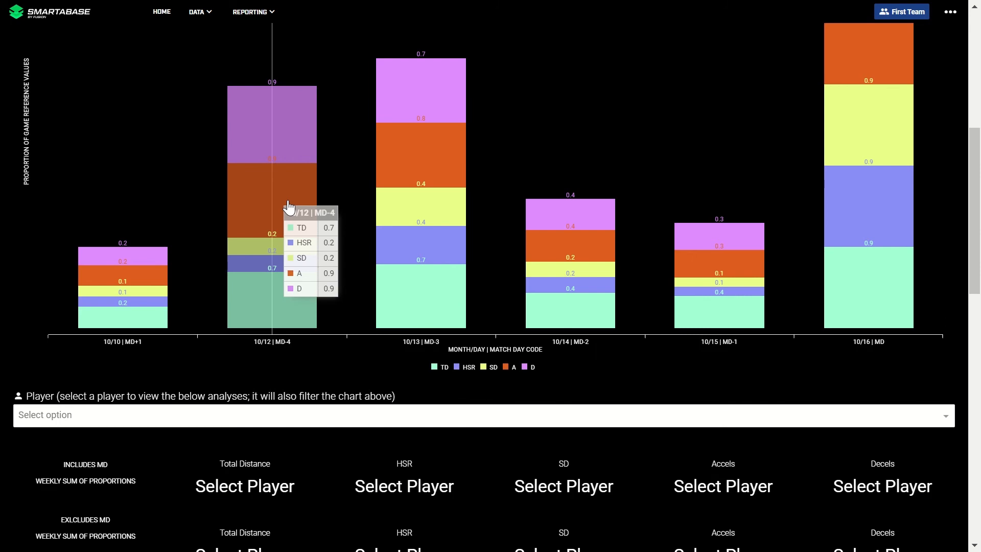
{"action": "scroll", "scroll_direction": "down", "scroll_amount": 3}
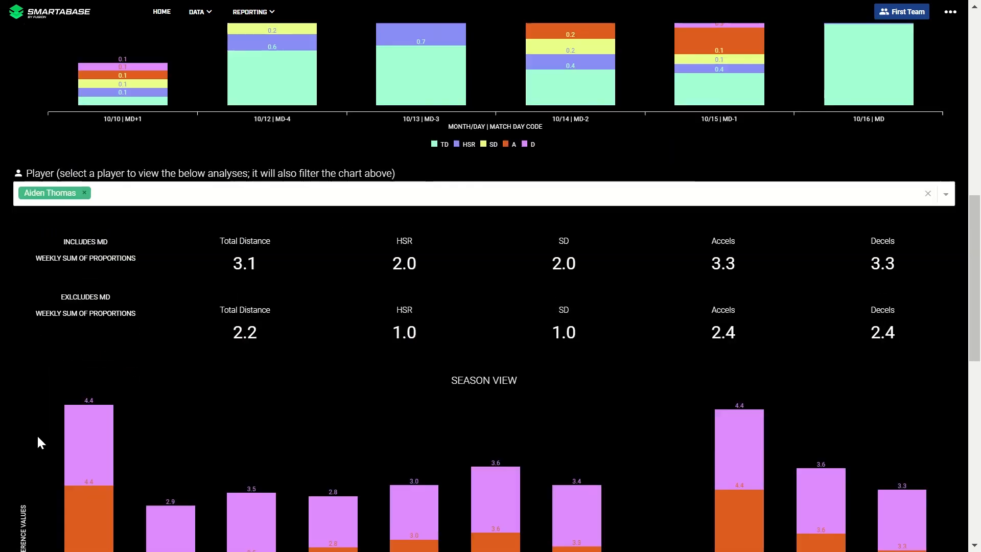
{"action": "scroll", "scroll_direction": "down", "scroll_amount": 3}
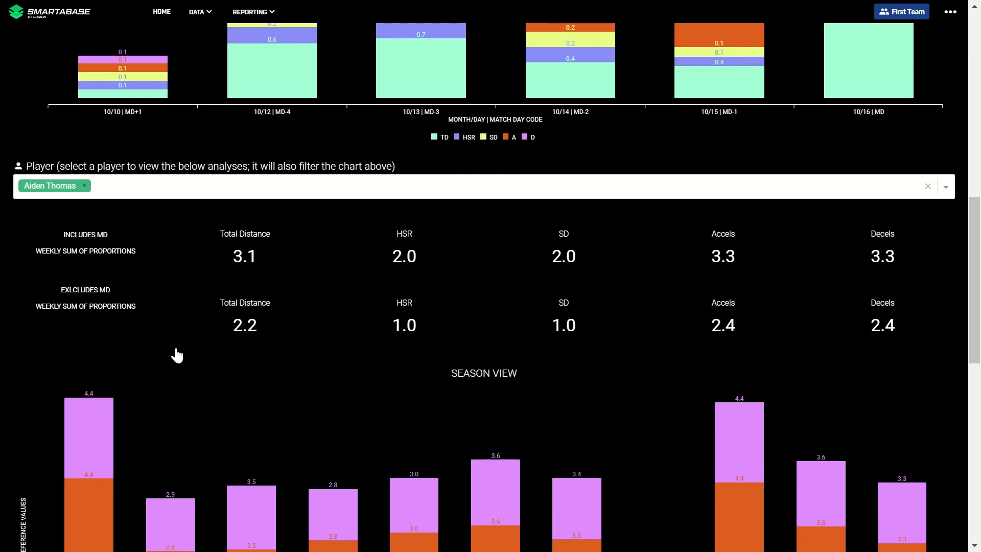
{"action": "mouse_move", "coordinate": [270, 266]}
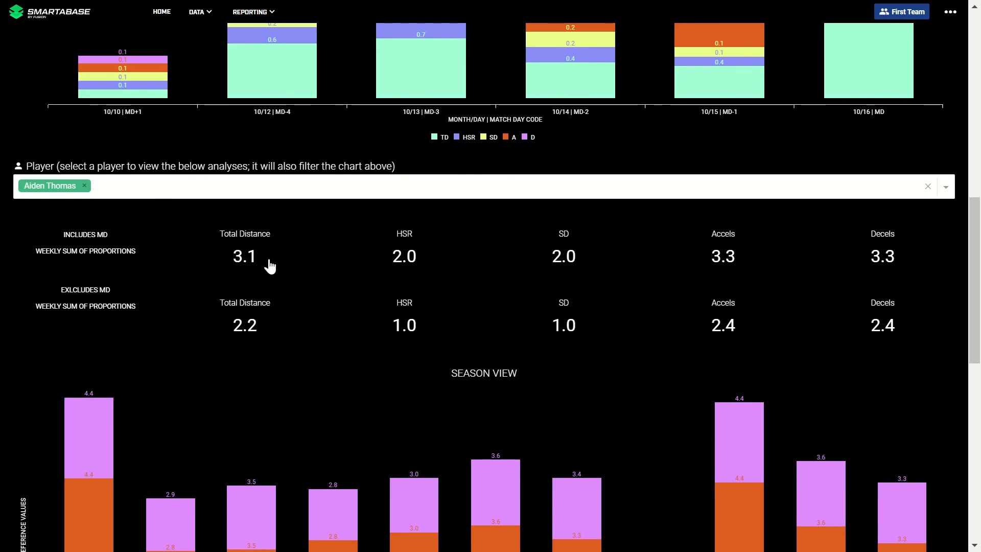
{"action": "mouse_move", "coordinate": [257, 264]}
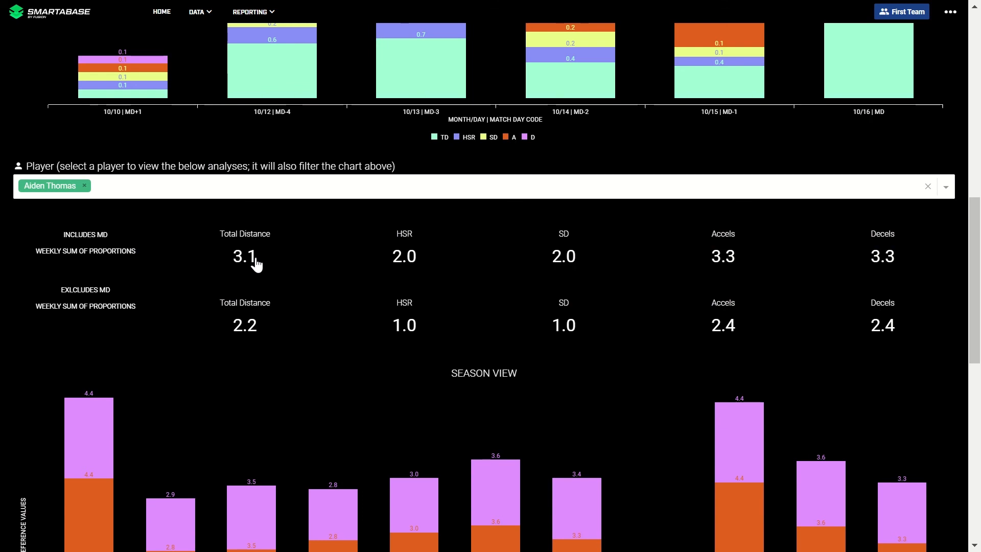
{"action": "mouse_move", "coordinate": [335, 301]}
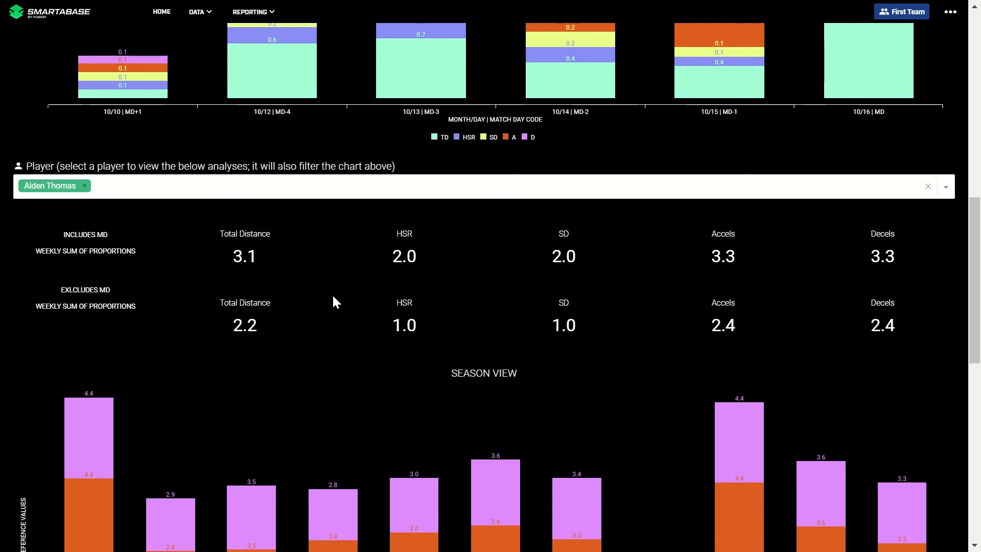
Step: Scroll through the Season View and Weekly Totals charts, then go Home
{"action": "scroll", "scroll_direction": "down", "scroll_amount": 3}
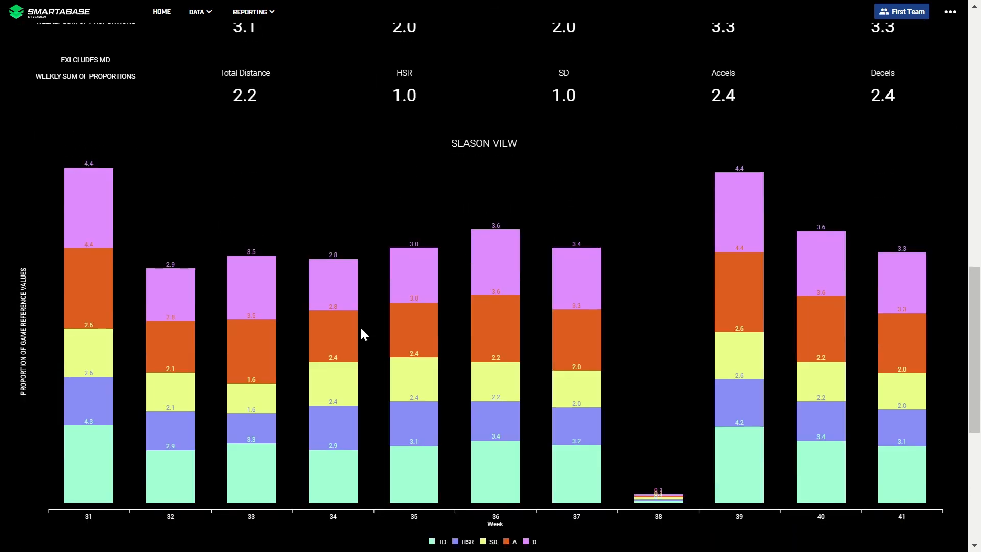
{"action": "mouse_move", "coordinate": [332, 354]}
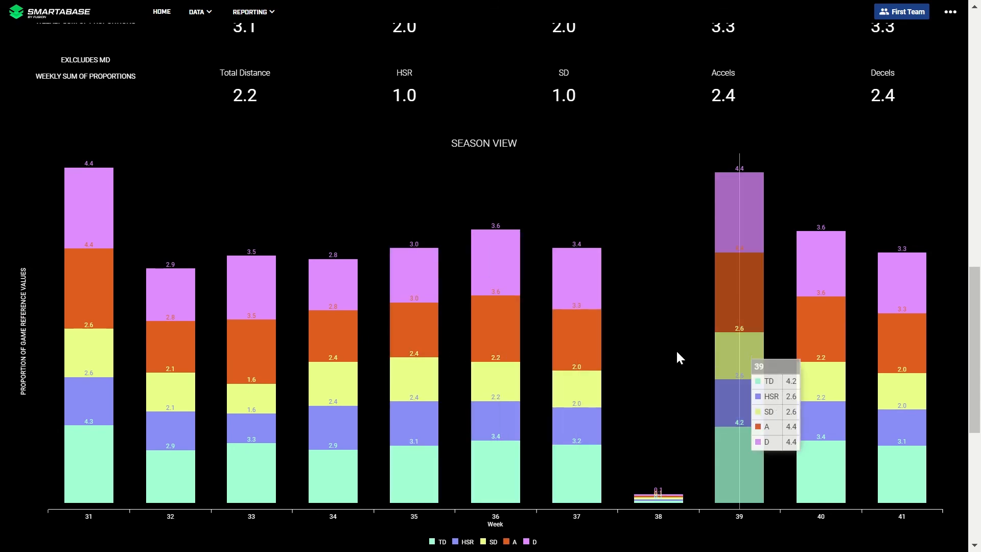
{"action": "scroll", "scroll_direction": "down", "scroll_amount": 3}
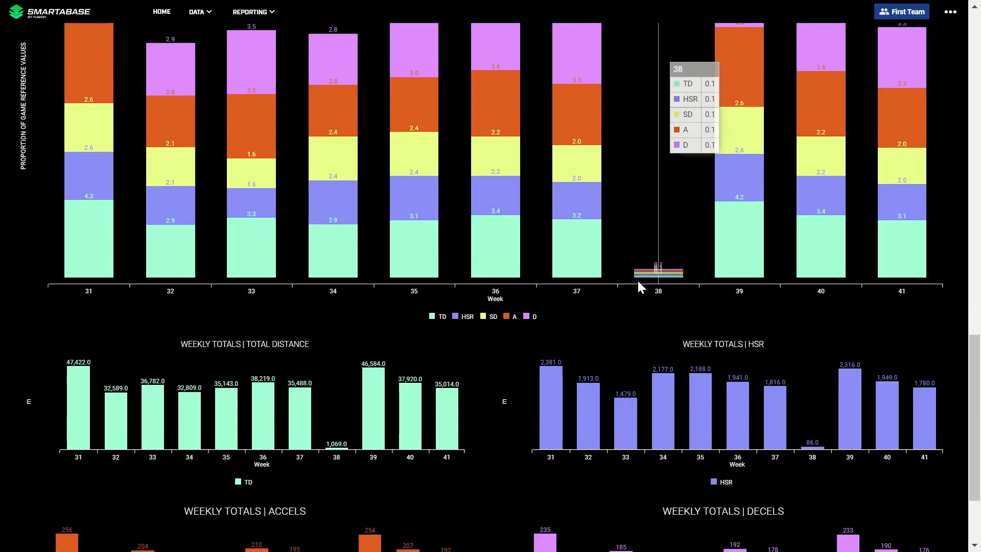
{"action": "scroll", "scroll_direction": "down", "scroll_amount": 3}
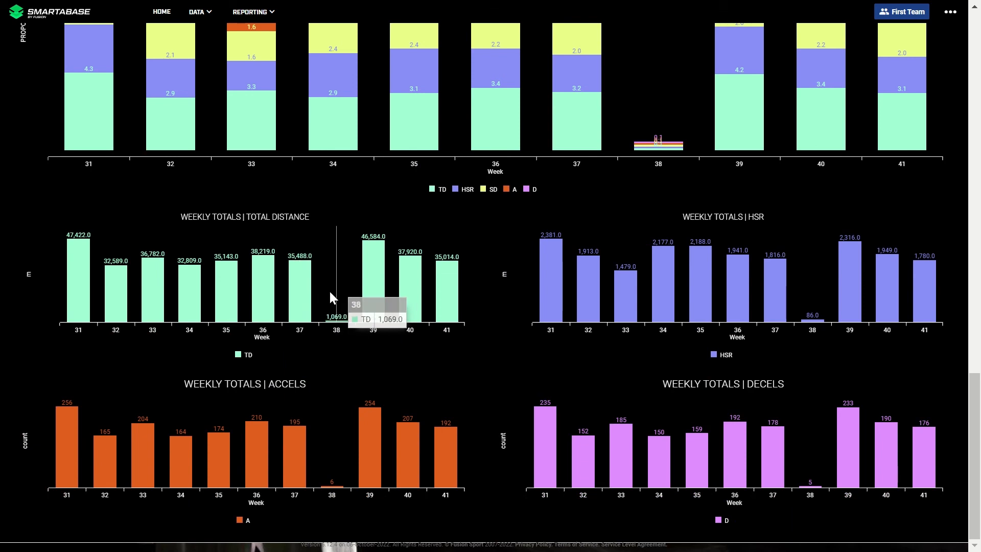
{"action": "mouse_move", "coordinate": [776, 285]}
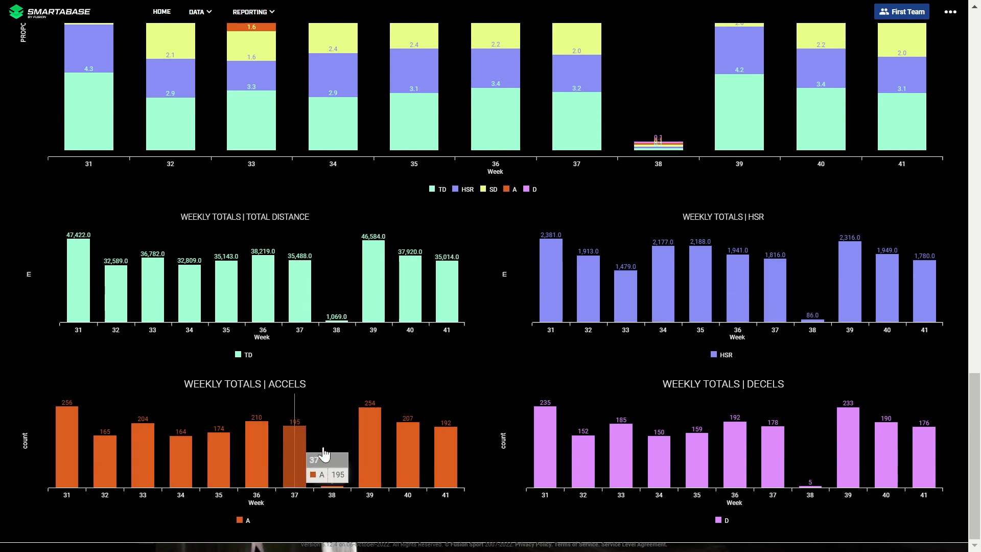
{"action": "mouse_move", "coordinate": [386, 386]}
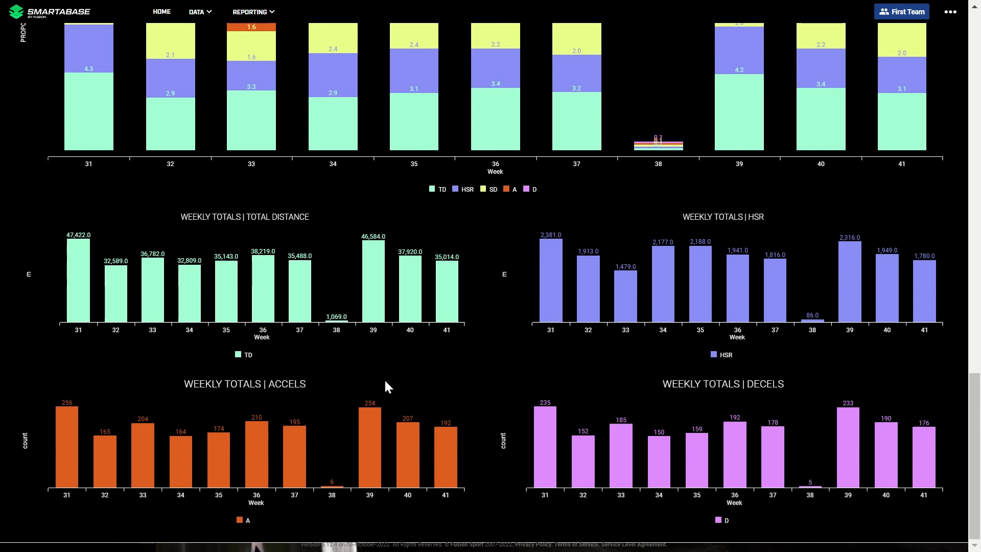
{"action": "left_click", "coordinate": [161, 11]}
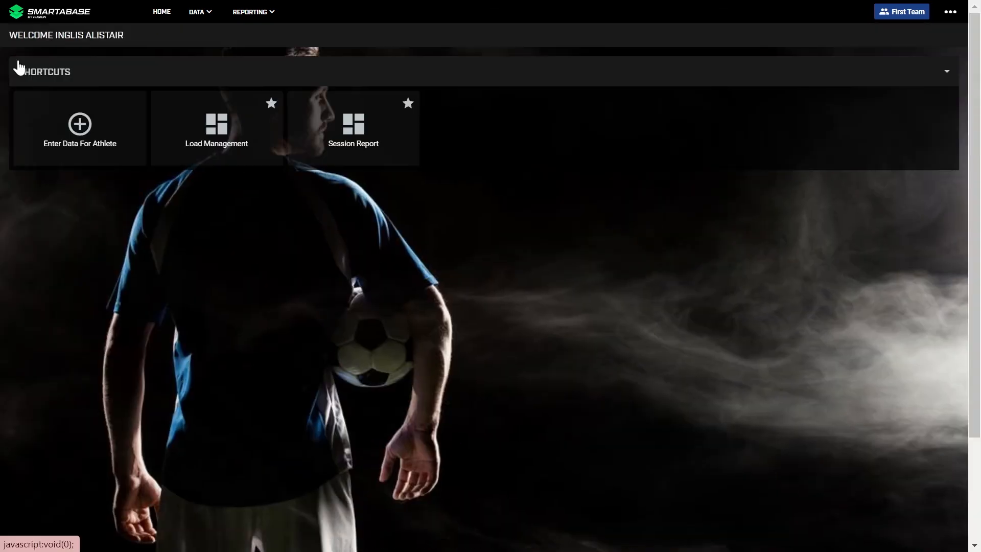